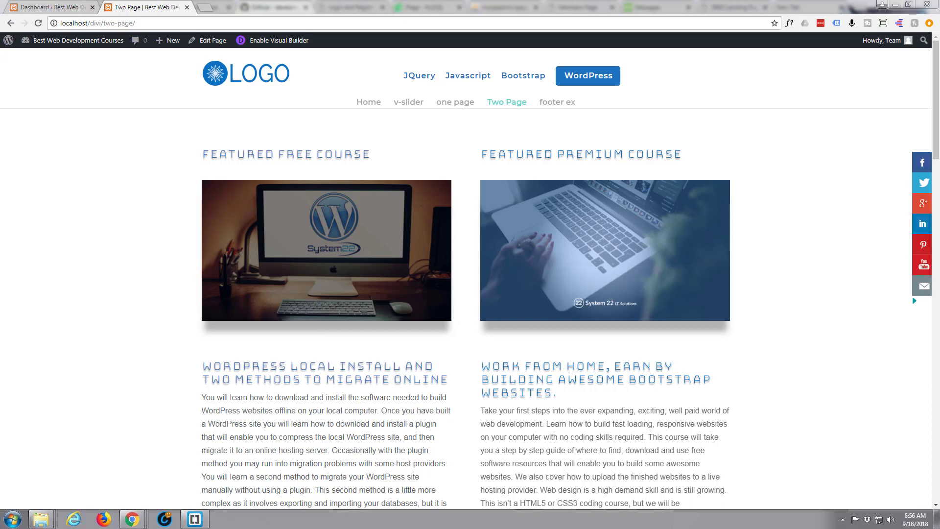
Inspect the WordPress Local Install heading's markup and style rules in the browser inspector.
click(294, 317)
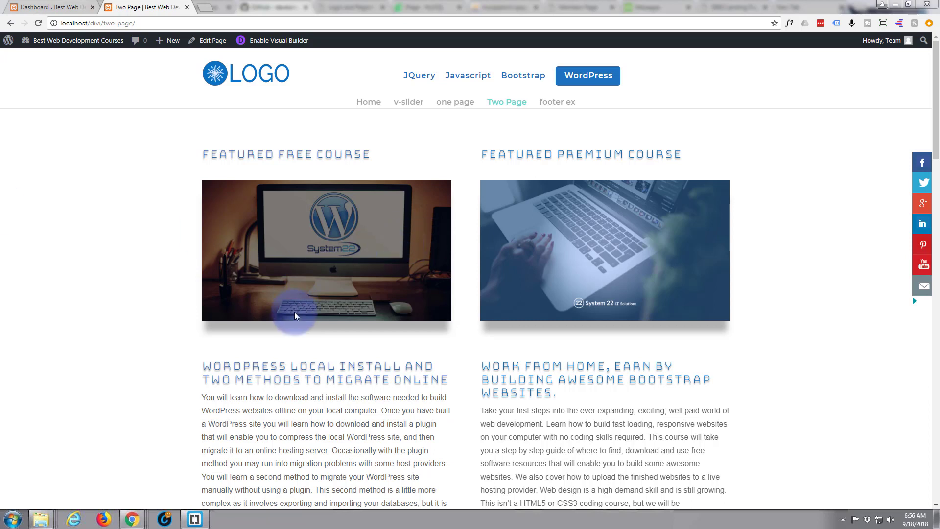
mouse_move(140, 314)
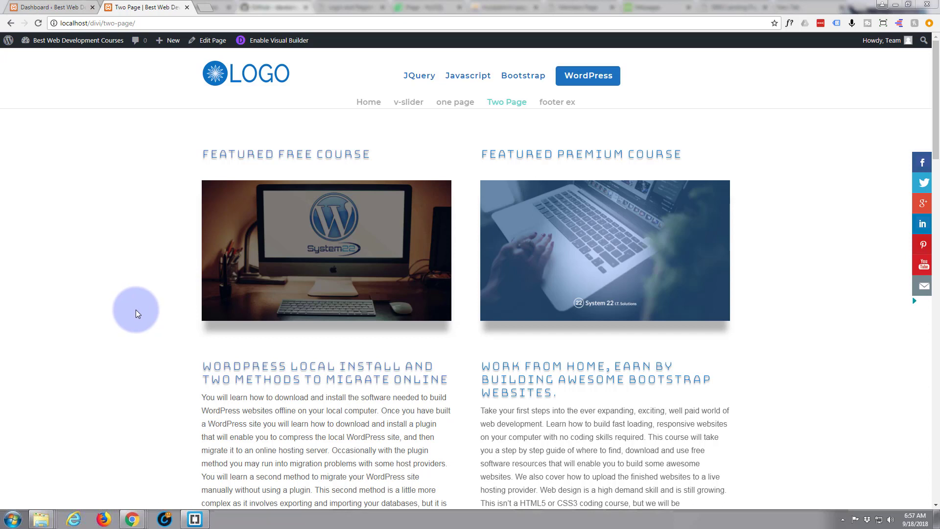
mouse_move(134, 312)
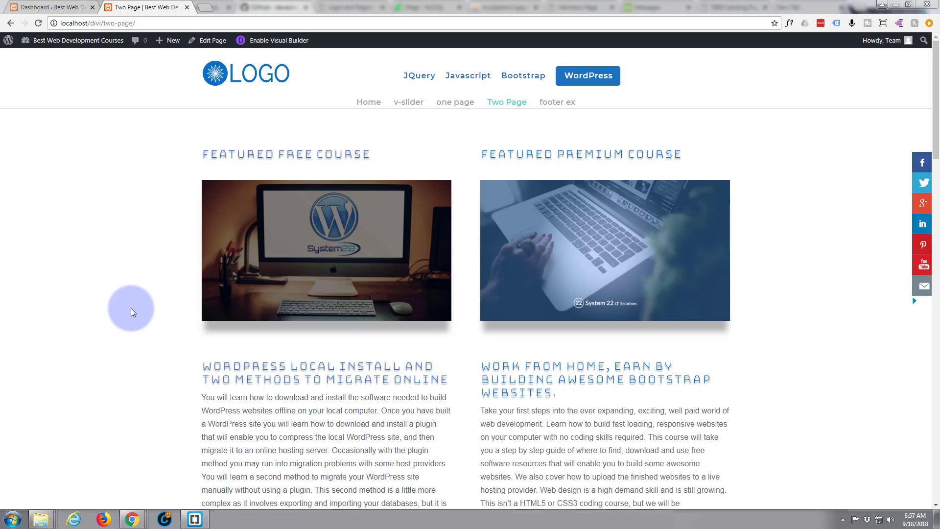
mouse_move(113, 318)
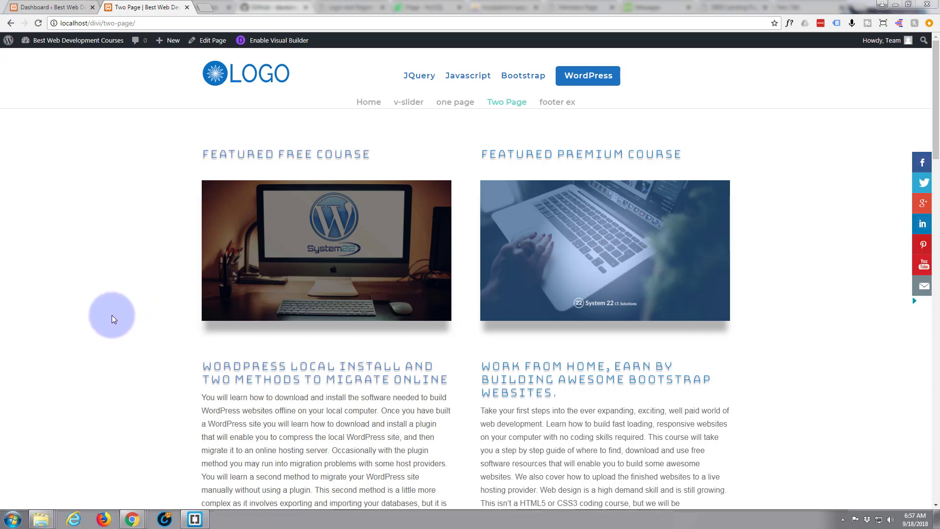
mouse_move(74, 346)
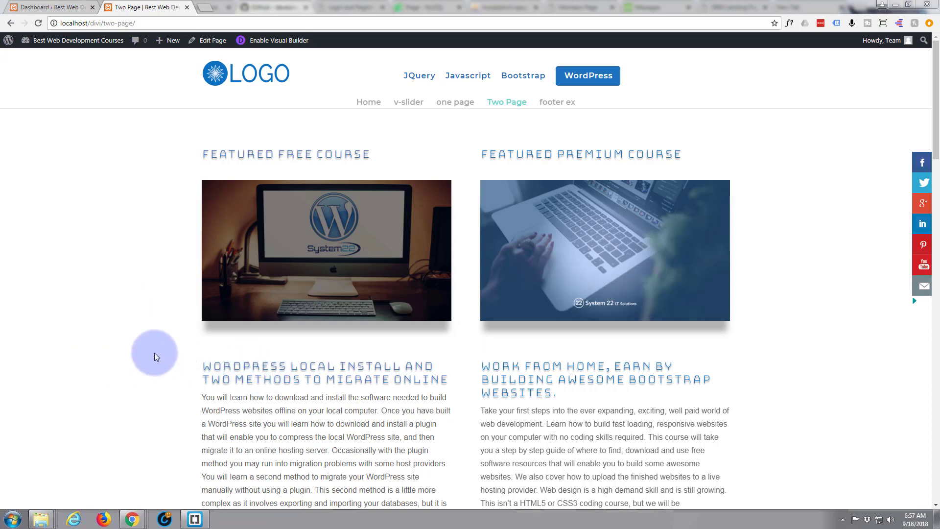
mouse_move(149, 357)
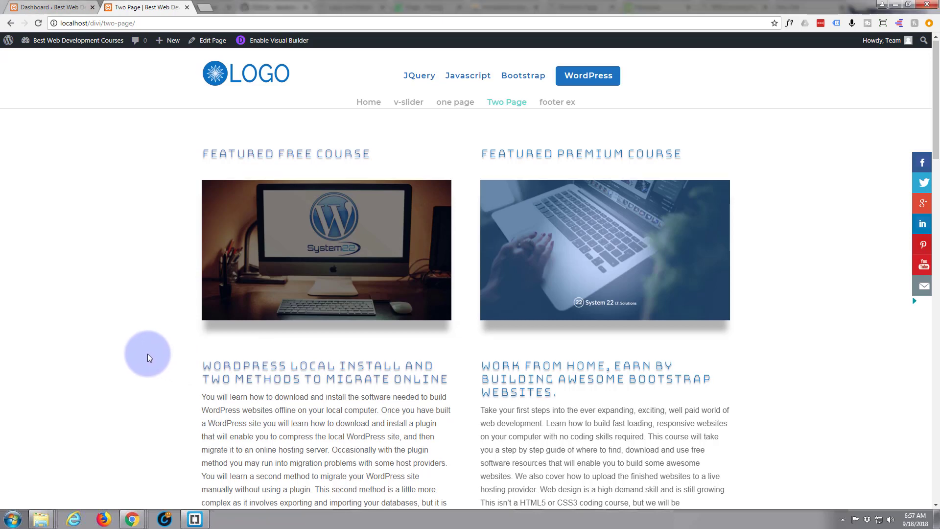
scroll(down, 3)
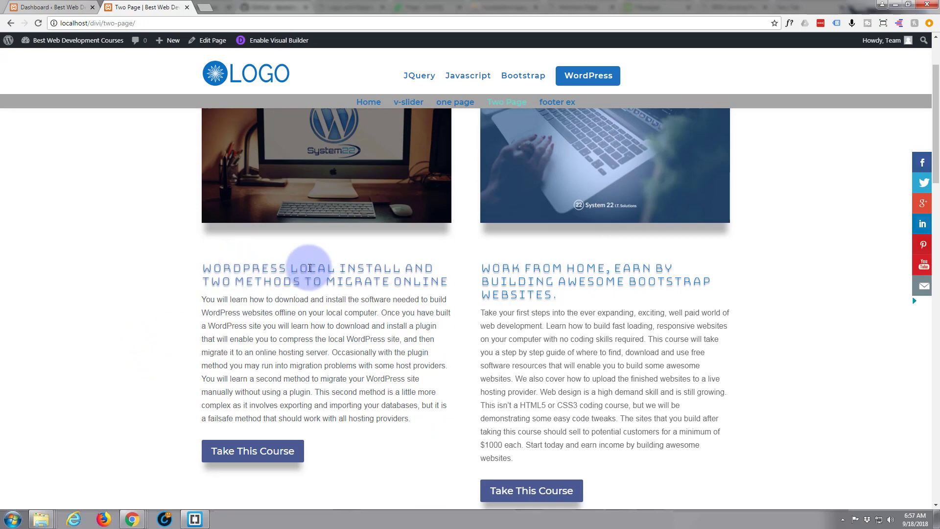
right_click(307, 268)
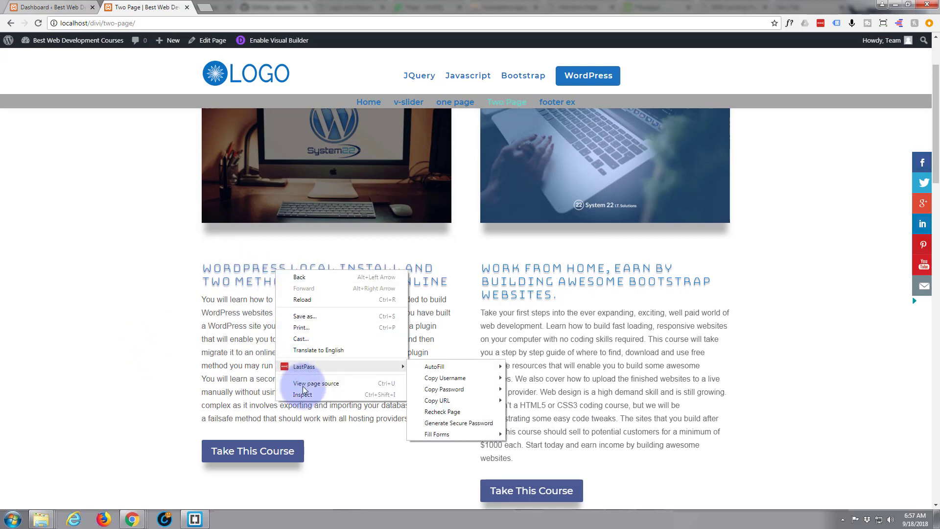
click(302, 394)
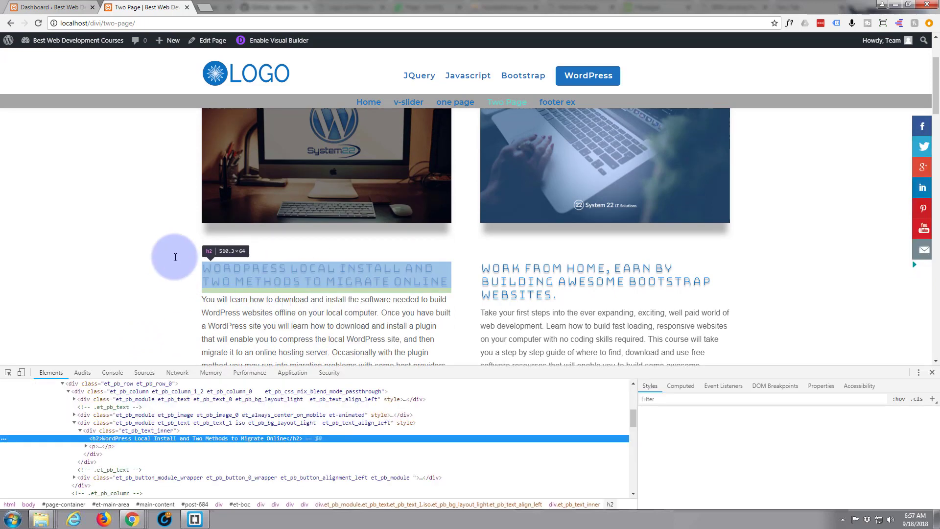
click(107, 439)
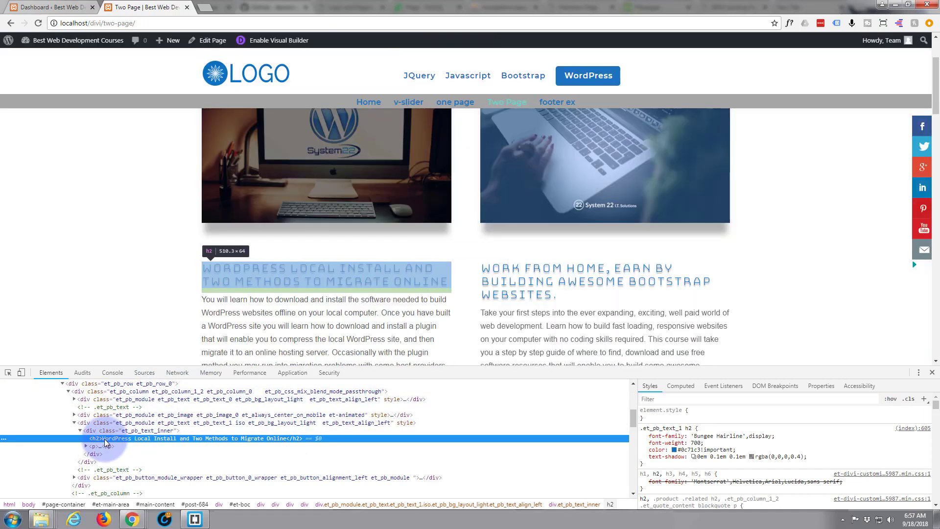
mouse_move(99, 443)
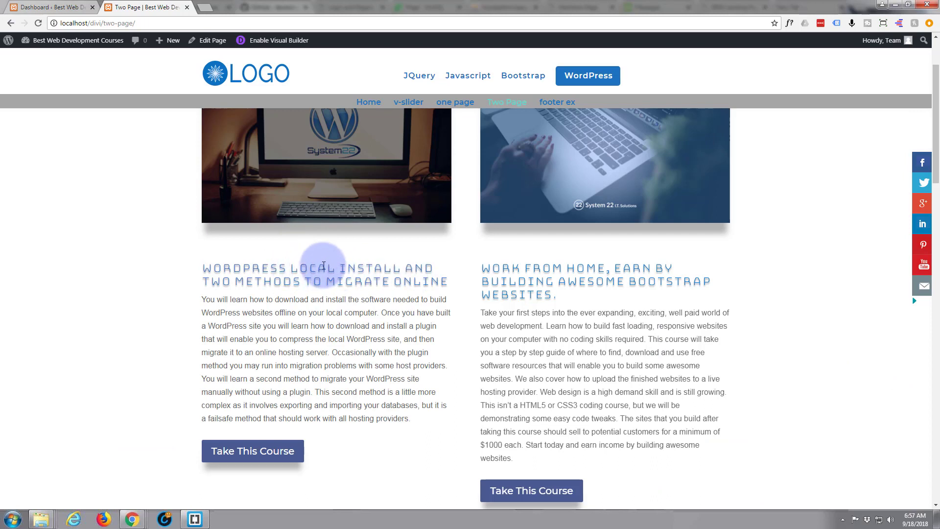
mouse_move(229, 250)
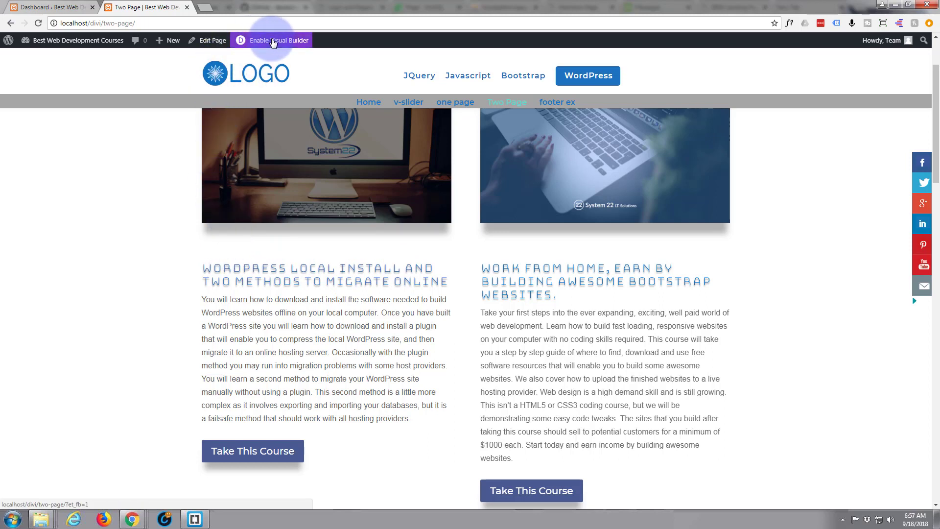
Enable the Divi Visual Builder on the Two Page course page and let it load.
click(274, 40)
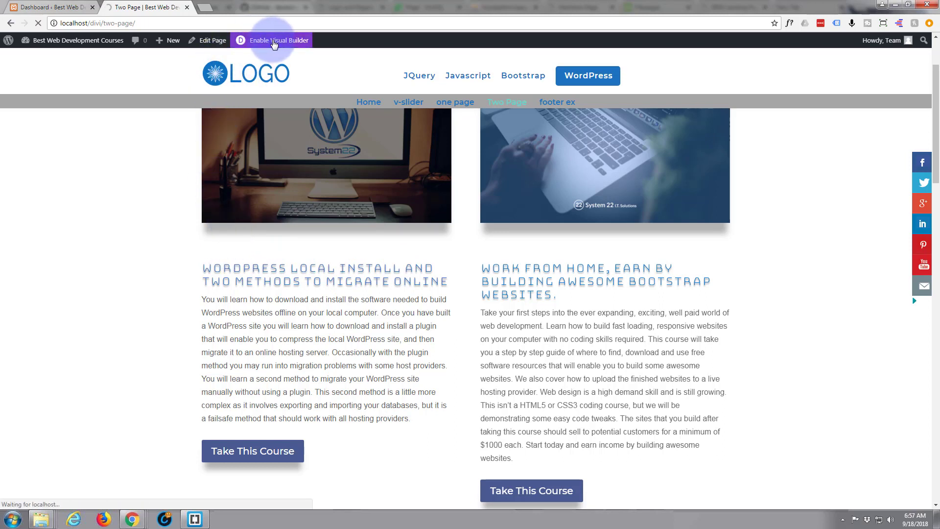
click(274, 40)
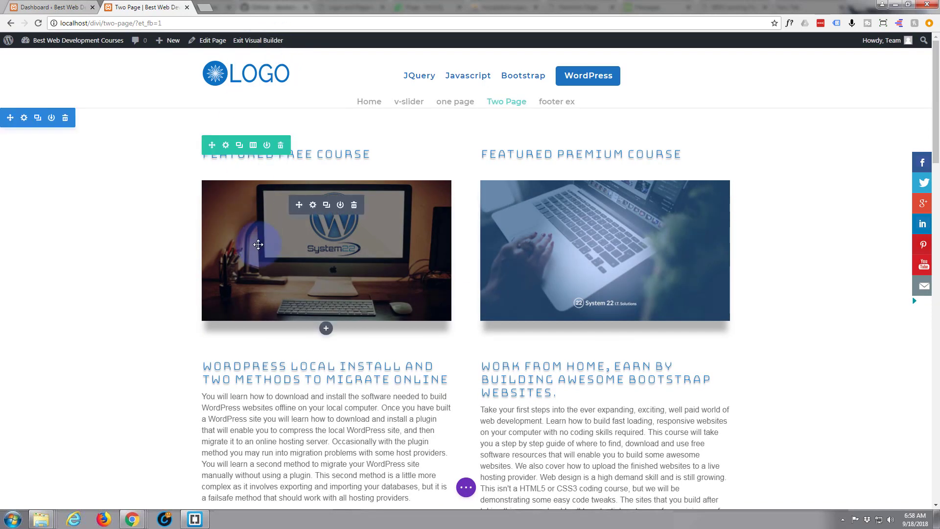
scroll(down, 3)
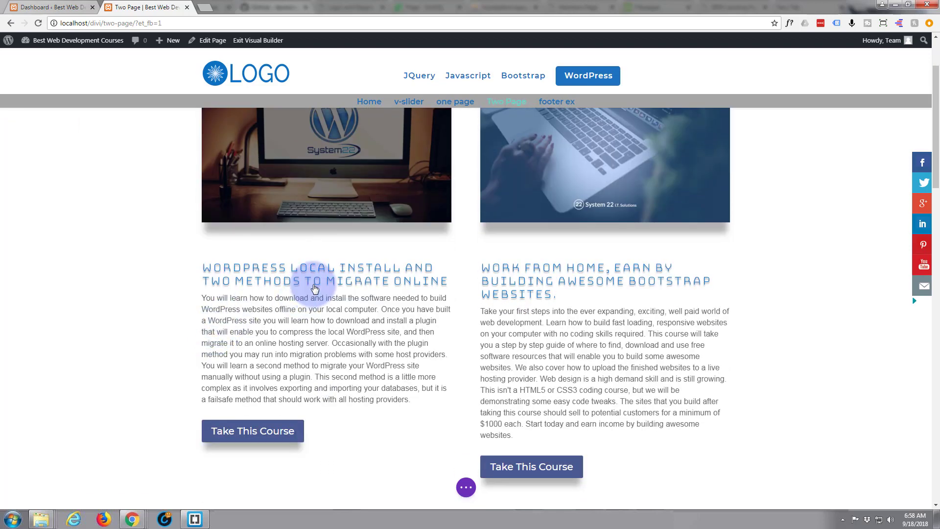
Open the WordPress Local Install module's Text Settings with its content shown as HTML source.
click(314, 280)
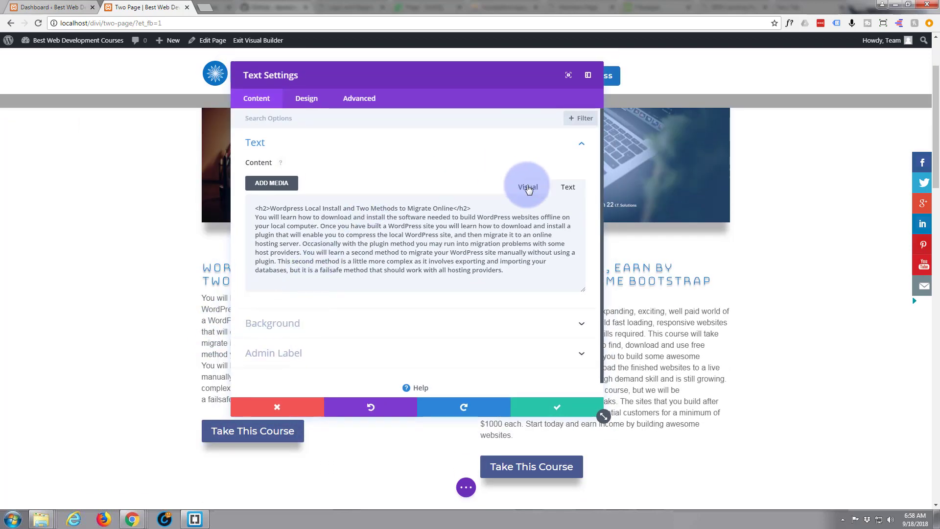
click(527, 187)
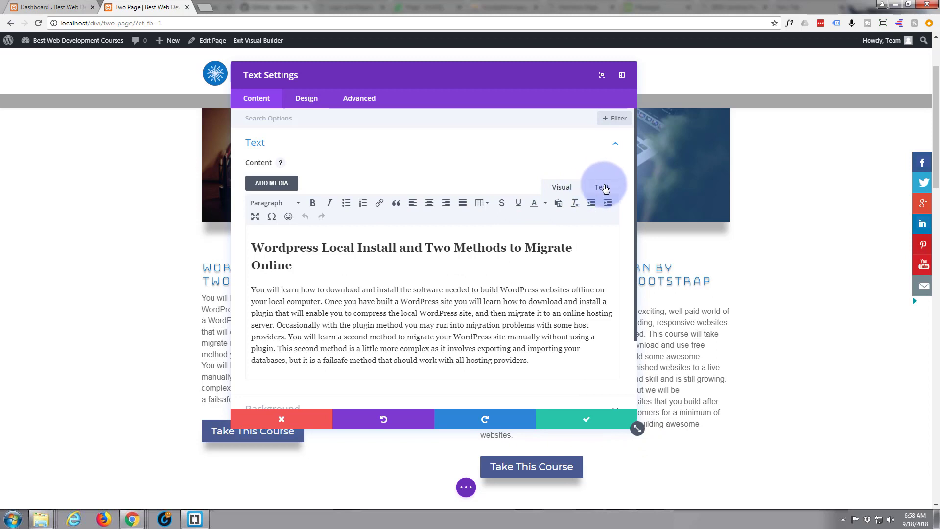
click(602, 187)
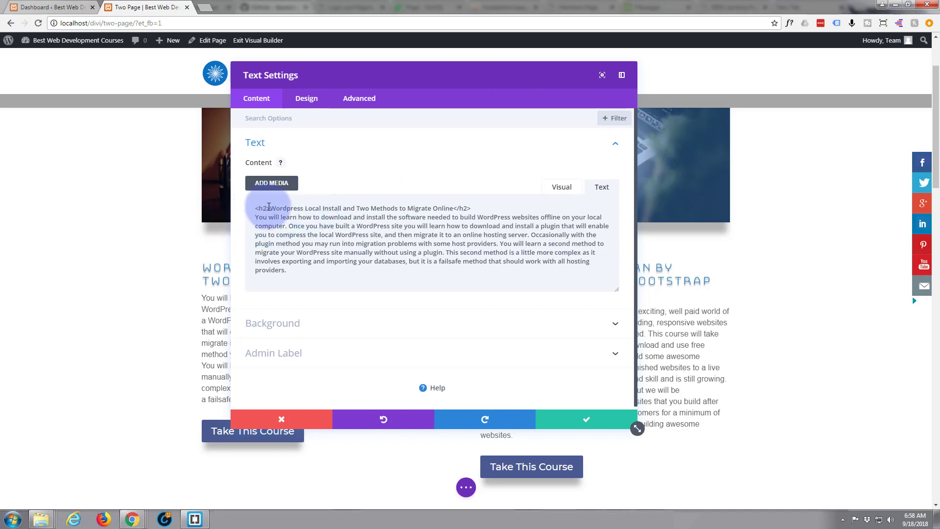
Wrap 'Local' in the WordPress Local Install h2 with <span> and </span> tags.
click(459, 209)
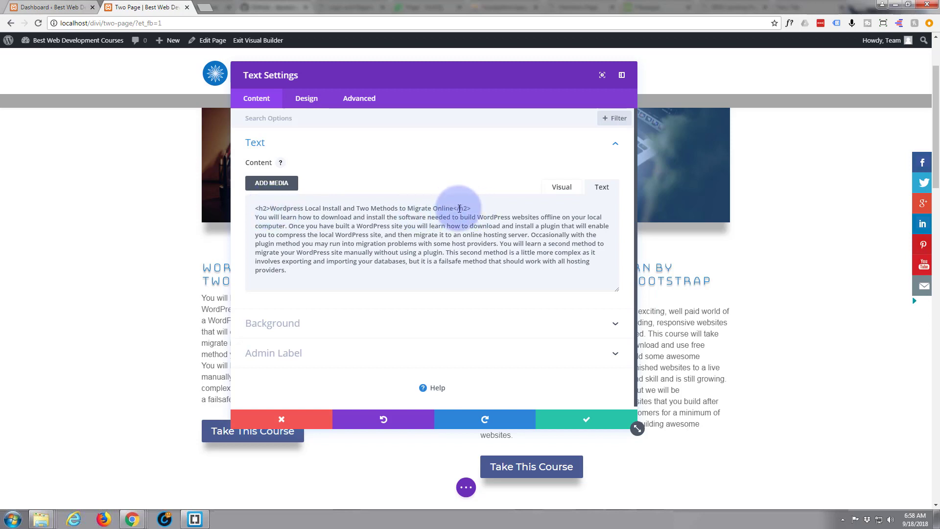
mouse_move(509, 203)
text(<s)
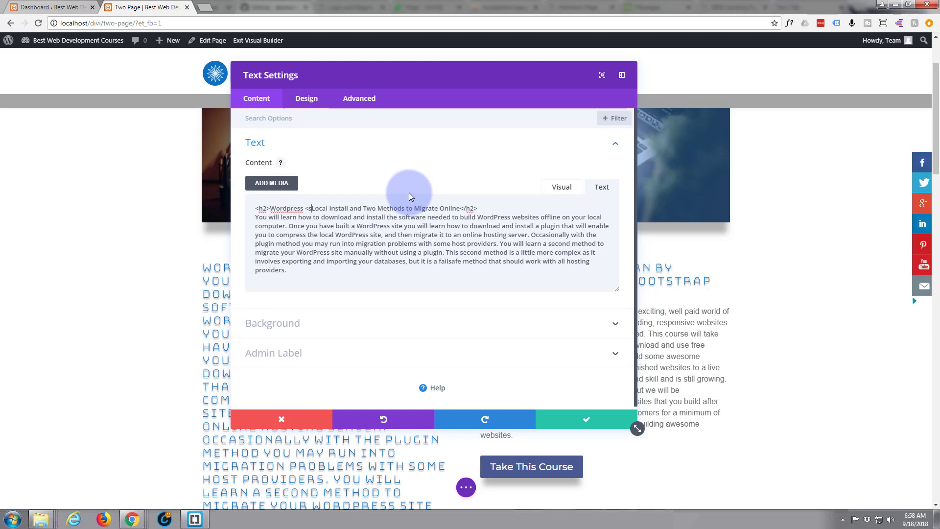
text(pan>)
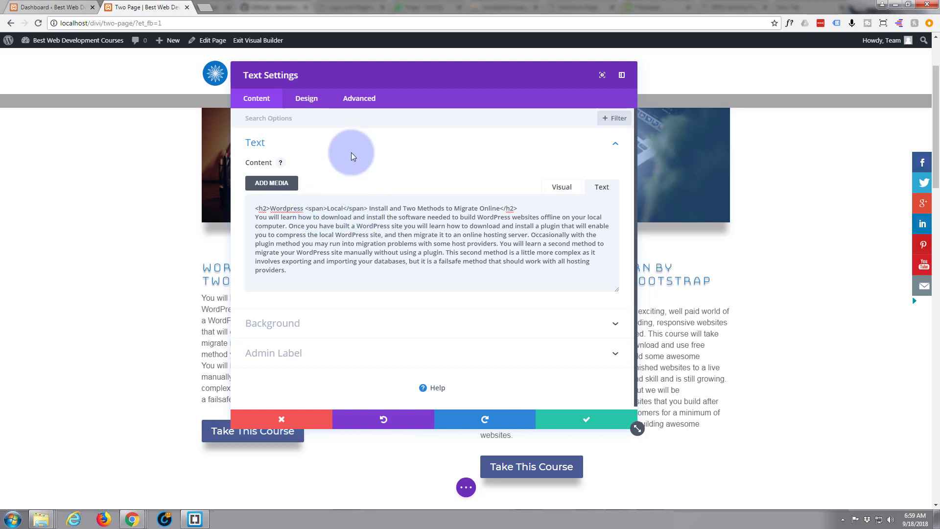
mouse_move(312, 178)
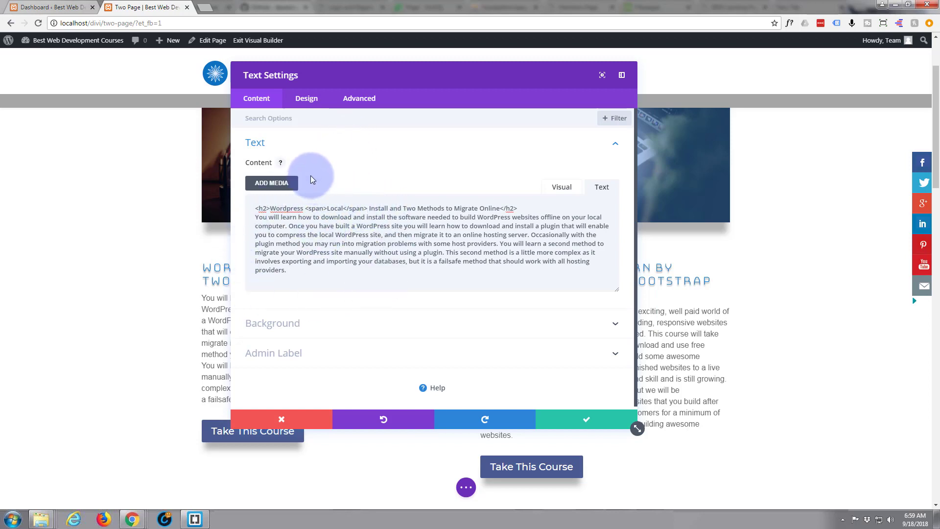
Give the WordPress Local Install text module the CSS class 'iso' and save its settings.
click(359, 99)
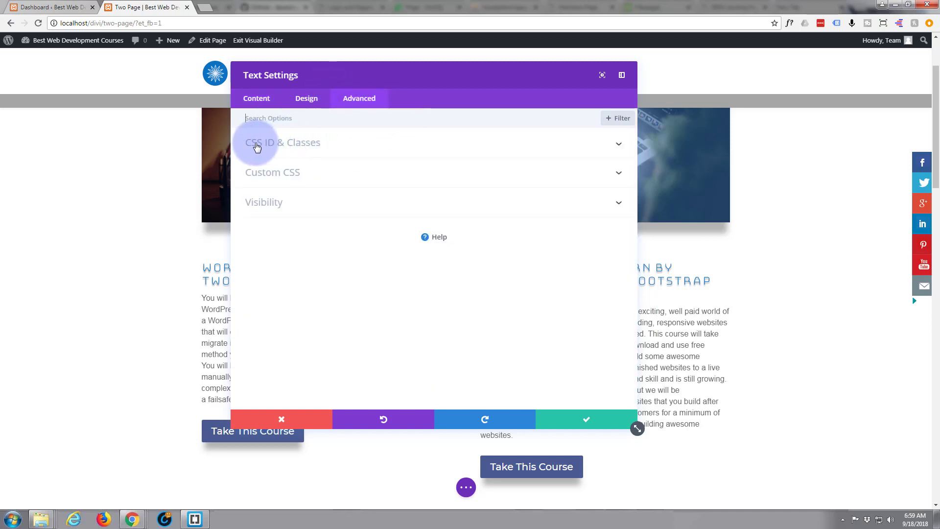
click(281, 143)
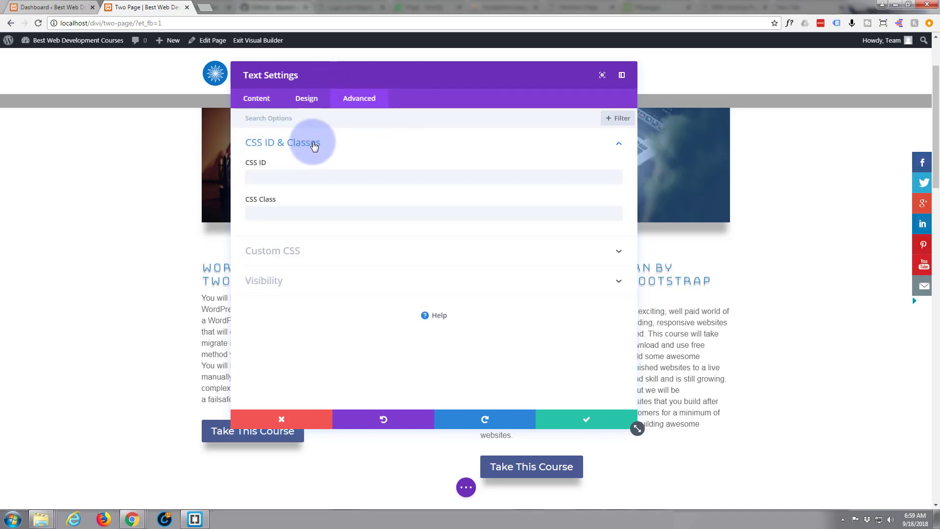
click(277, 211)
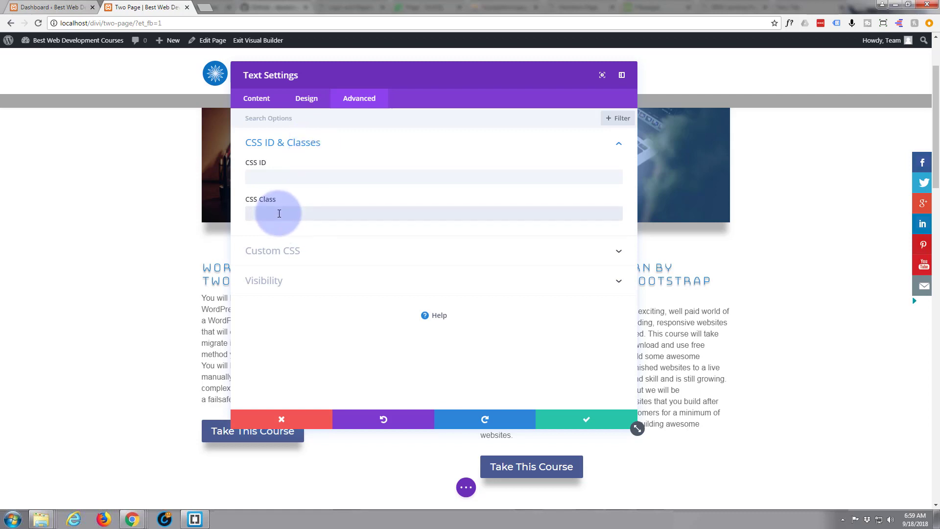
text(iso)
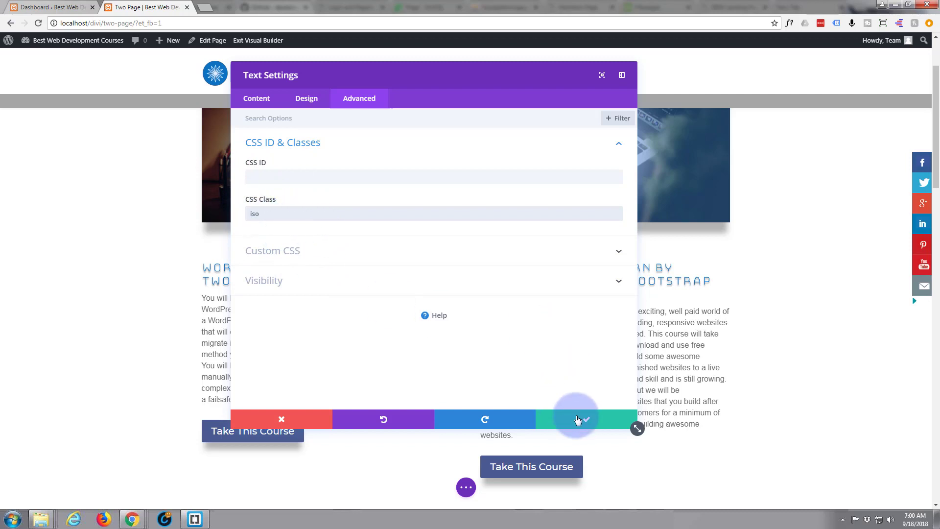
click(583, 419)
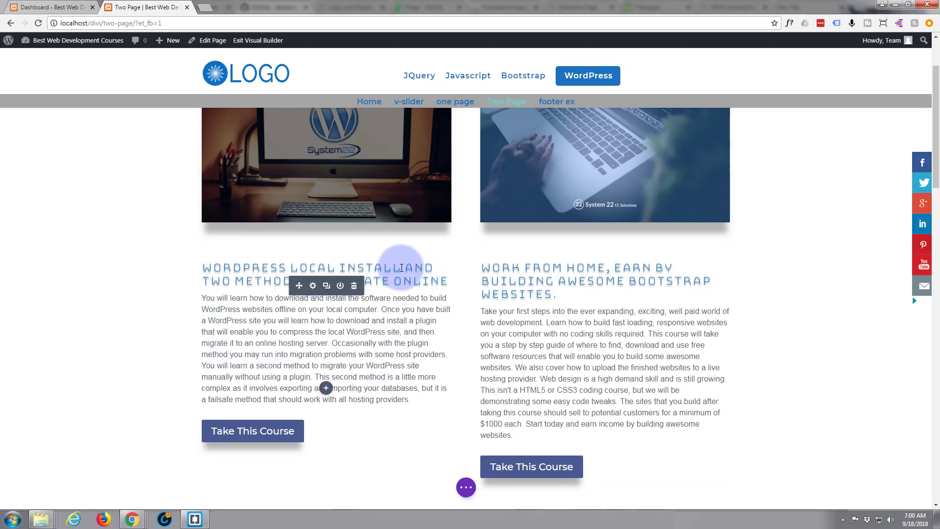
mouse_move(450, 319)
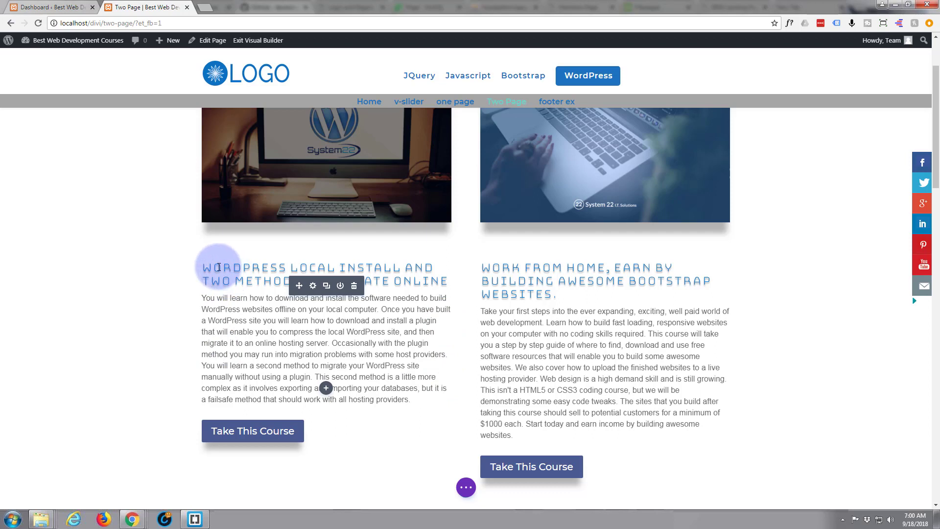
mouse_move(234, 269)
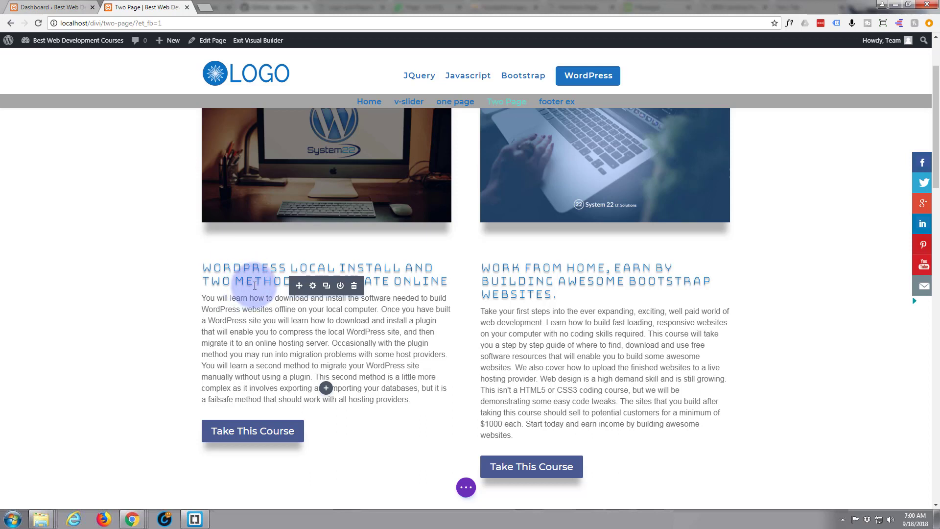
mouse_move(289, 263)
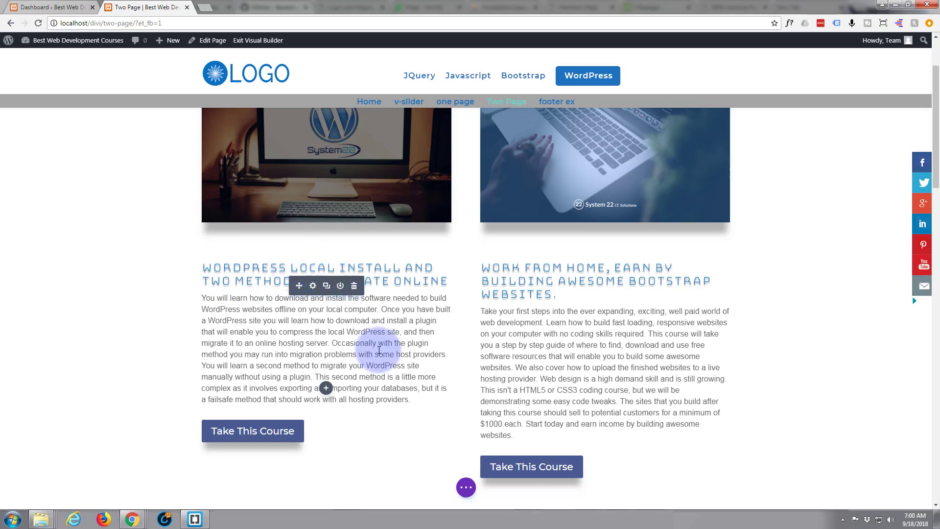
Expand the page-level builder settings bar with the purple three-dots button.
click(465, 487)
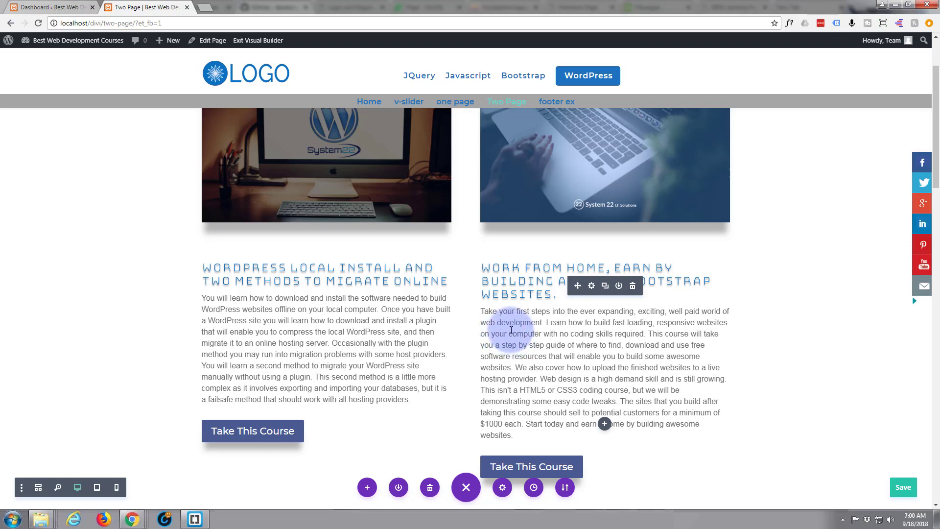
Exit the Visual Builder to view the Two Page layout as the live front end.
click(258, 40)
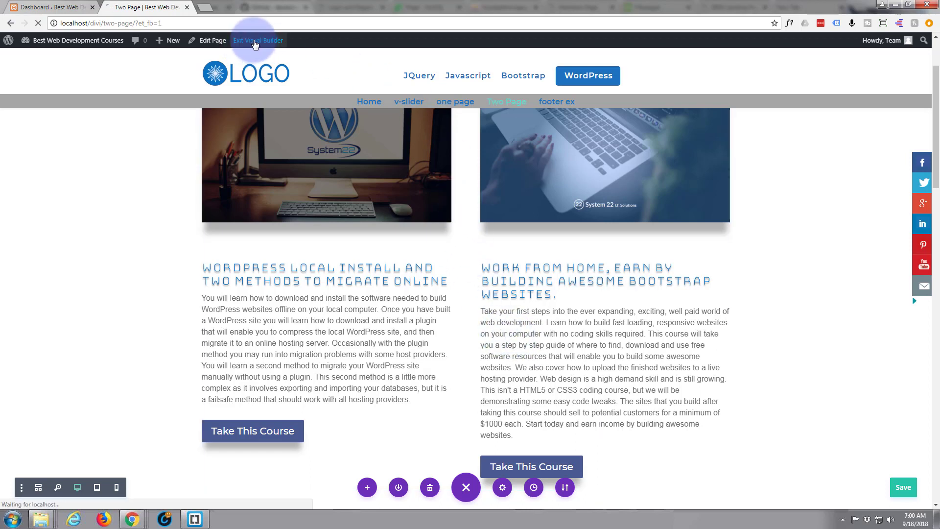
click(258, 40)
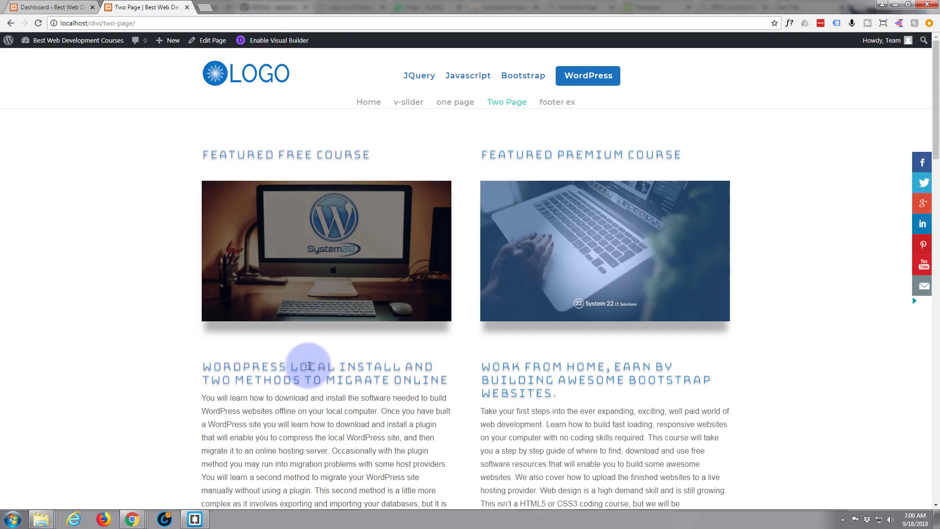
mouse_move(331, 459)
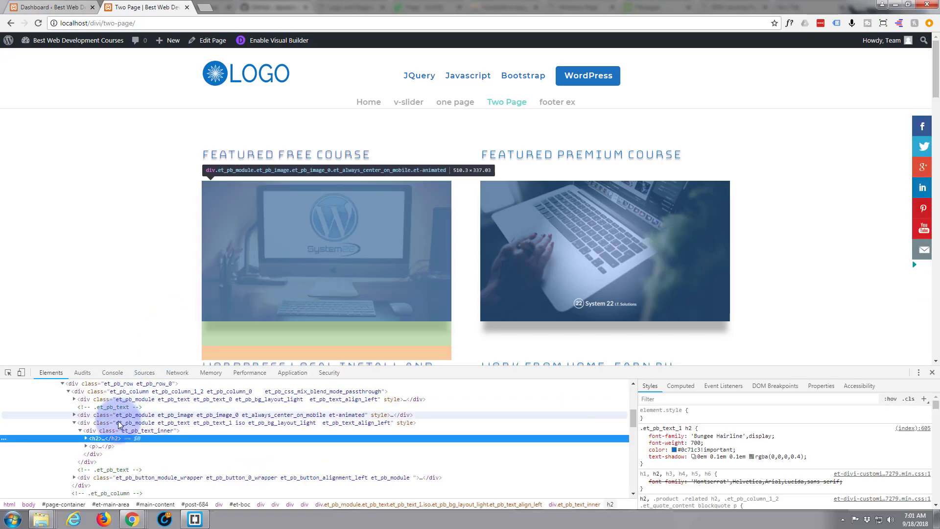
click(87, 438)
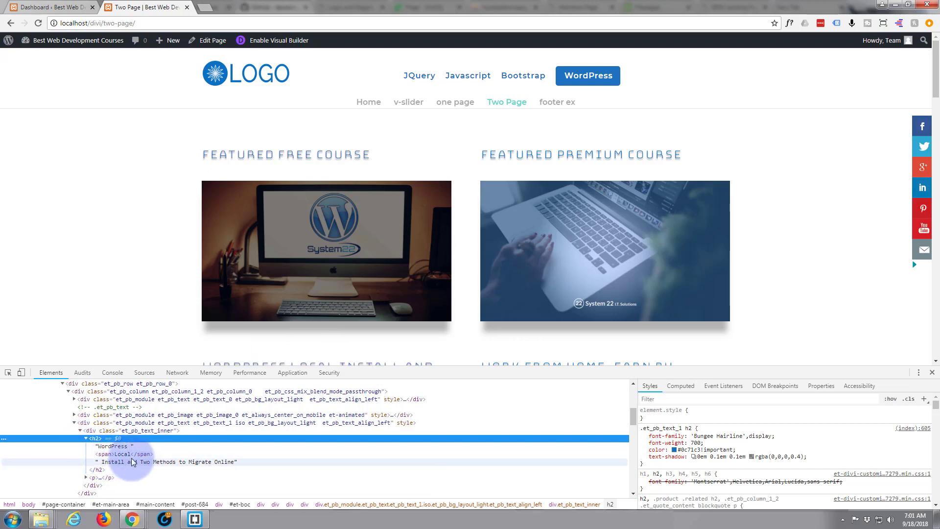
mouse_move(141, 461)
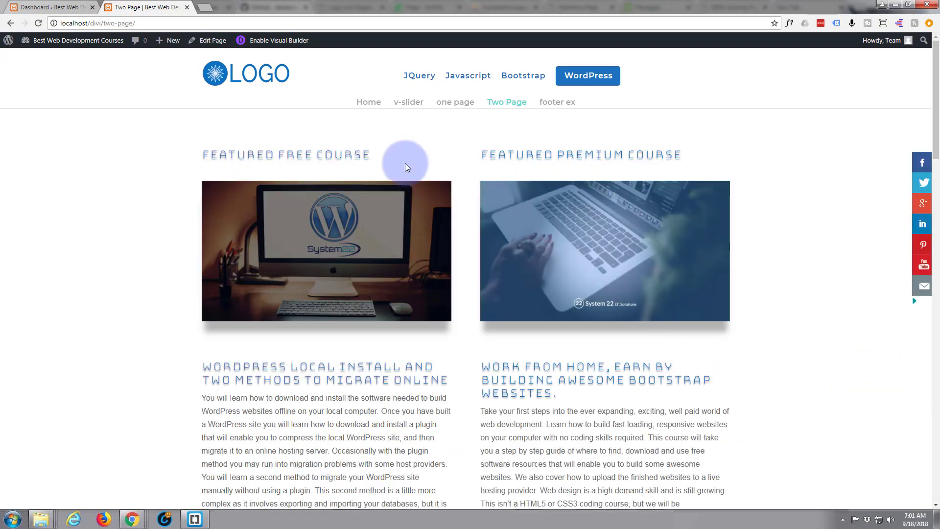
mouse_move(404, 161)
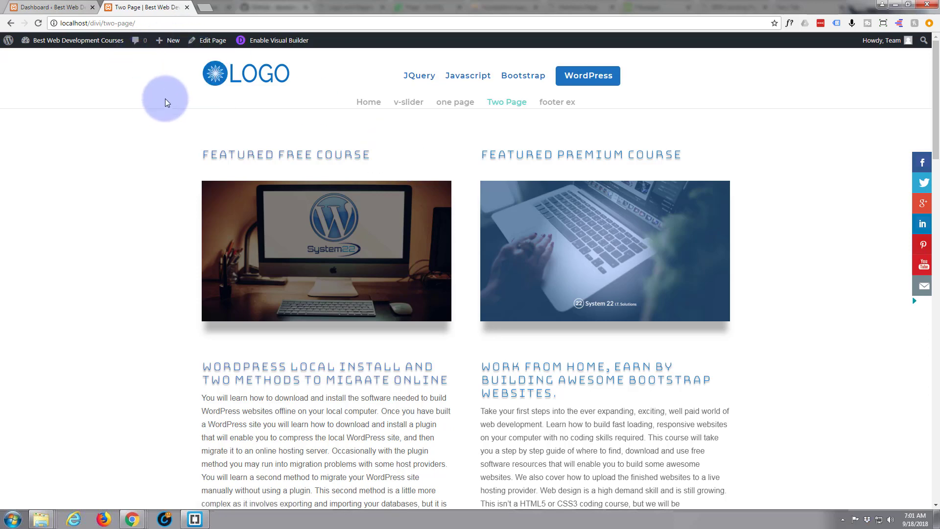
click(44, 7)
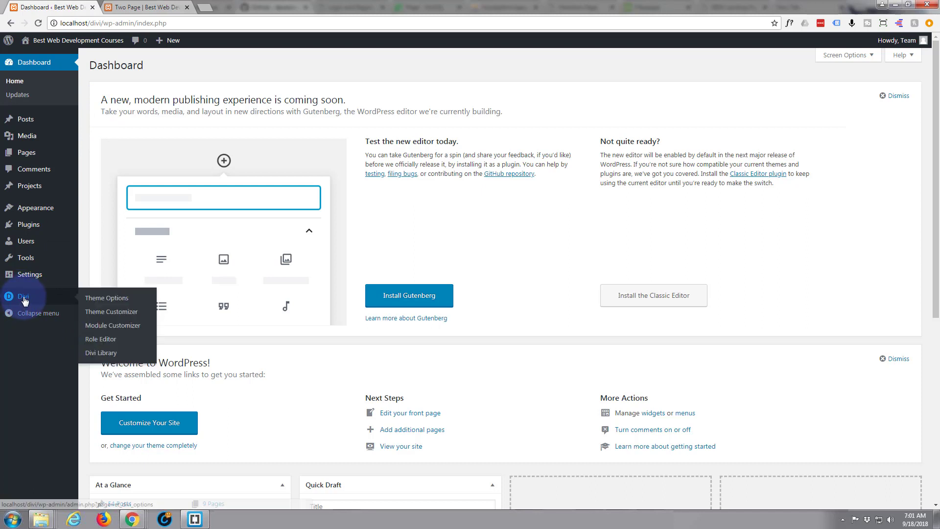
Open Divi Theme Options from the admin sidebar's Divi menu.
click(106, 297)
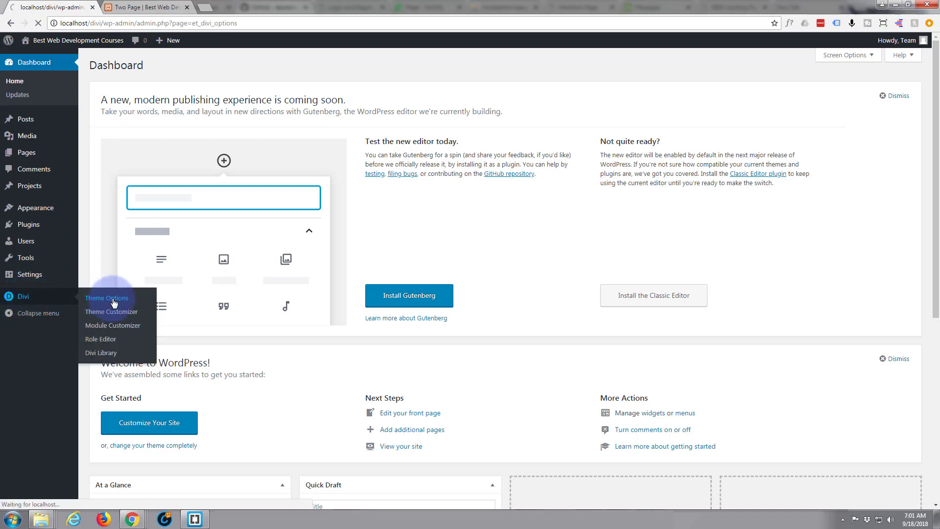
click(106, 298)
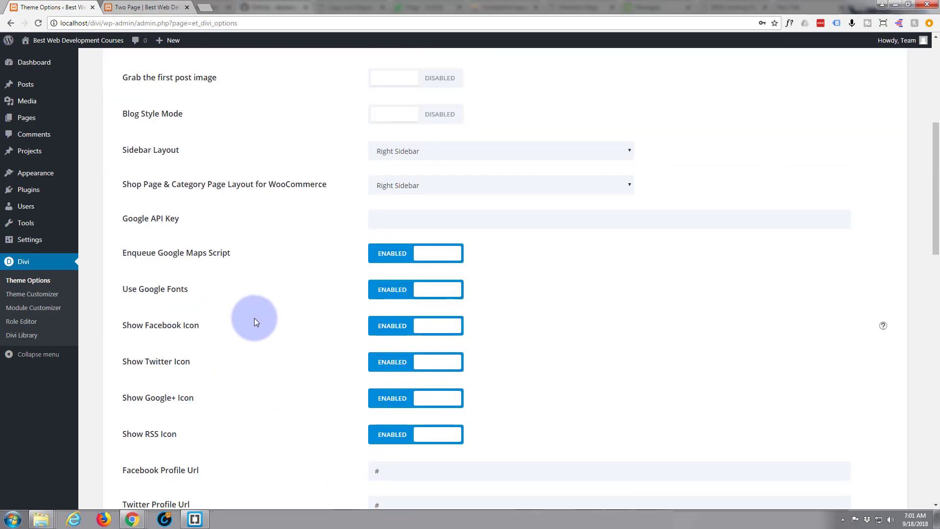
Add the comment /* Isolated H2 */ at the top of the Custom CSS box.
scroll(down, 3)
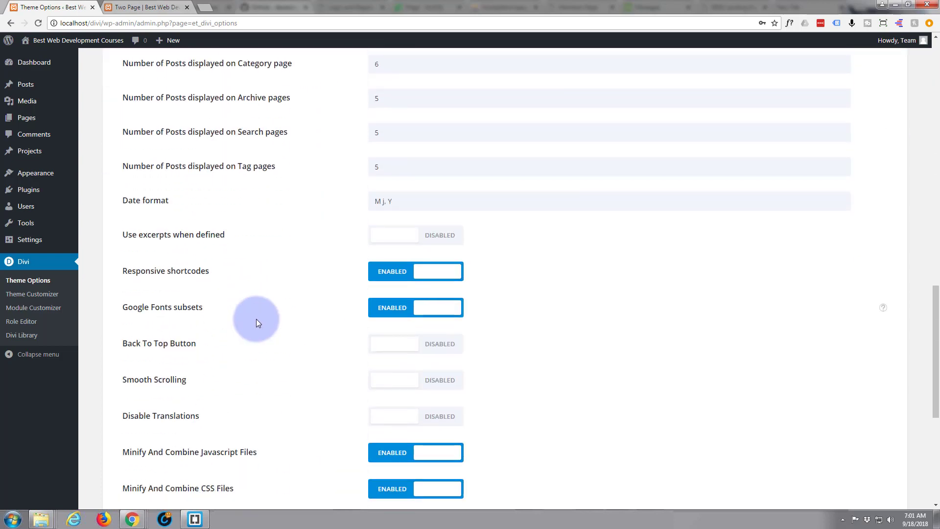
scroll(down, 3)
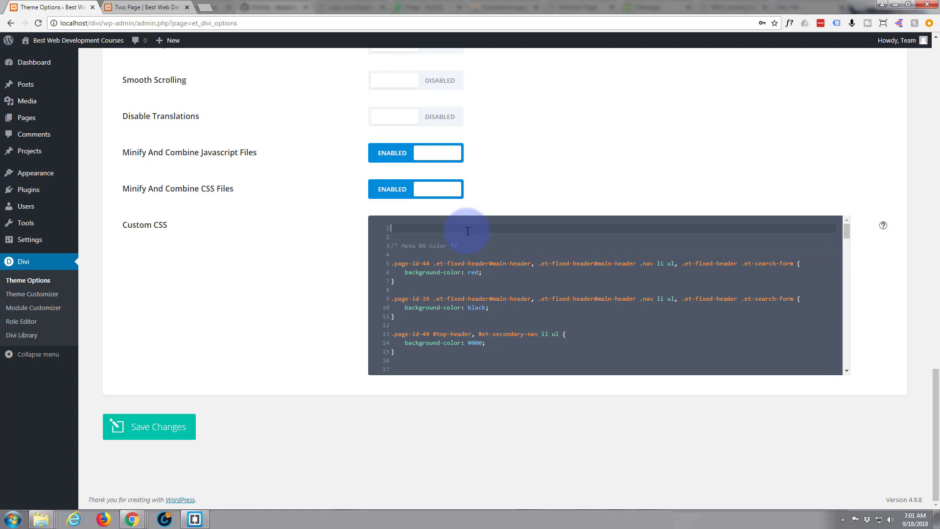
text(/* Isolated */)
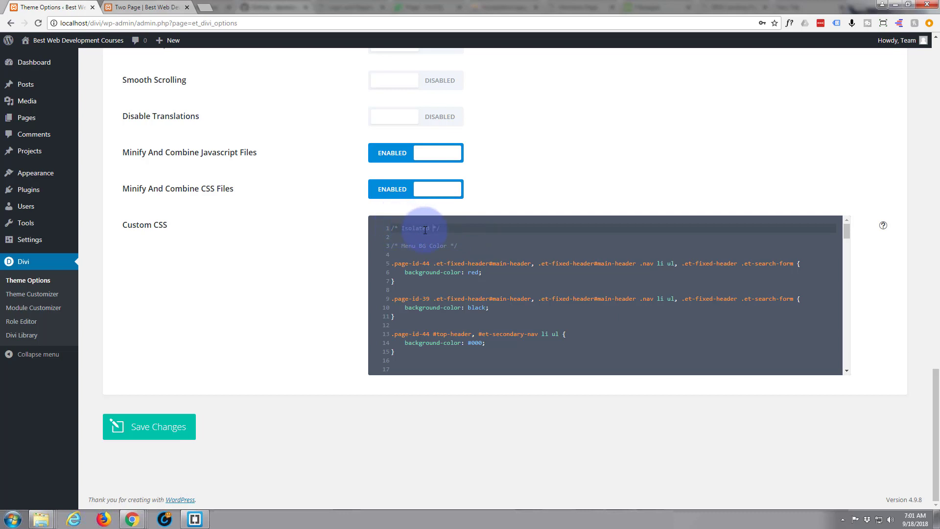
text(H2)
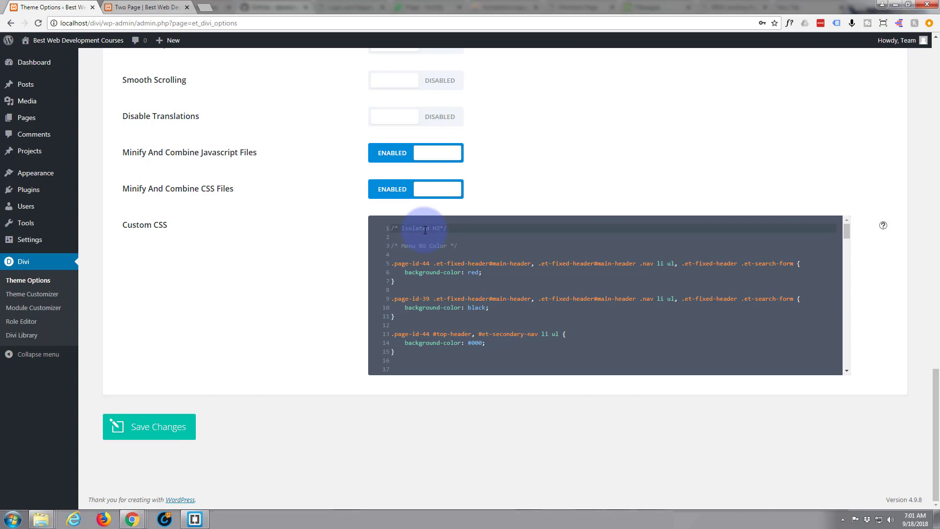
mouse_move(458, 229)
text(.)
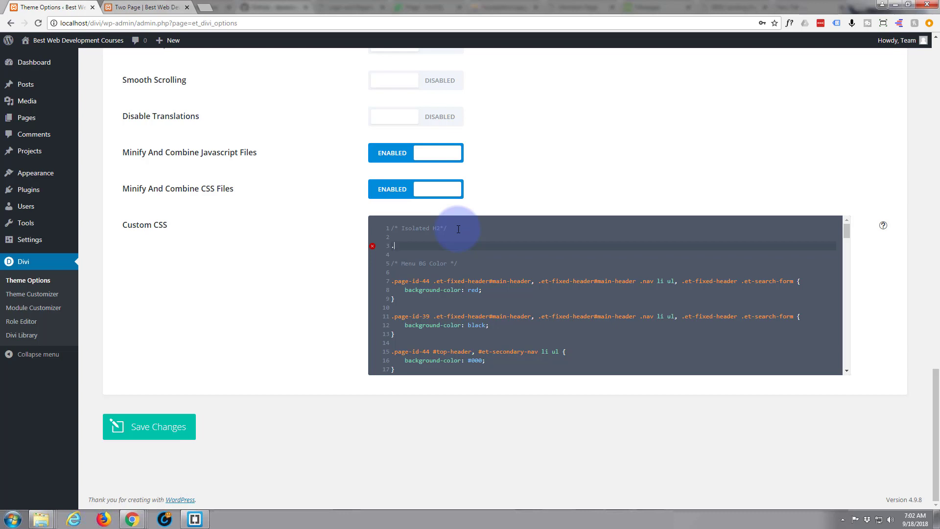
Add an empty .iso h2 span:hover {} rule with a blank line inside its braces.
text(iso)
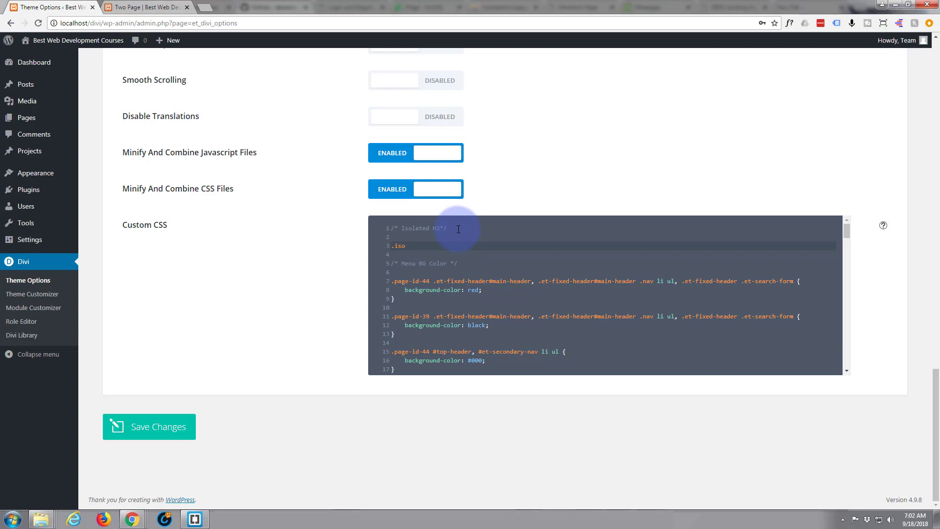
text(h)
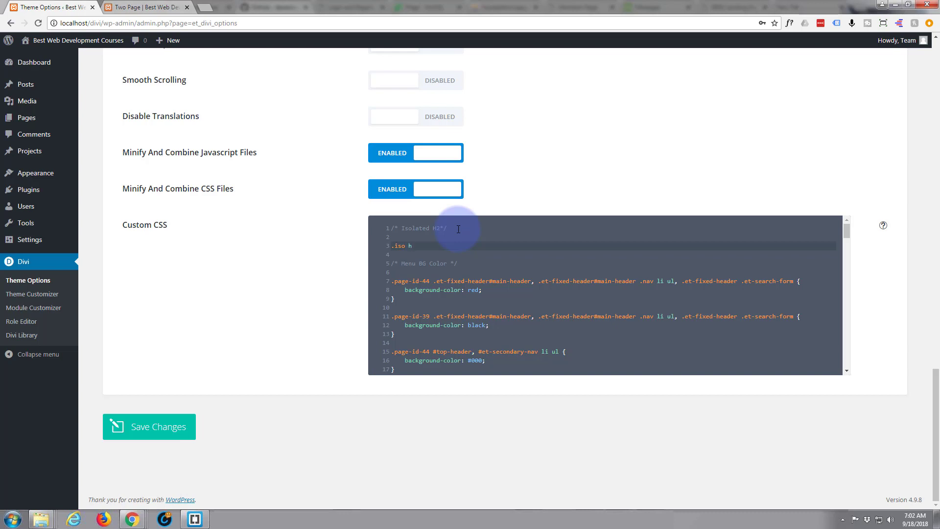
text(2)
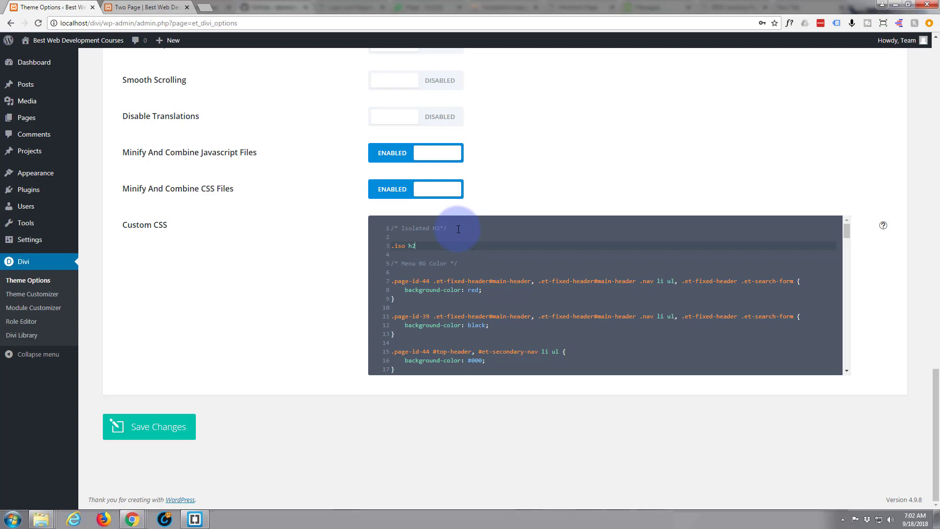
text(span:hover)
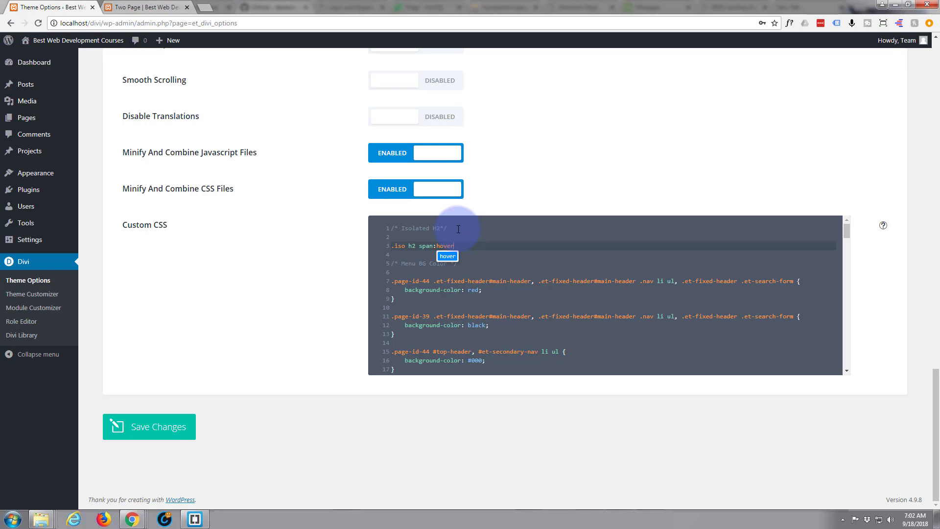
text({})
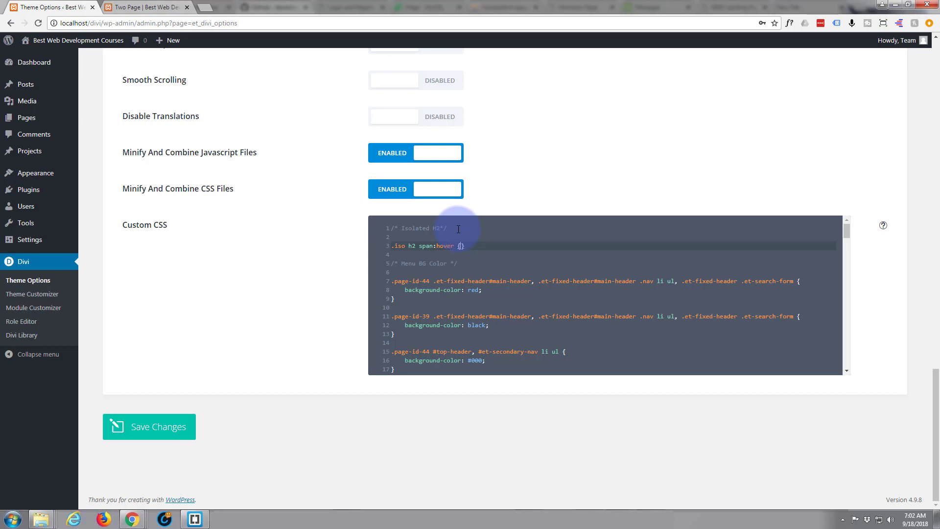
key(Enter)
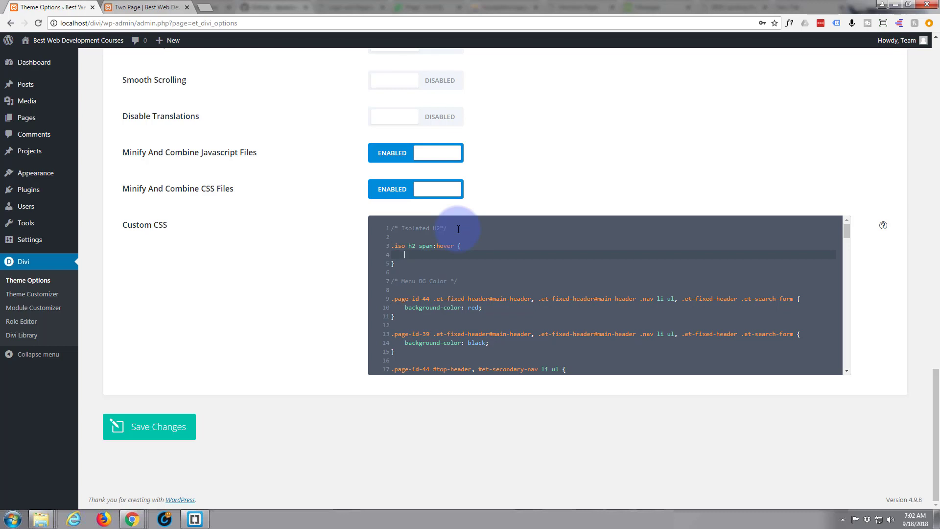
Add a font-size of 30px to the .iso h2 span:hover rule.
text(font-si)
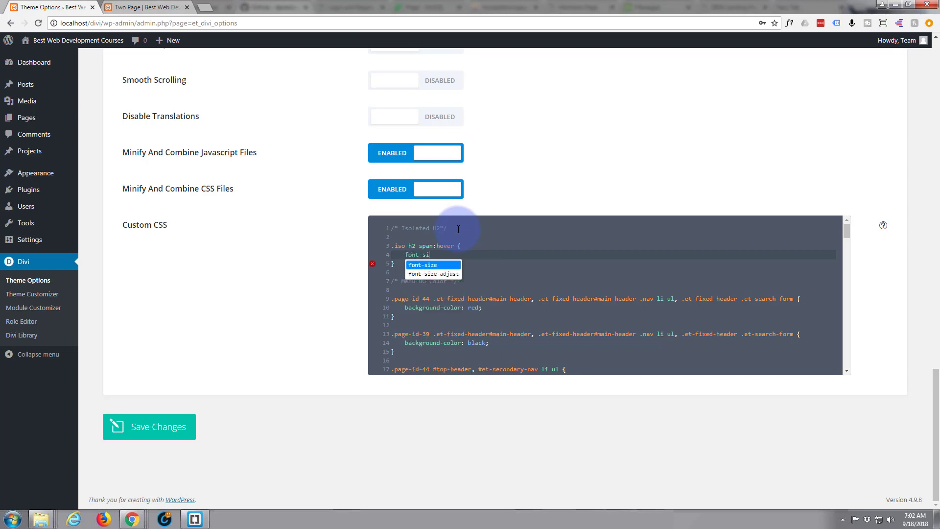
text(ze;)
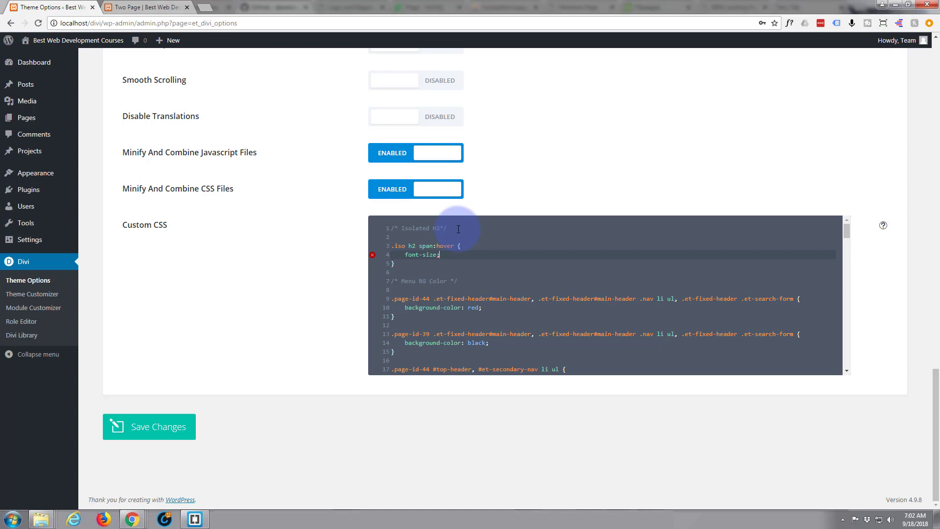
click(137, 8)
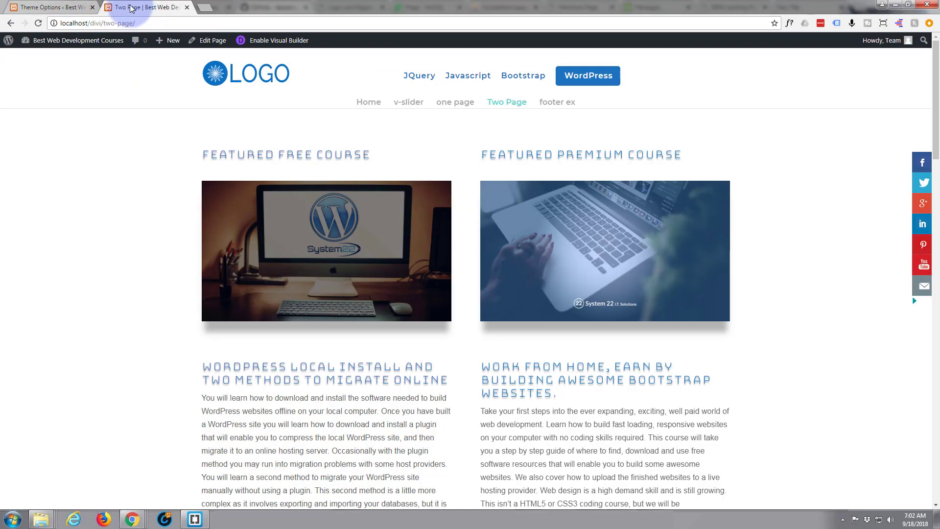
click(57, 7)
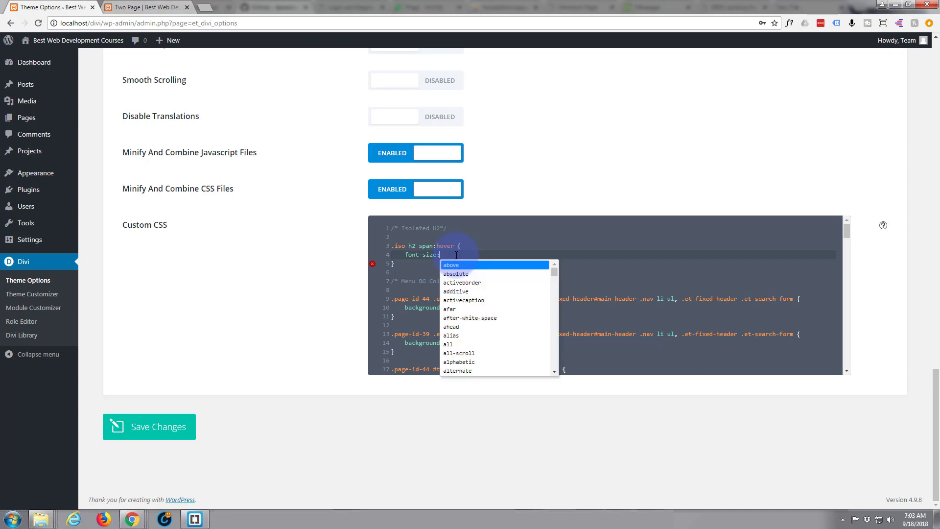
text(30px;)
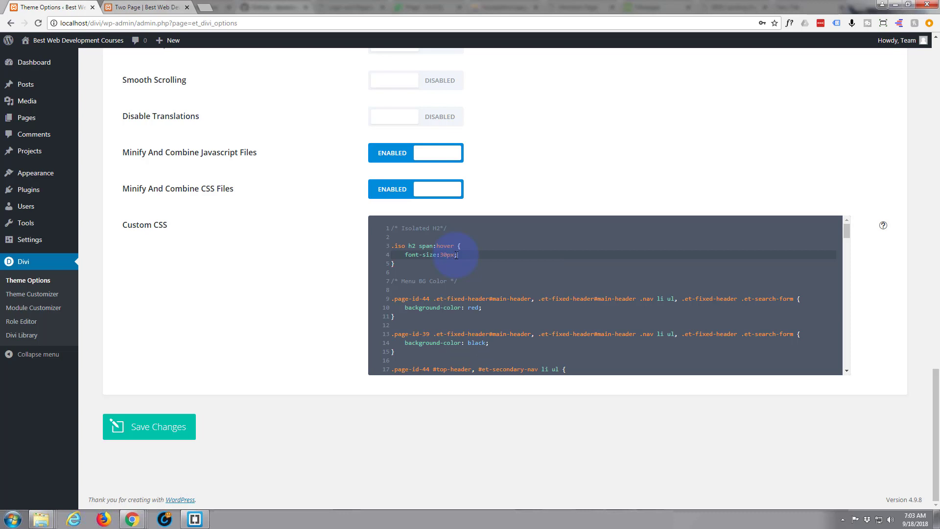
key(Enter)
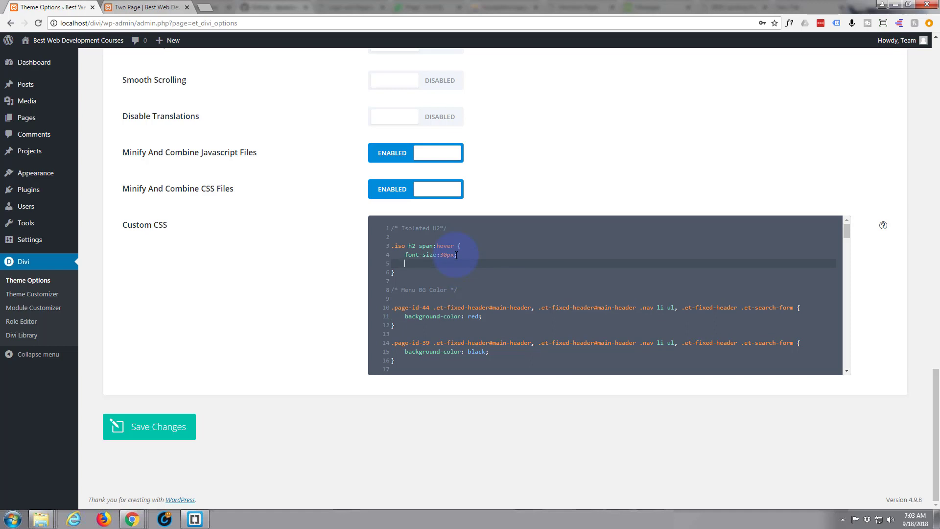
Add color: red; to the rule, save the Custom CSS, and return to Two Page.
text(c)
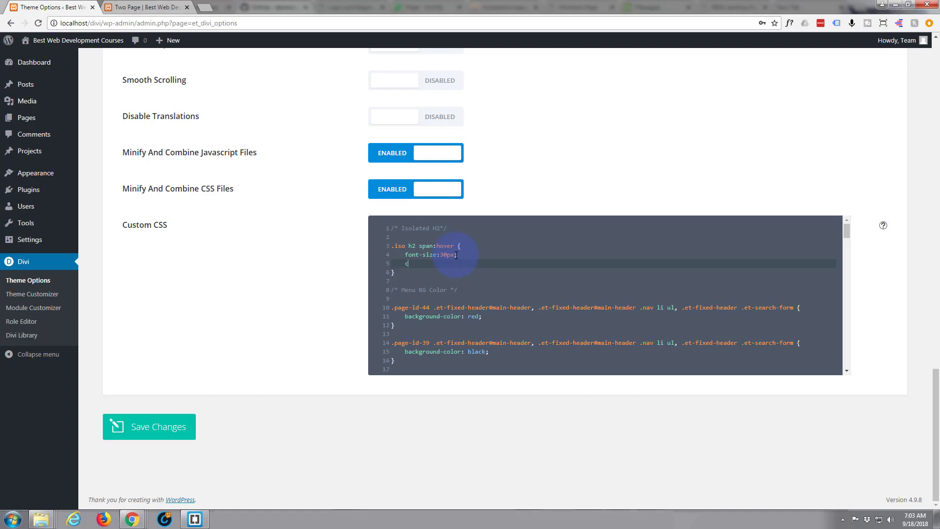
text(color:)
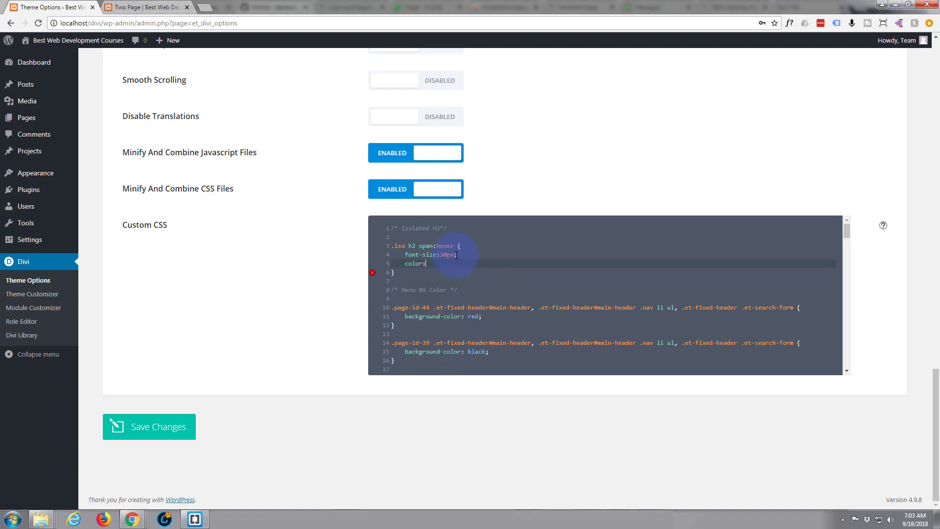
text(red;)
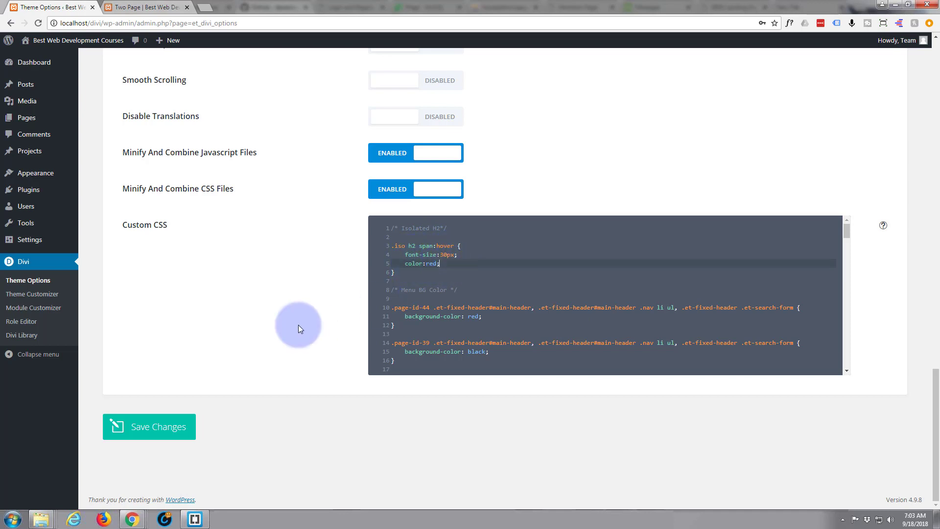
click(158, 430)
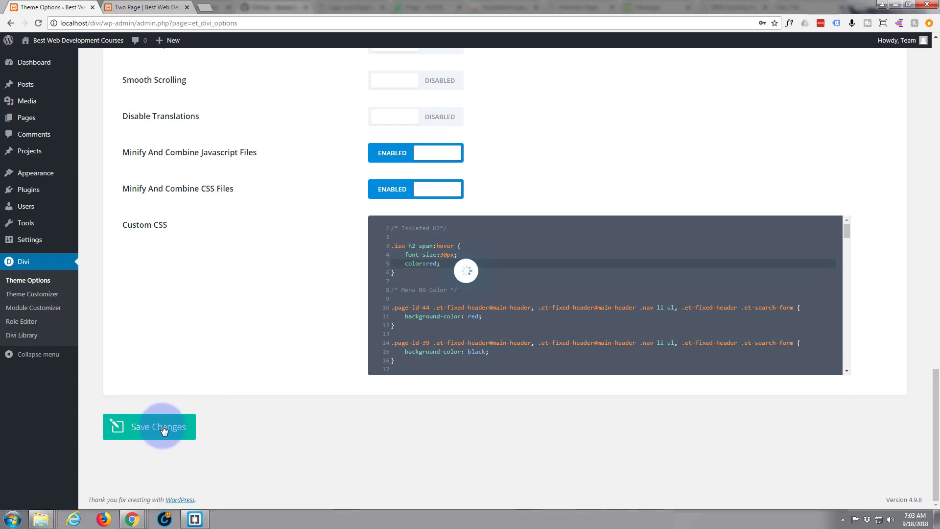
click(158, 426)
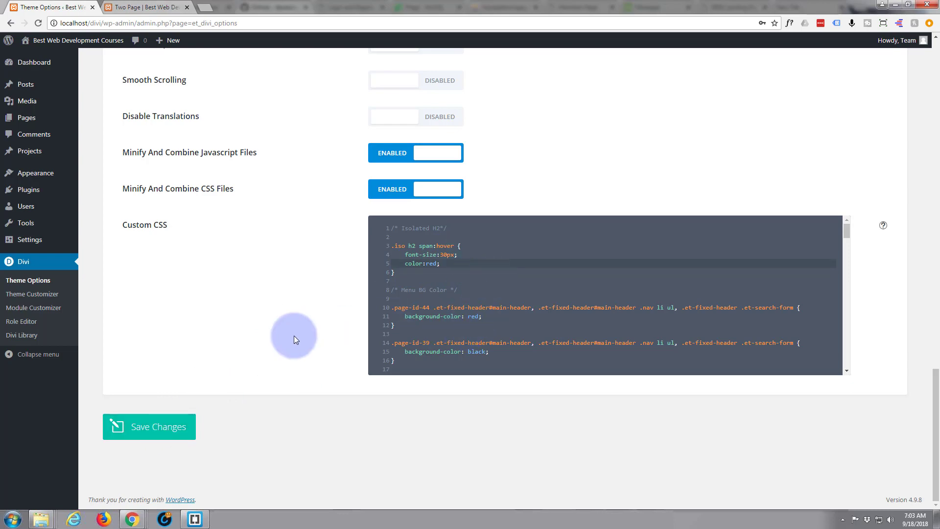
click(137, 7)
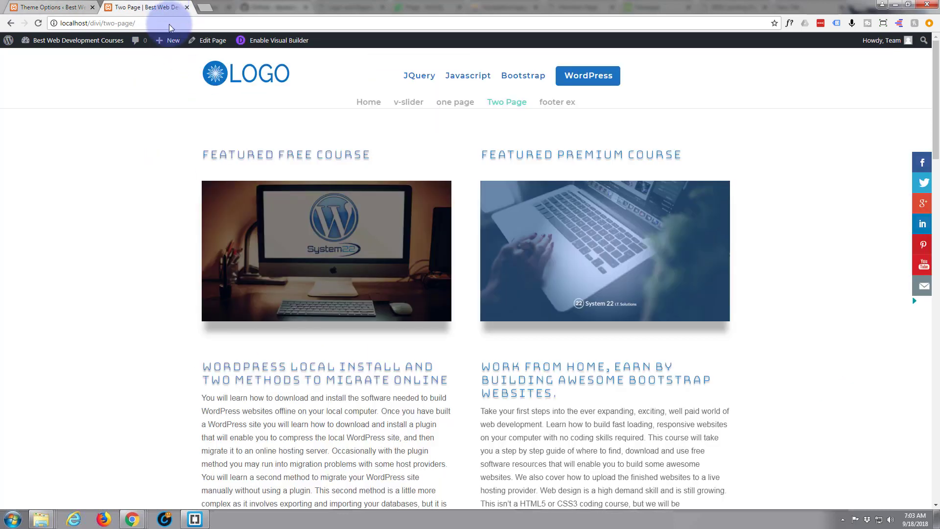
Reload the Two Page and test the hover effect on the heading word 'Local'.
click(40, 23)
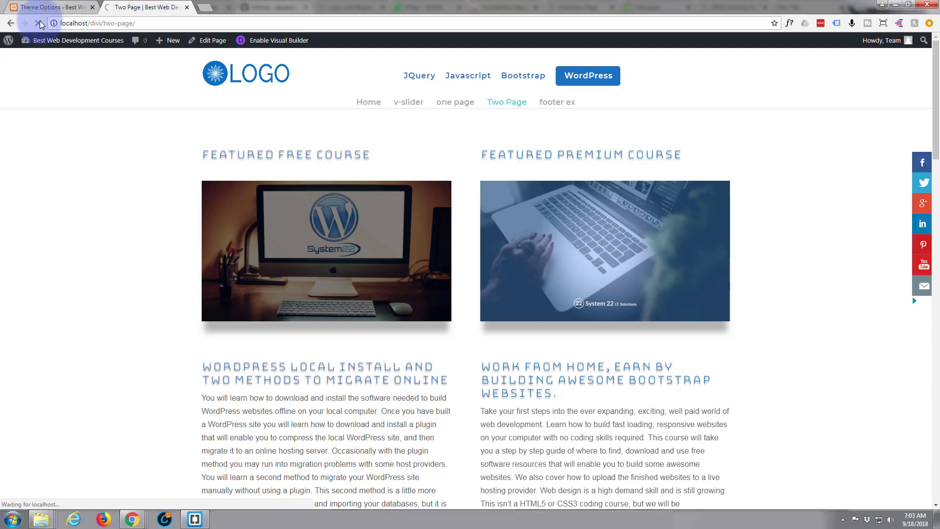
click(37, 23)
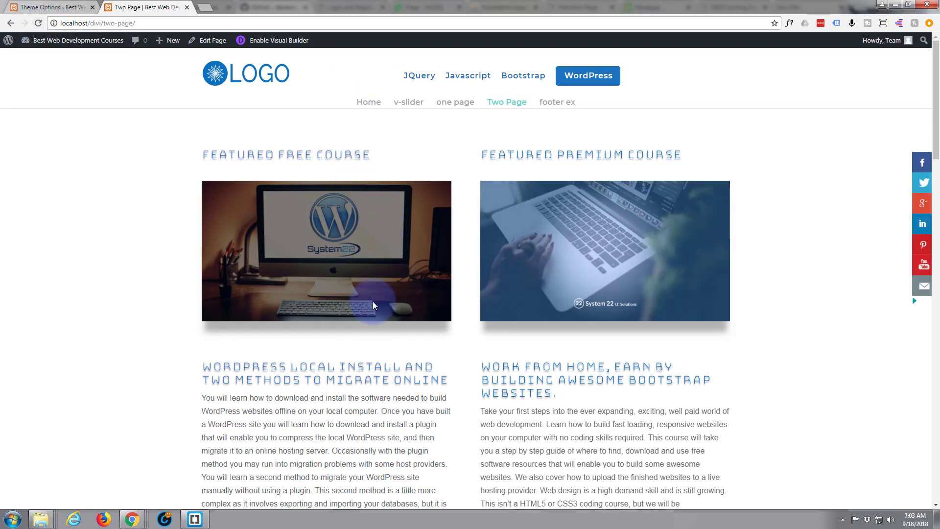
double_click(313, 367)
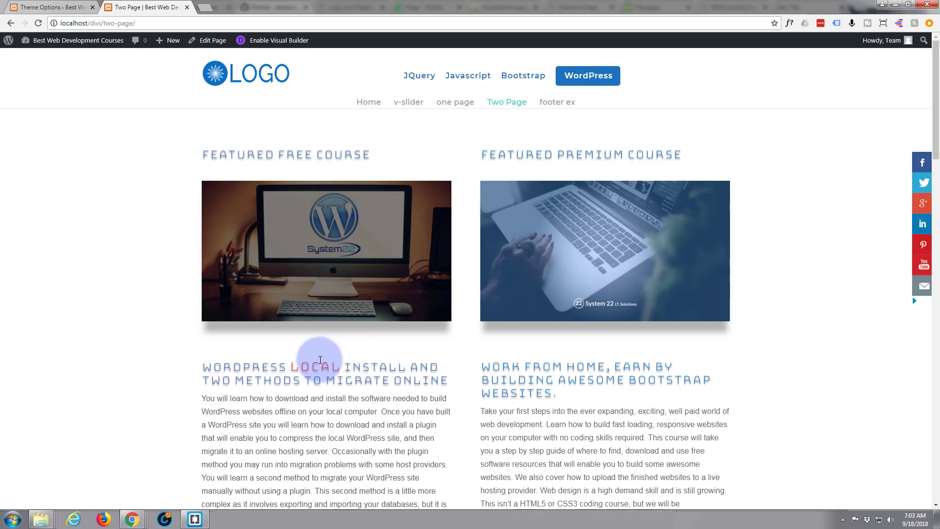
mouse_move(322, 353)
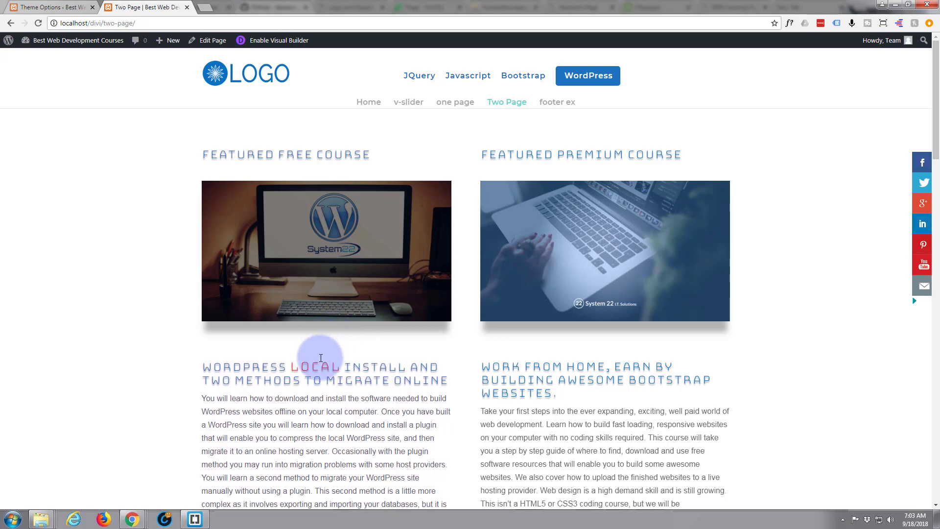
mouse_move(323, 355)
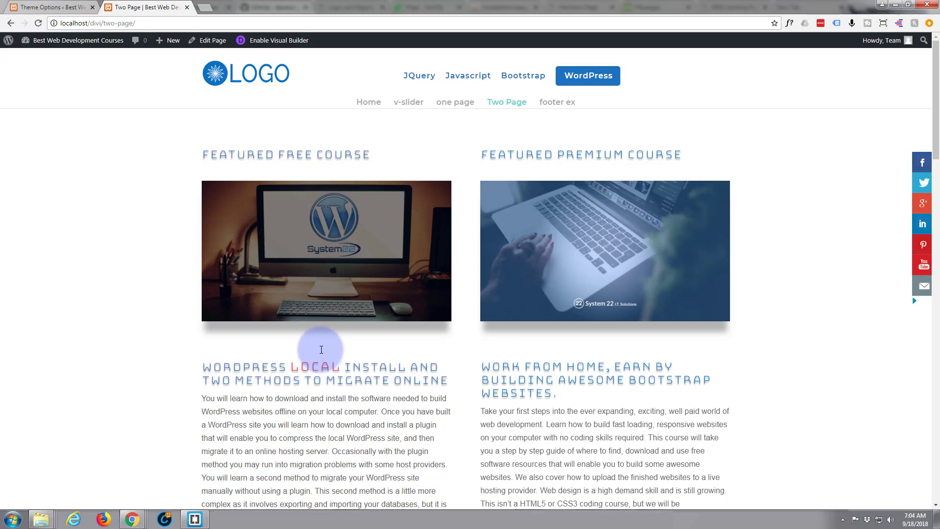
mouse_move(325, 349)
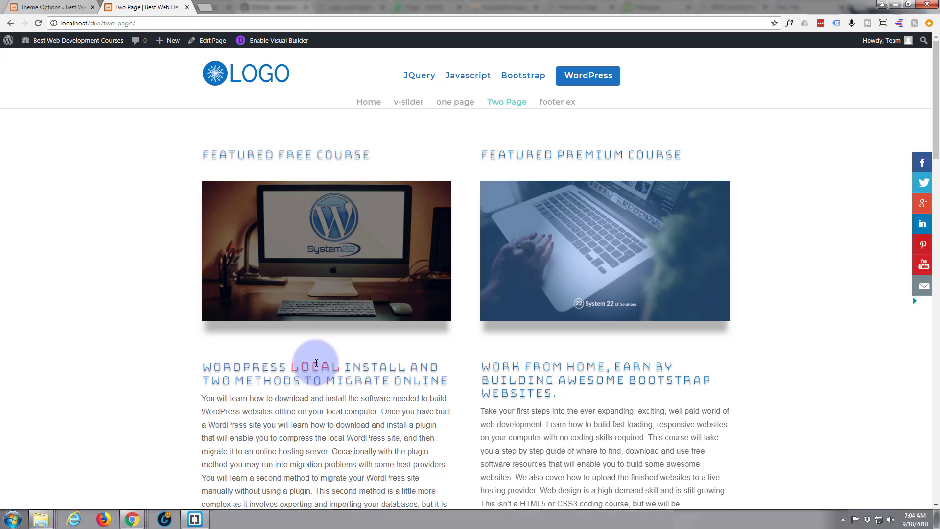
mouse_move(313, 353)
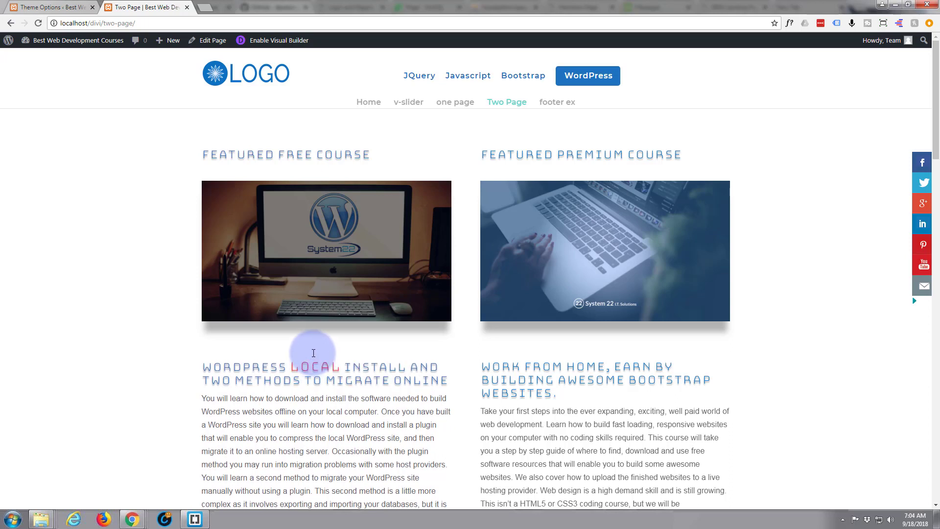
mouse_move(316, 352)
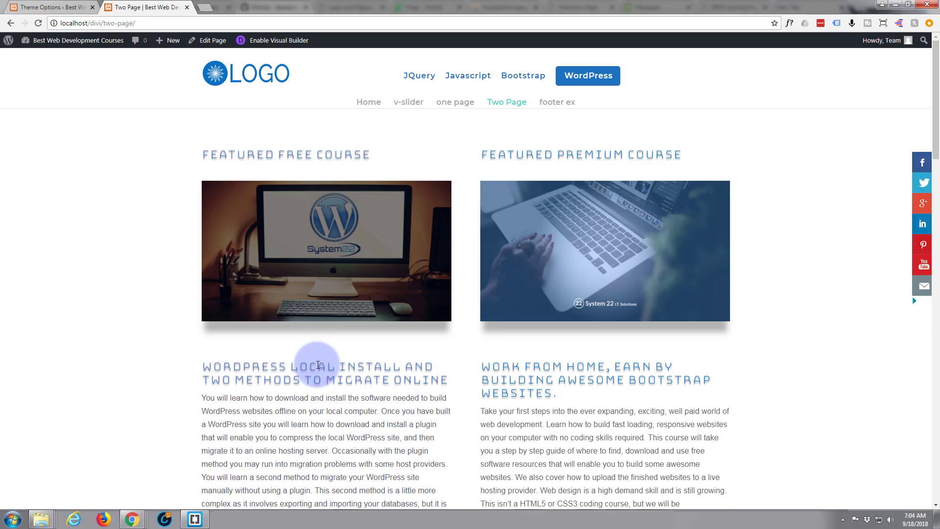
double_click(316, 367)
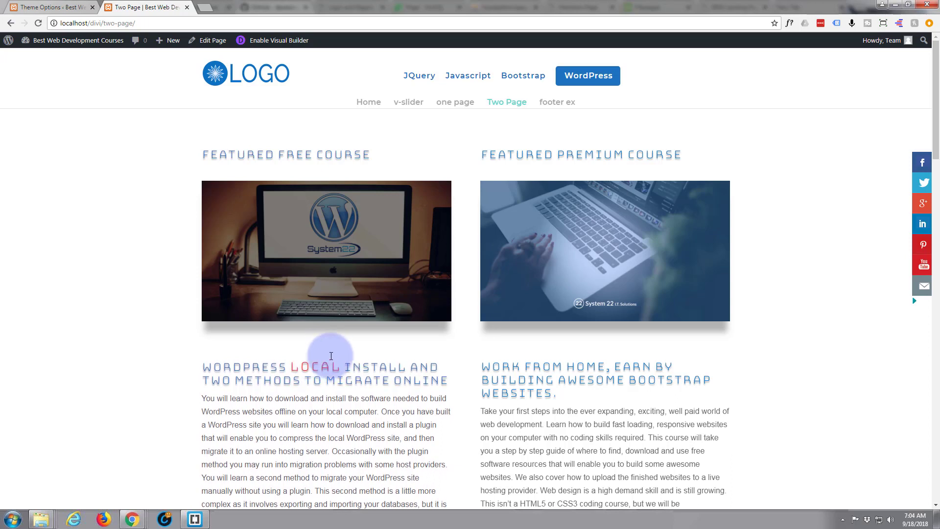
mouse_move(353, 350)
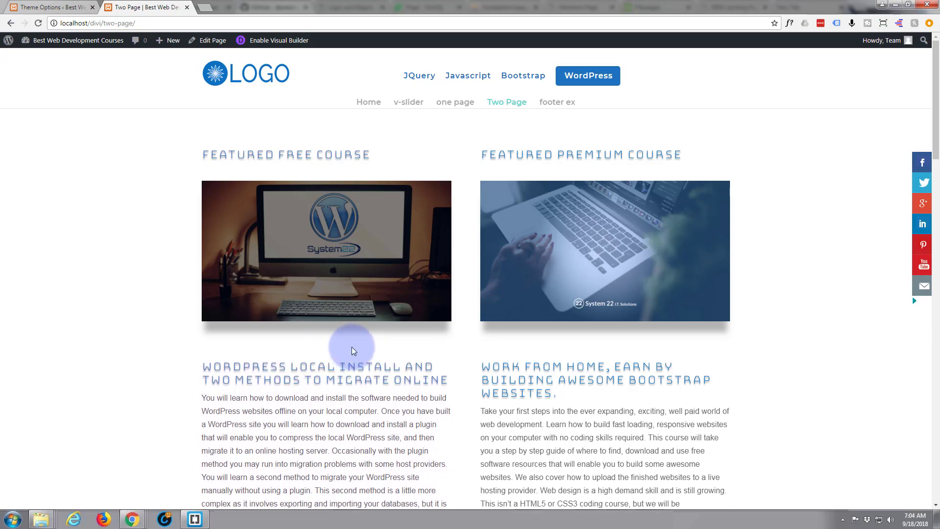
mouse_move(340, 348)
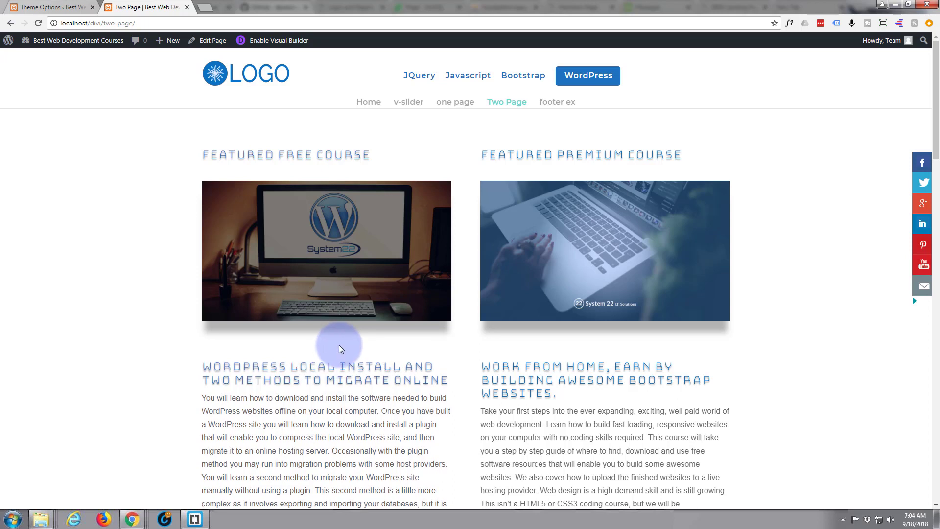
mouse_move(317, 367)
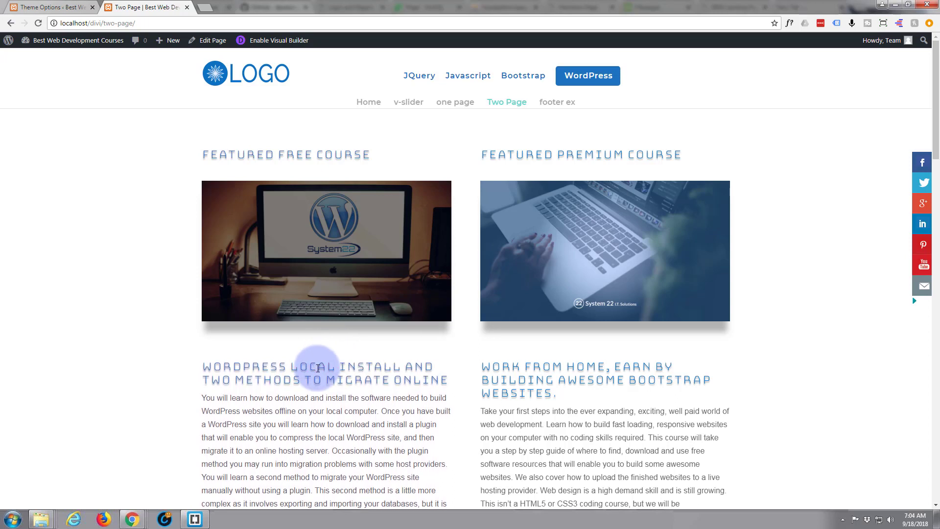
double_click(317, 367)
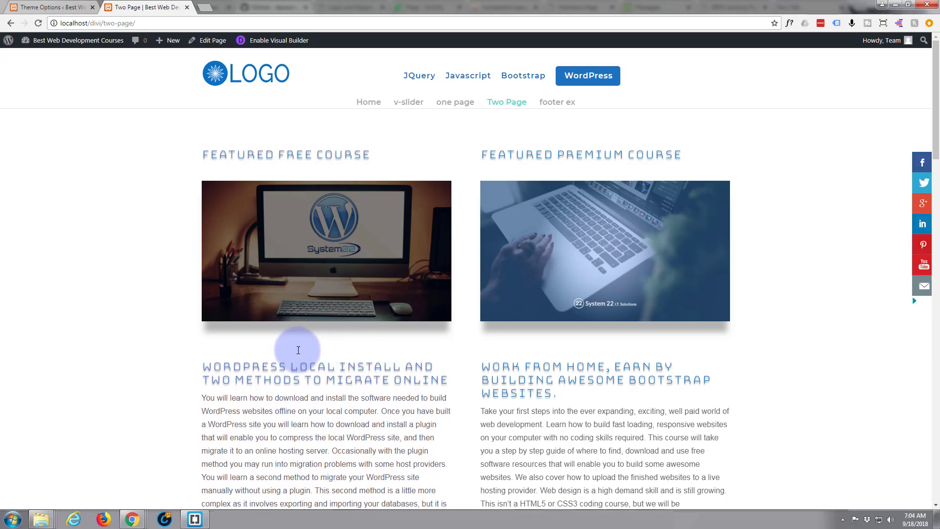
mouse_move(44, 6)
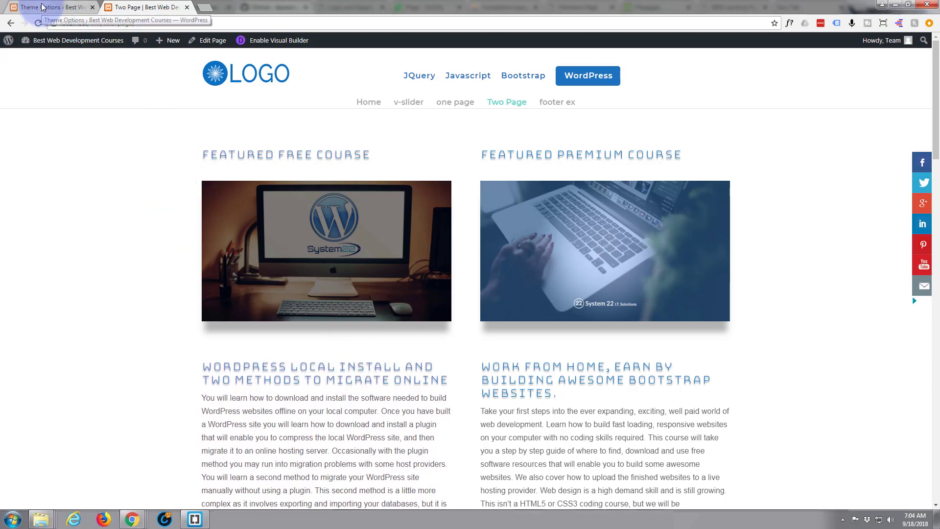
In Theme Options Custom CSS, add an empty .iso h2 span rule below the comment.
click(44, 6)
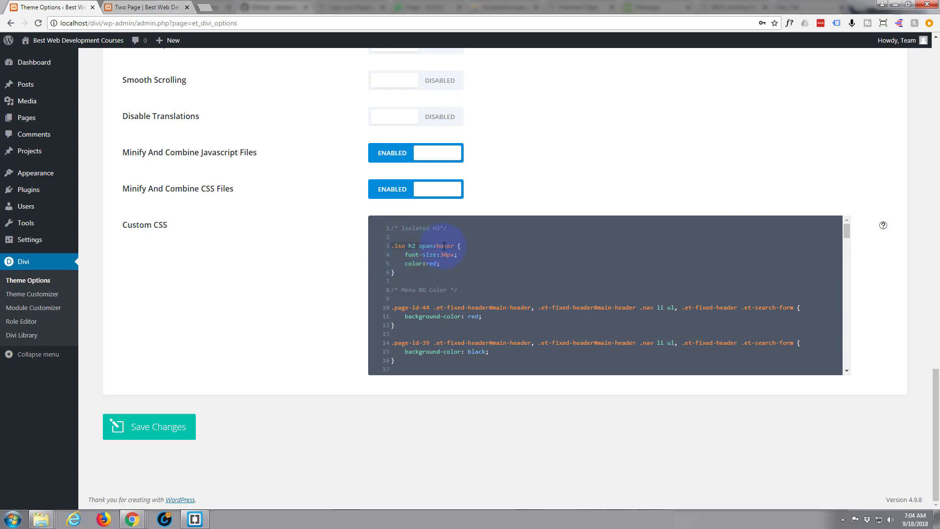
click(452, 228)
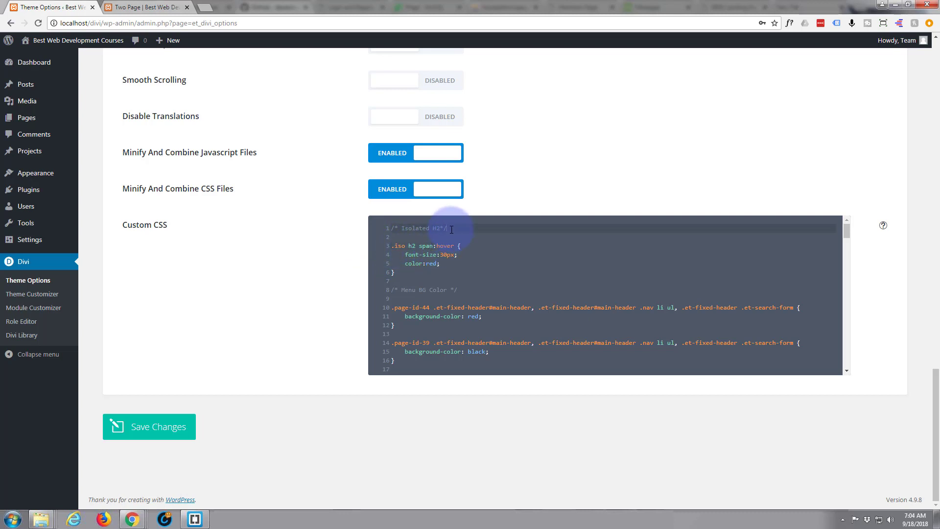
key(Enter)
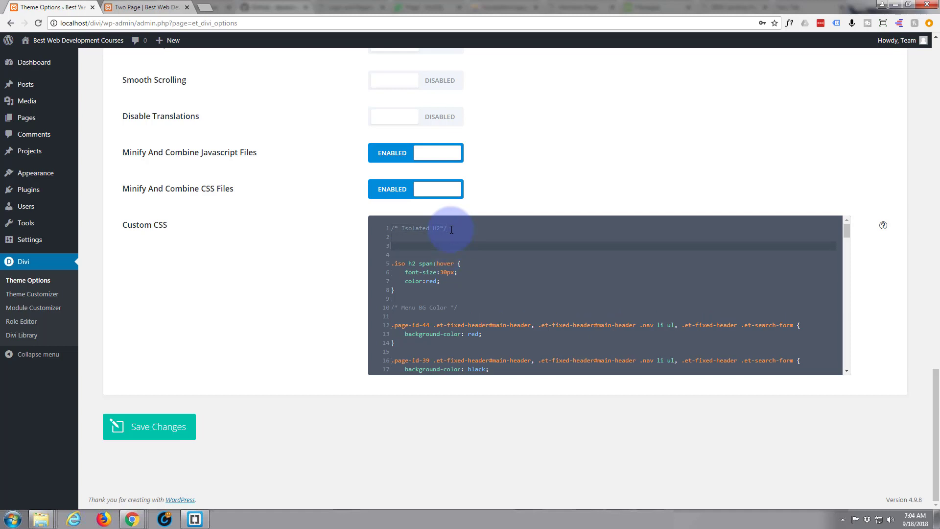
text(.iso h2 span {)
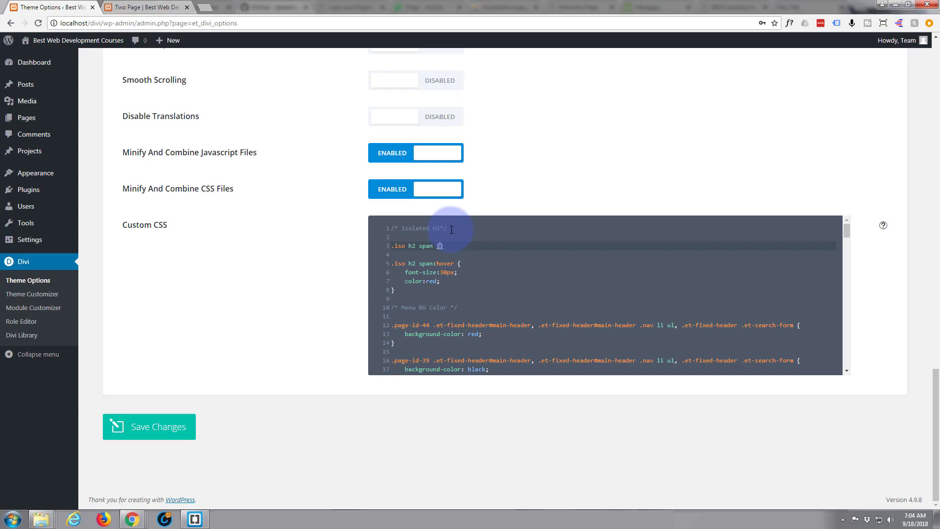
key(Enter)
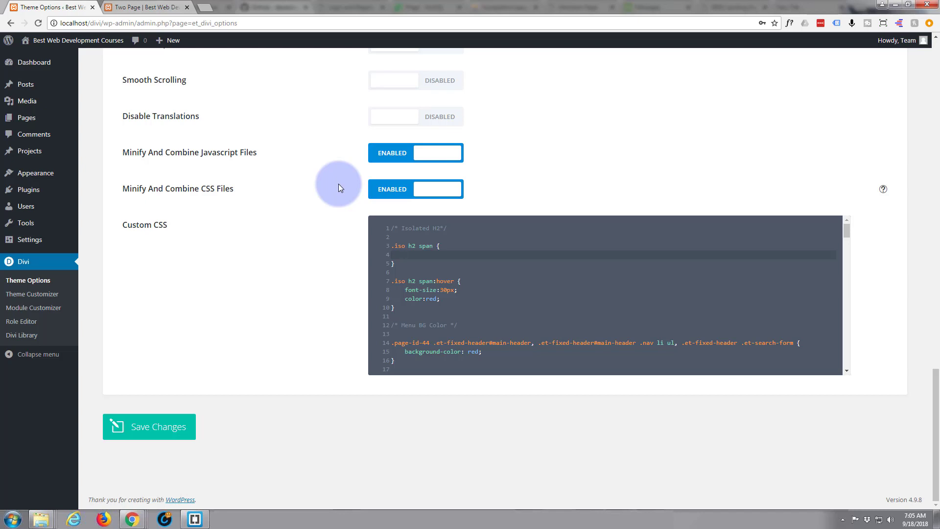
Give the .iso h2 span rule 'transition: all 0.5s', choosing ease as the timing.
text(tra)
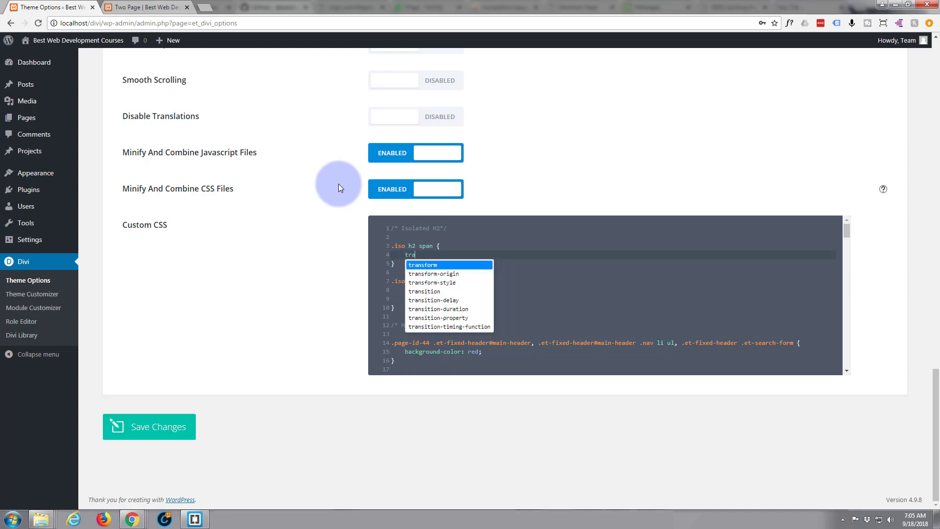
text(sition:)
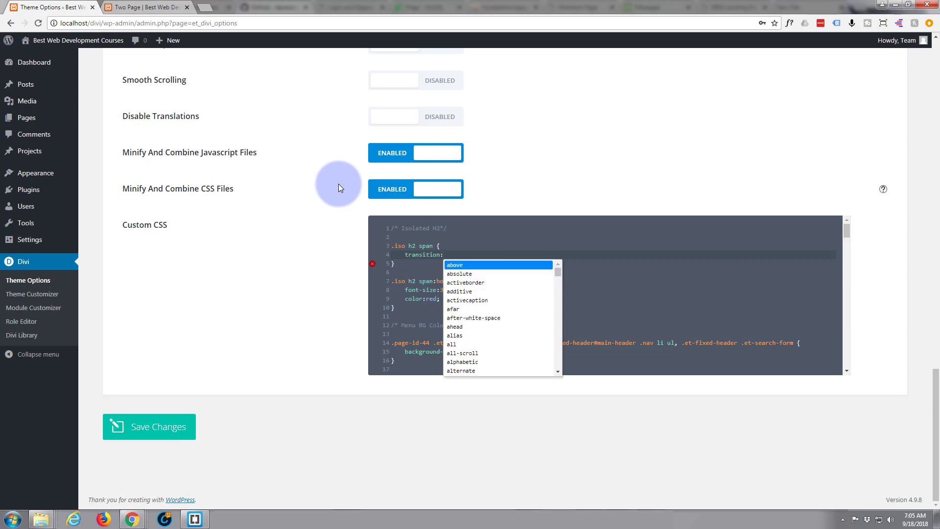
text(all)
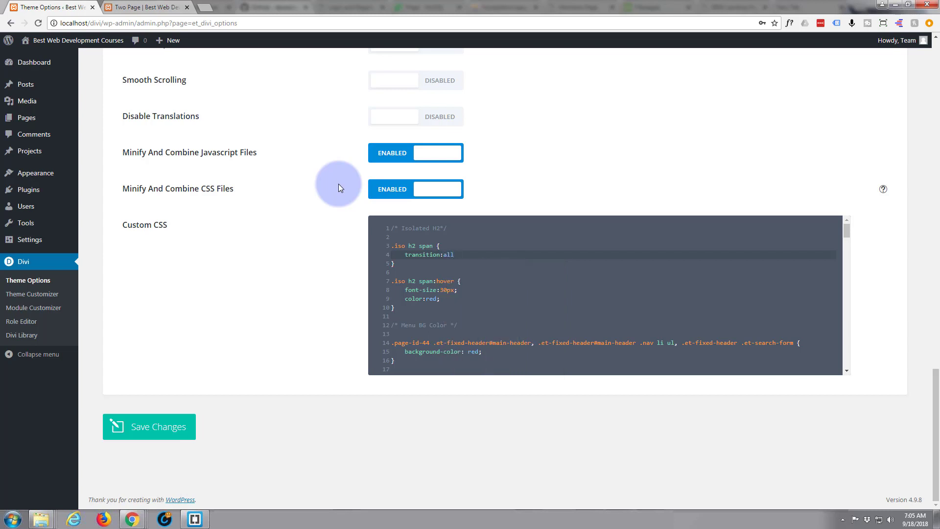
click(455, 255)
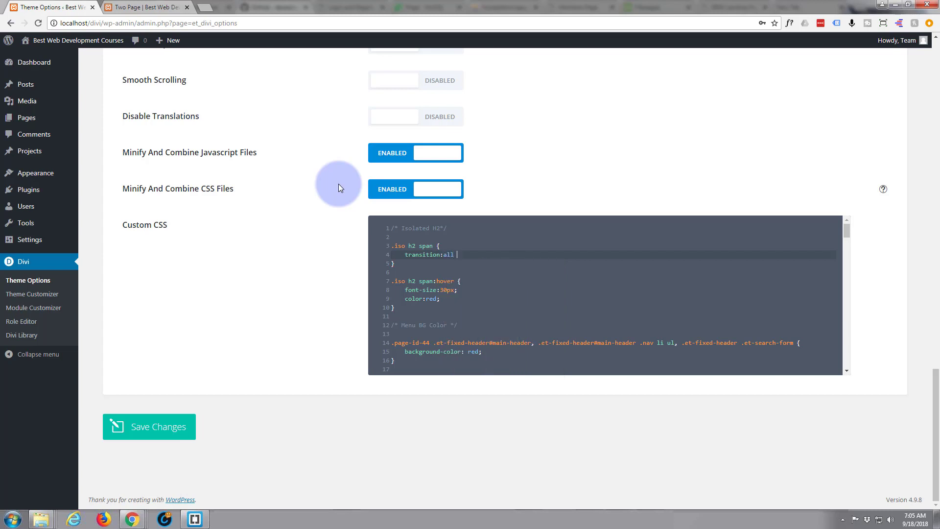
text(0.5)
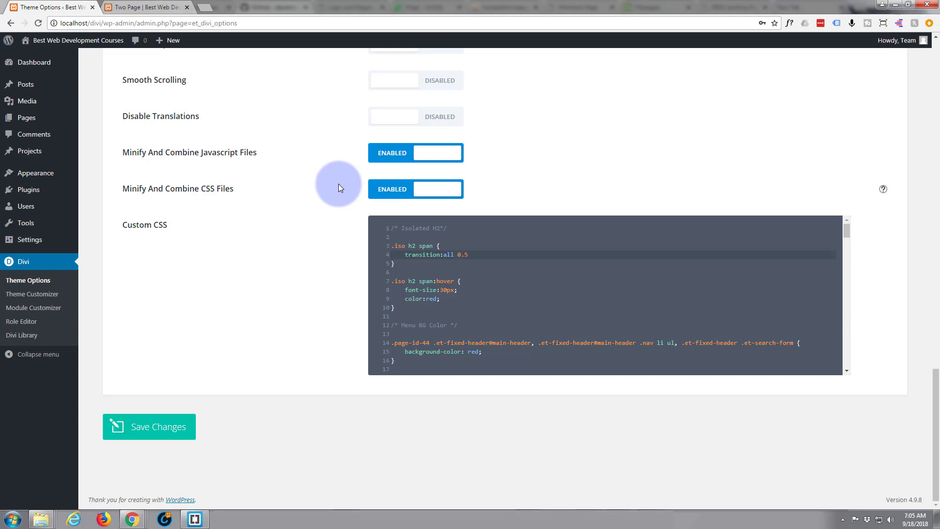
text(s)
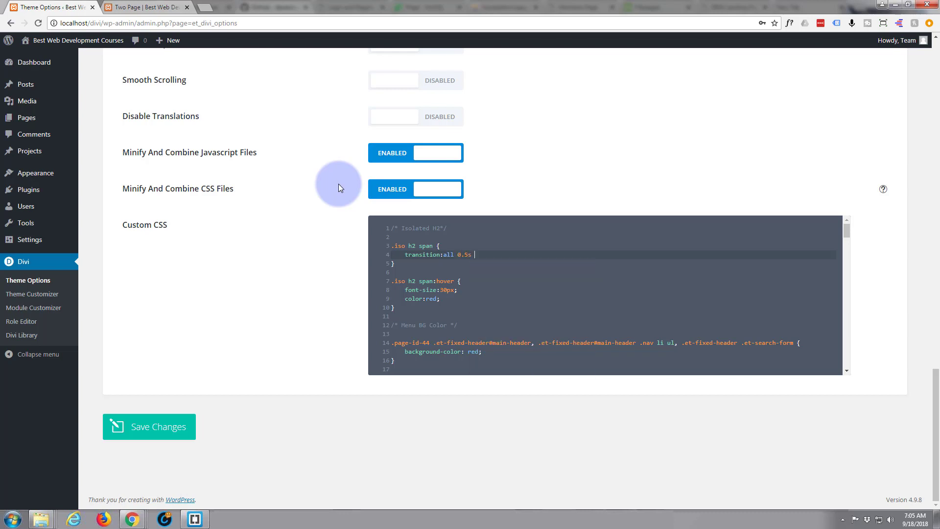
text(eas)
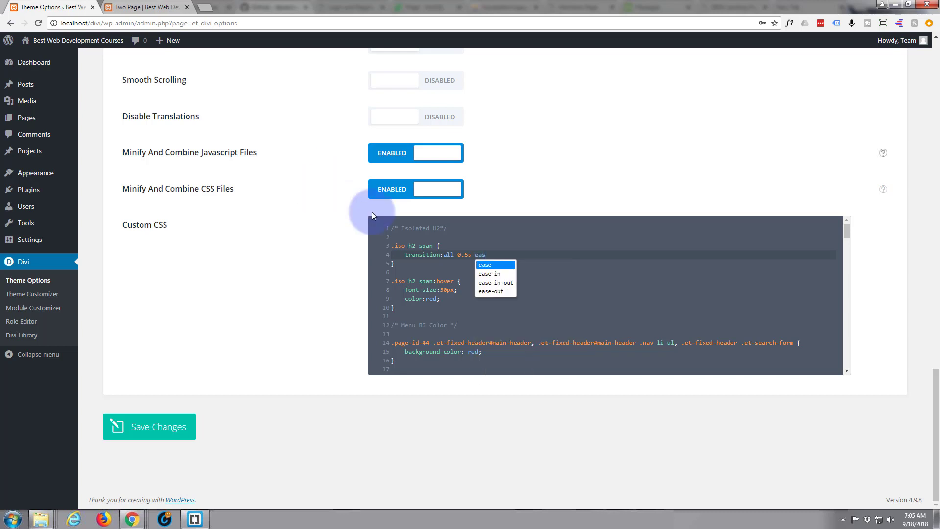
click(493, 282)
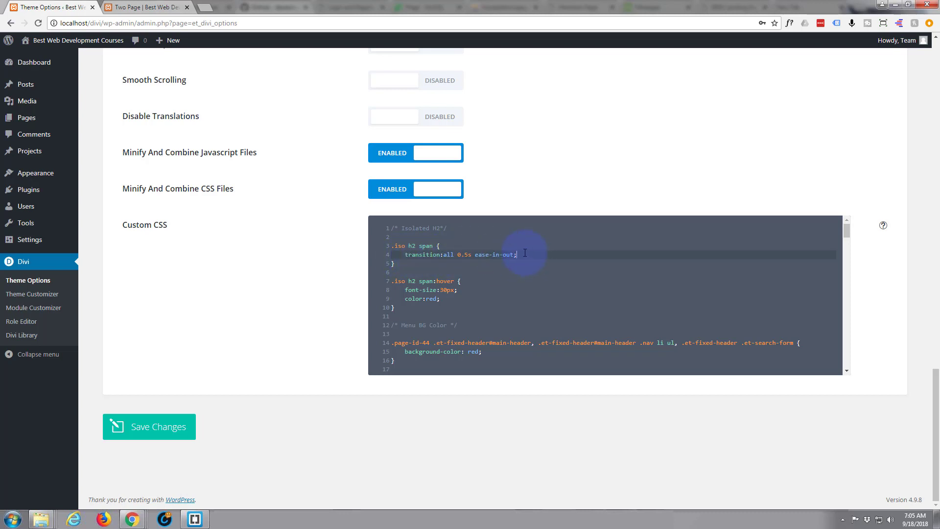
Add -webkit- and -moz-transition: all 0.5s ease-in-out lines to the span rule.
key(Enter)
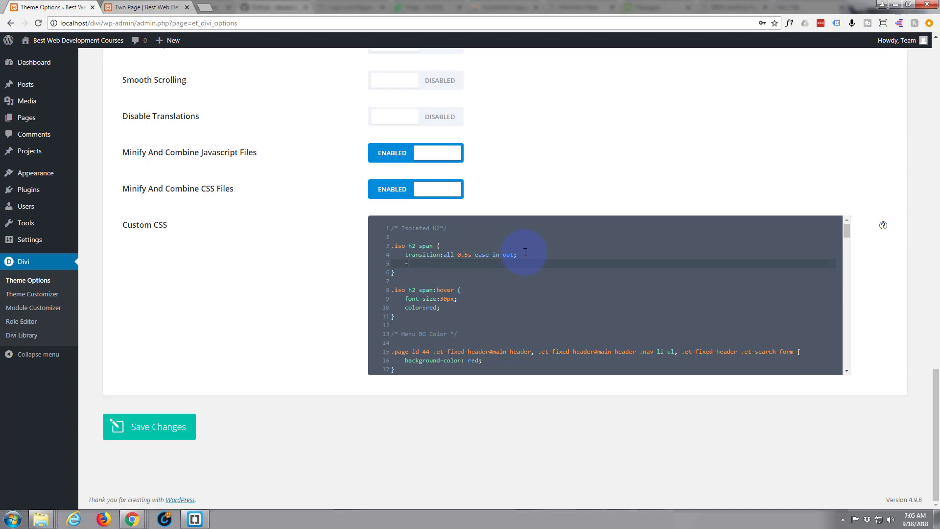
text(-webkit)
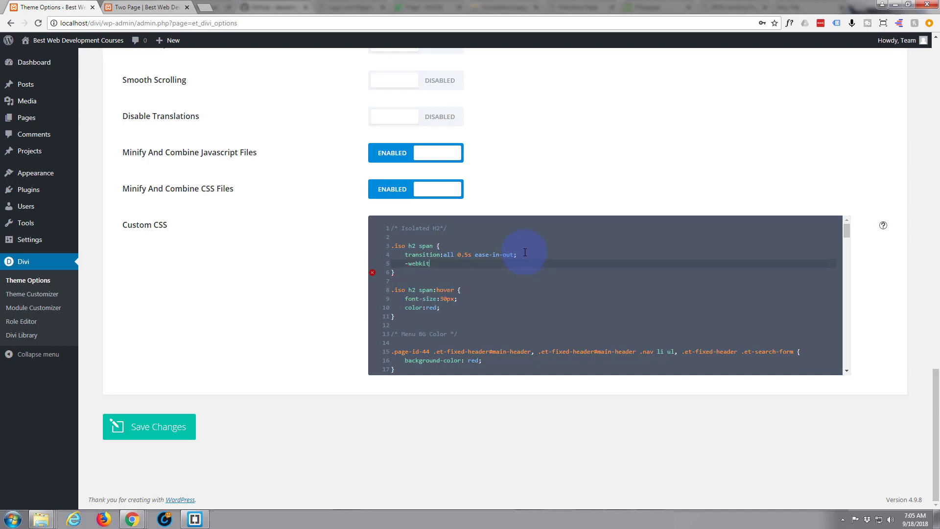
text(-)
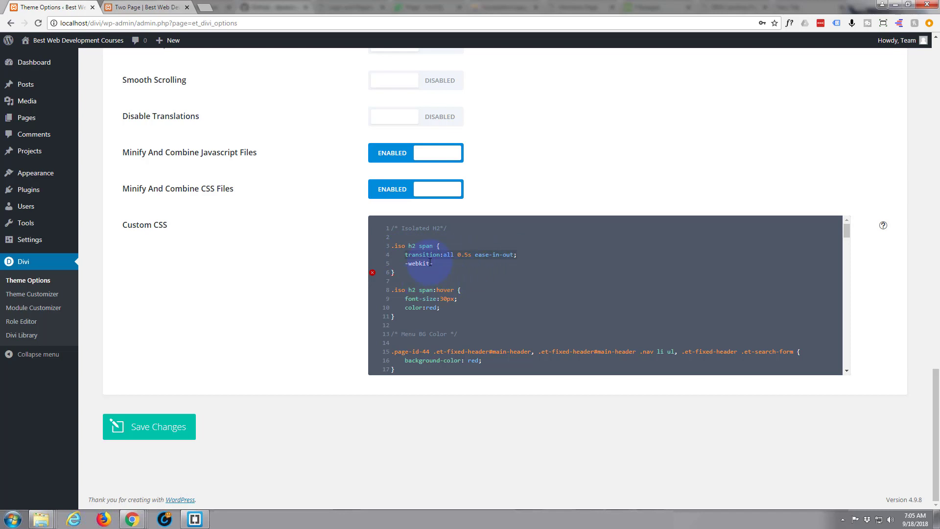
text(transition:all 0.5s ease-in-out;)
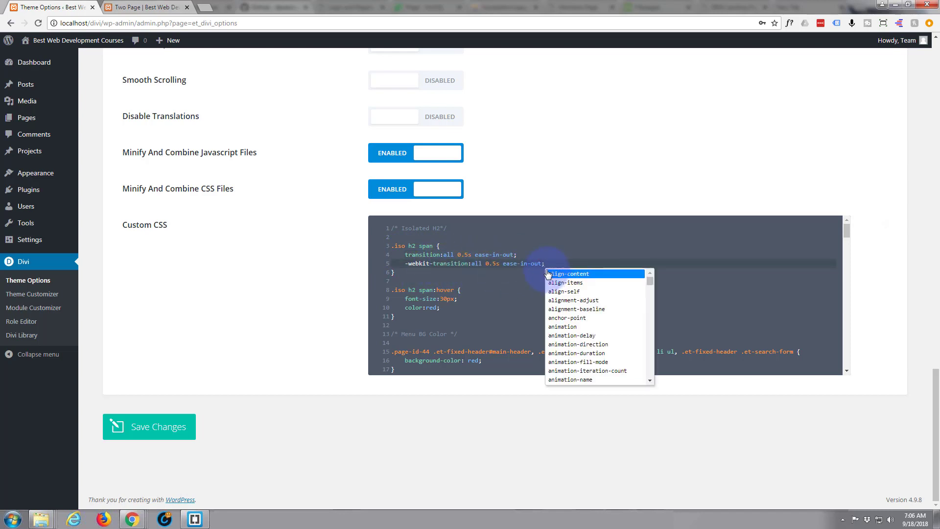
click(571, 274)
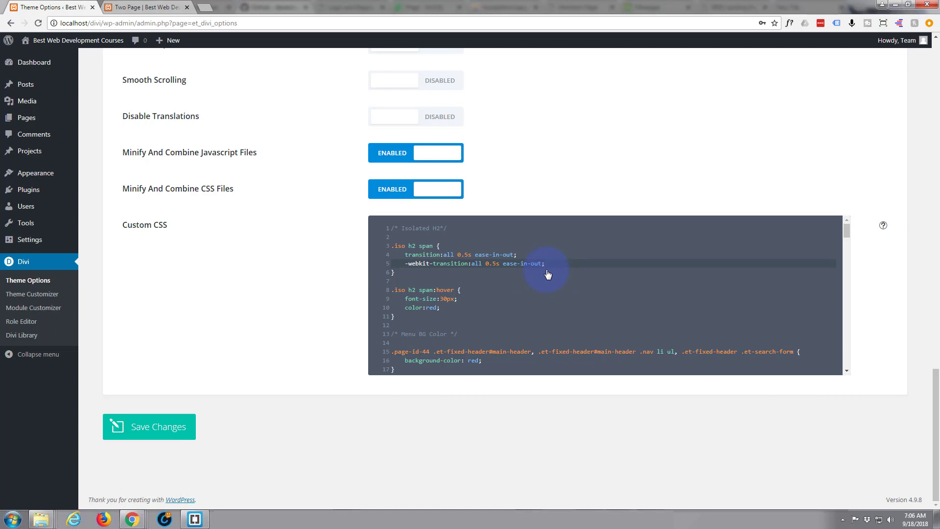
click(545, 264)
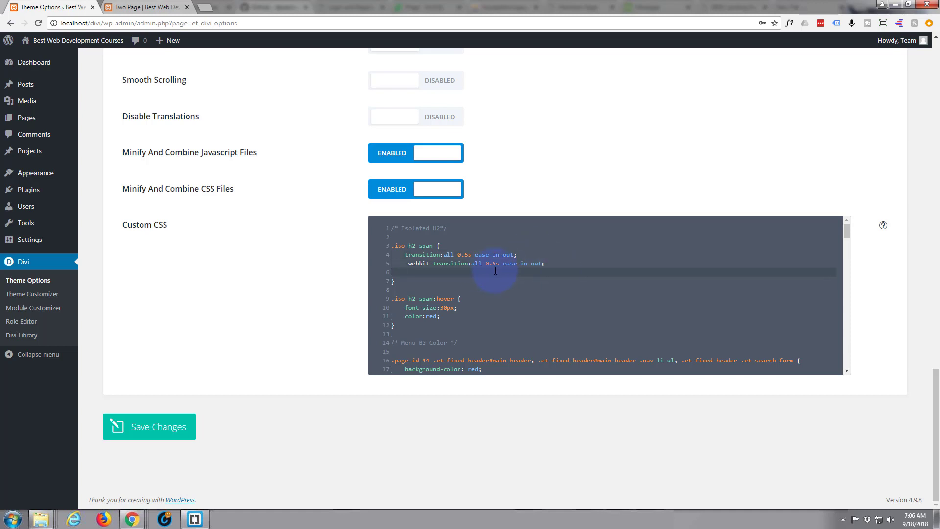
text(-m)
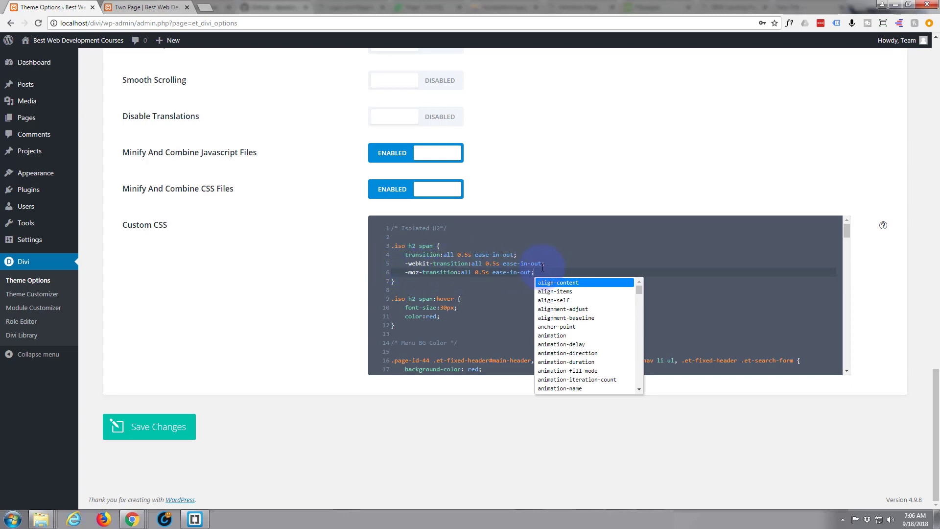
mouse_move(155, 412)
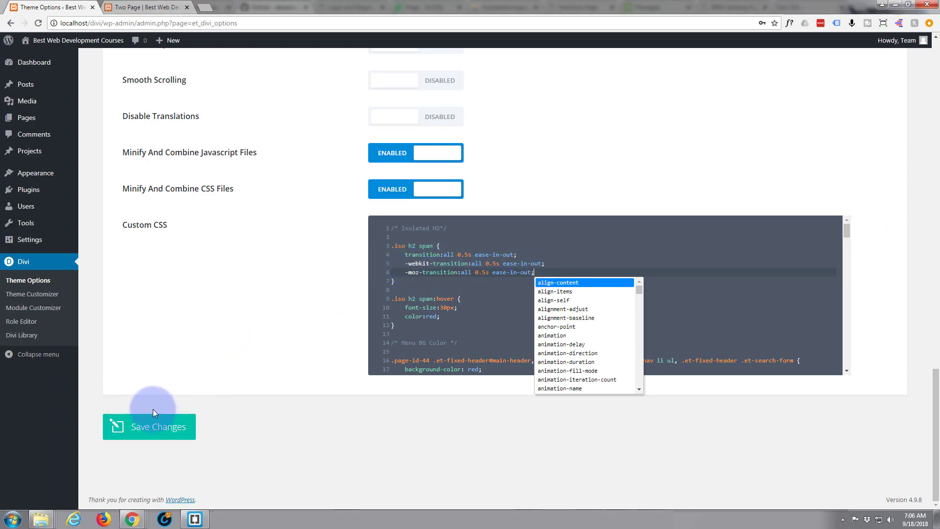
Save the Theme Options custom CSS and return to the Two Page tab.
click(148, 434)
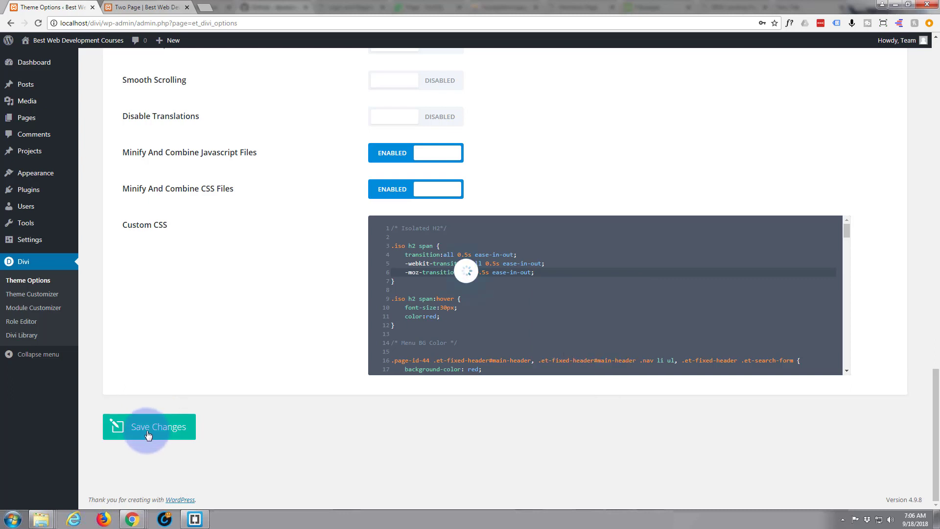
click(149, 426)
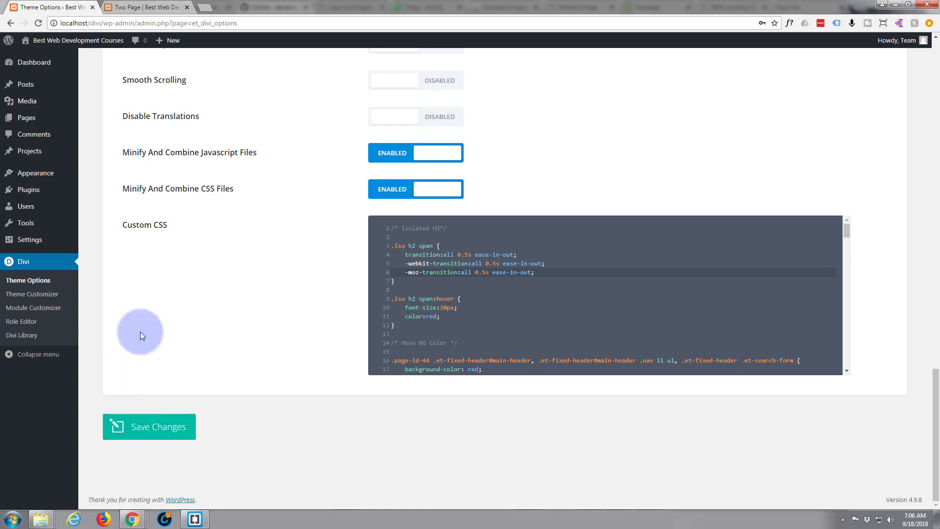
click(137, 7)
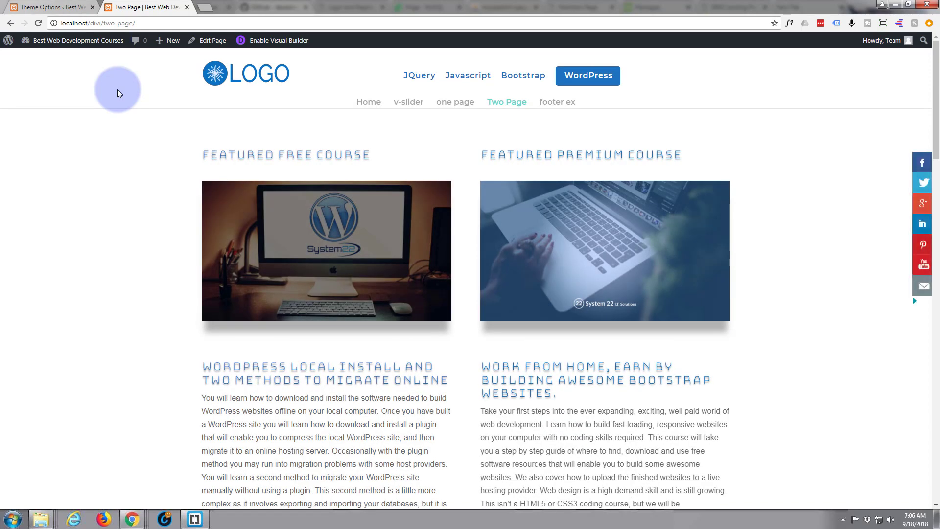
mouse_move(112, 86)
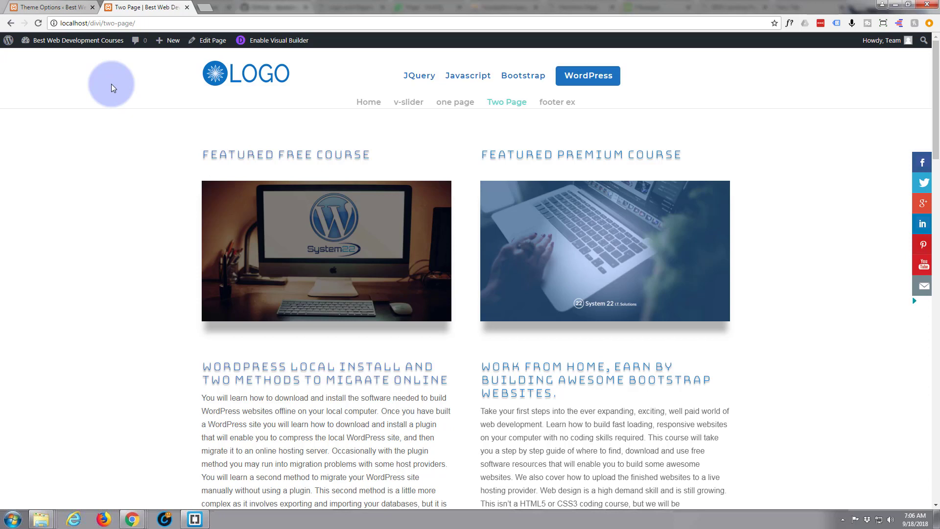
mouse_move(320, 363)
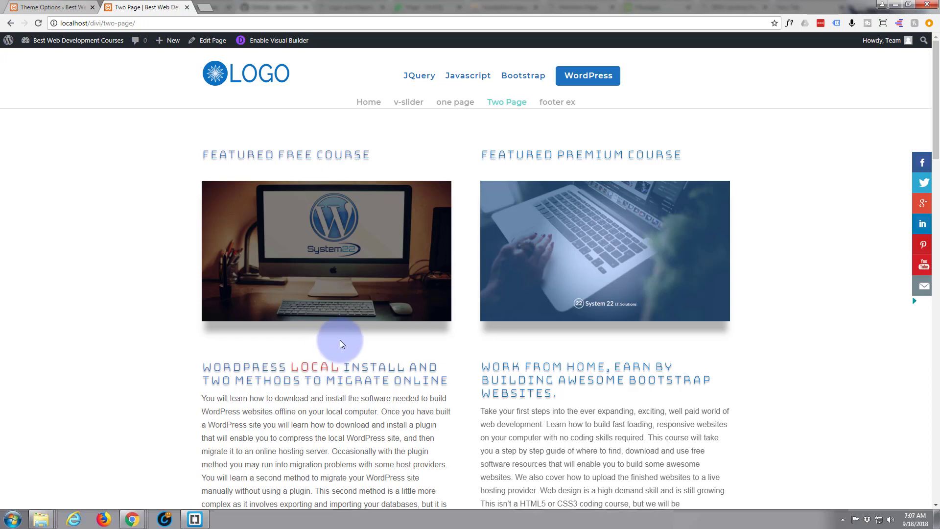
mouse_move(324, 359)
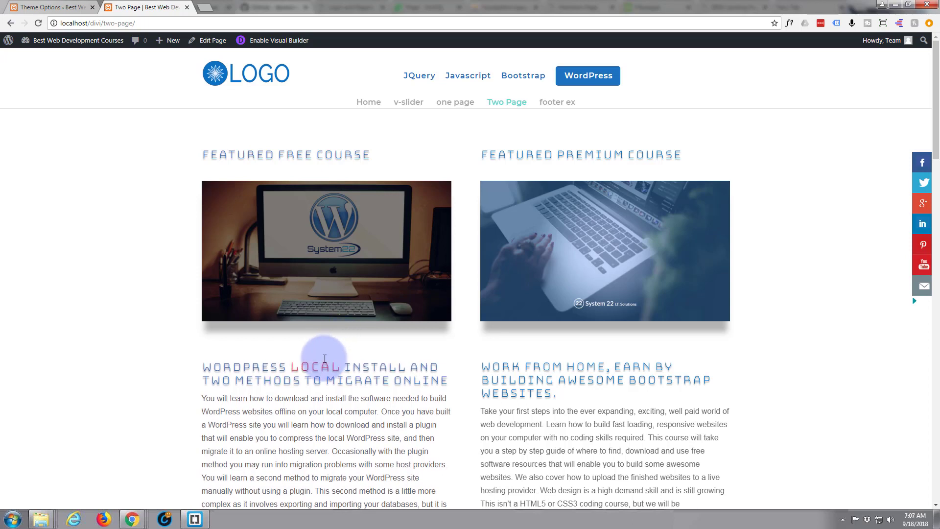
mouse_move(258, 361)
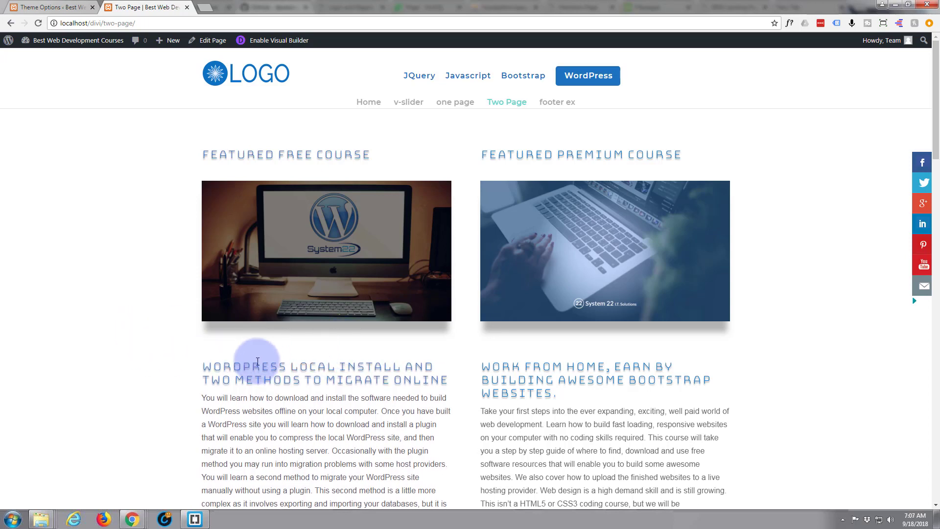
mouse_move(250, 353)
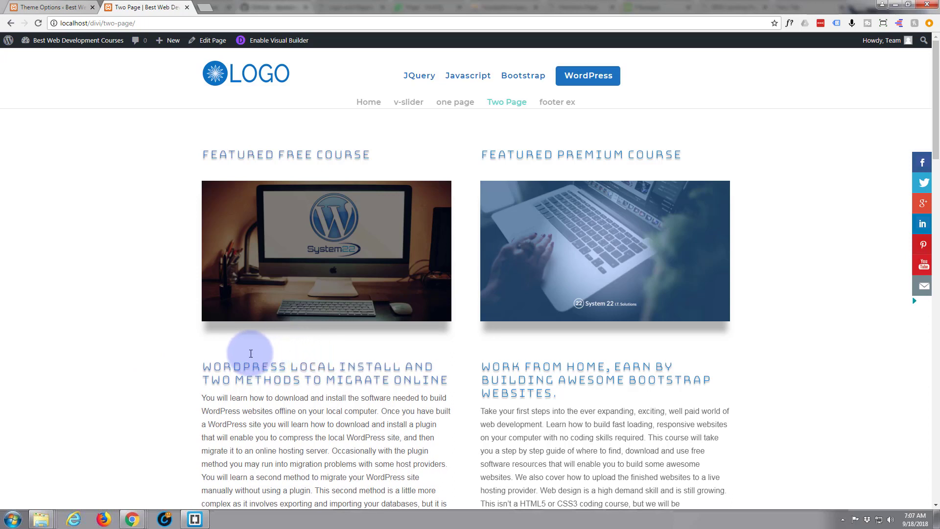
mouse_move(271, 366)
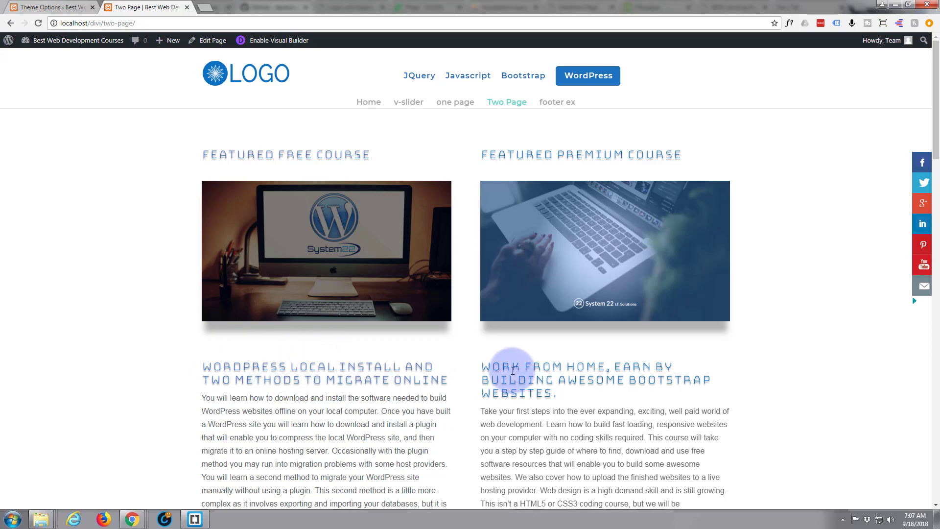
Scroll down the live Two Page to the course headings.
scroll(down, 3)
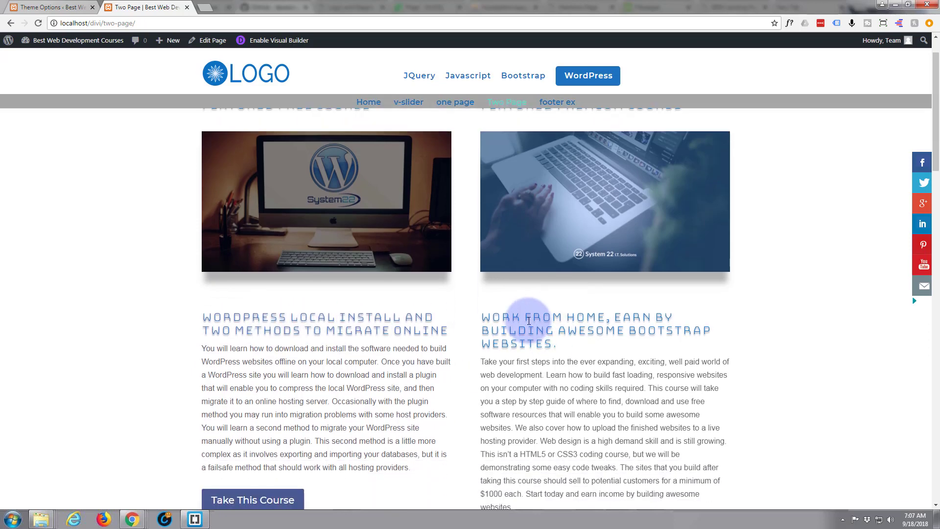
mouse_move(568, 318)
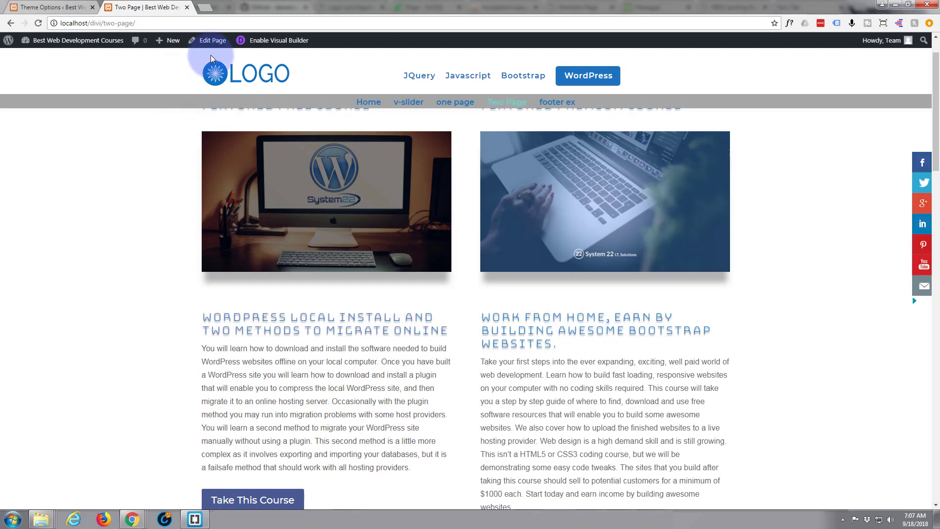
Enable the Visual Builder and open the premium course text module's settings.
click(278, 41)
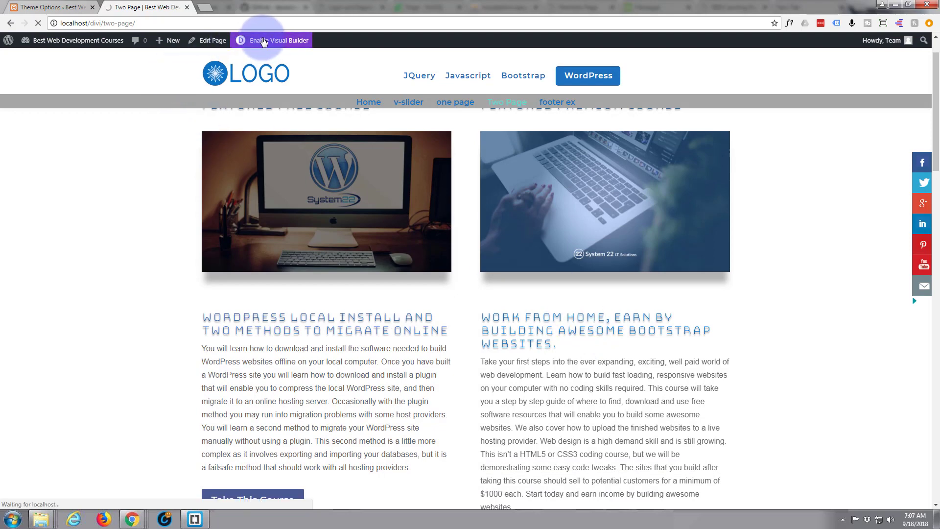
click(266, 40)
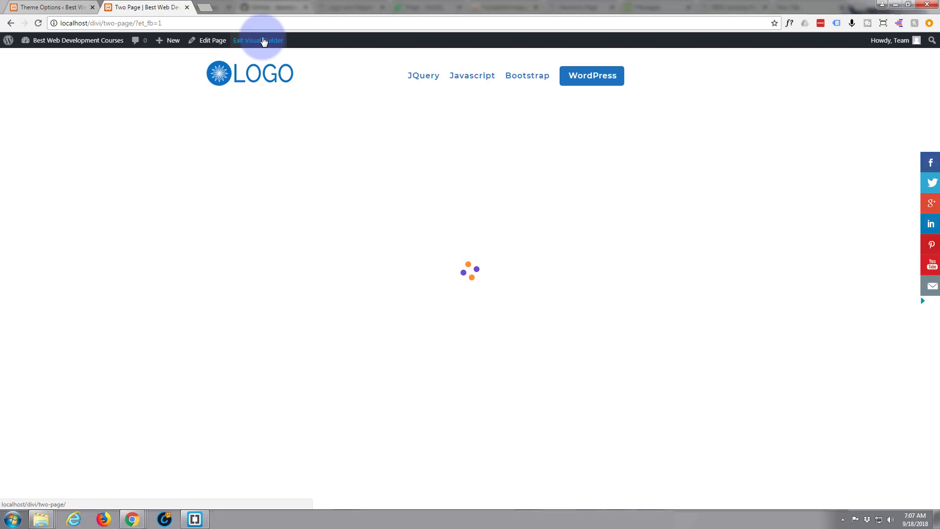
click(261, 41)
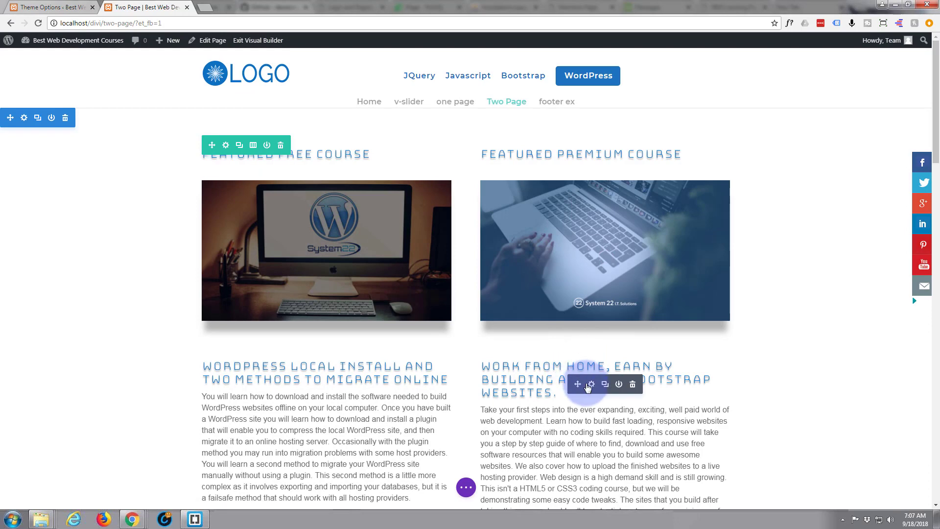
mouse_move(591, 385)
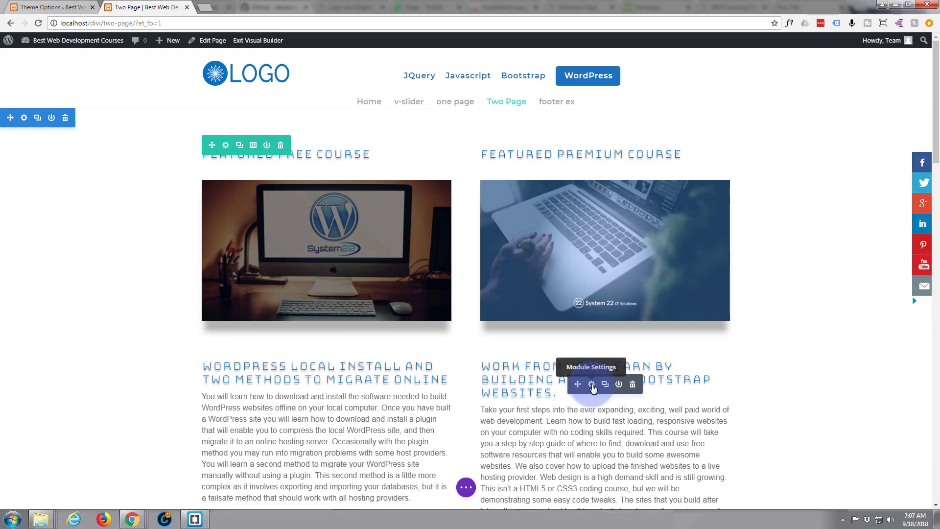
click(592, 384)
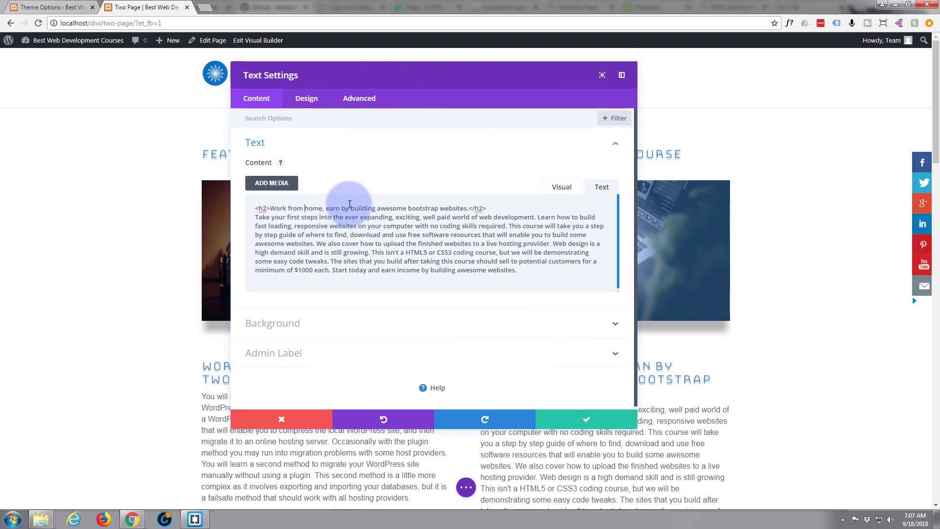
Wrap 'home' in a span tag and give the module CSS ID 'iso'.
text(<span>)
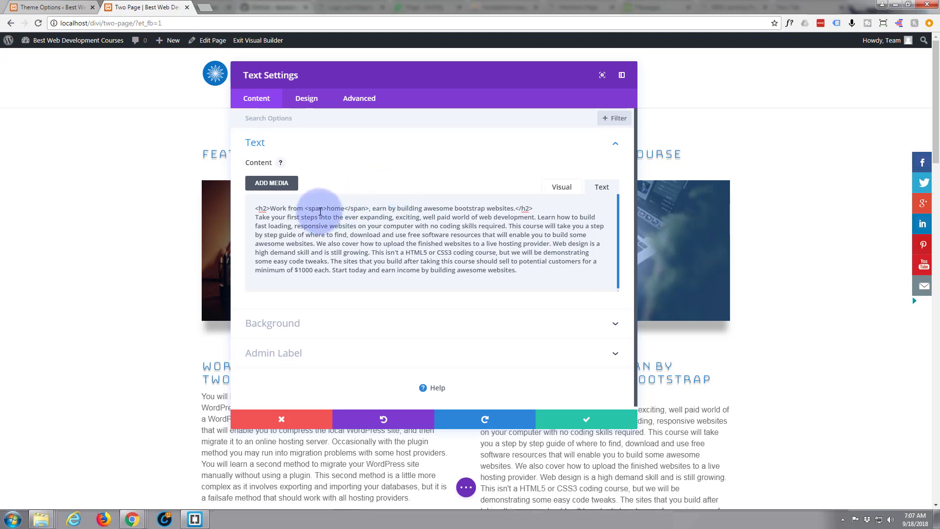
click(359, 98)
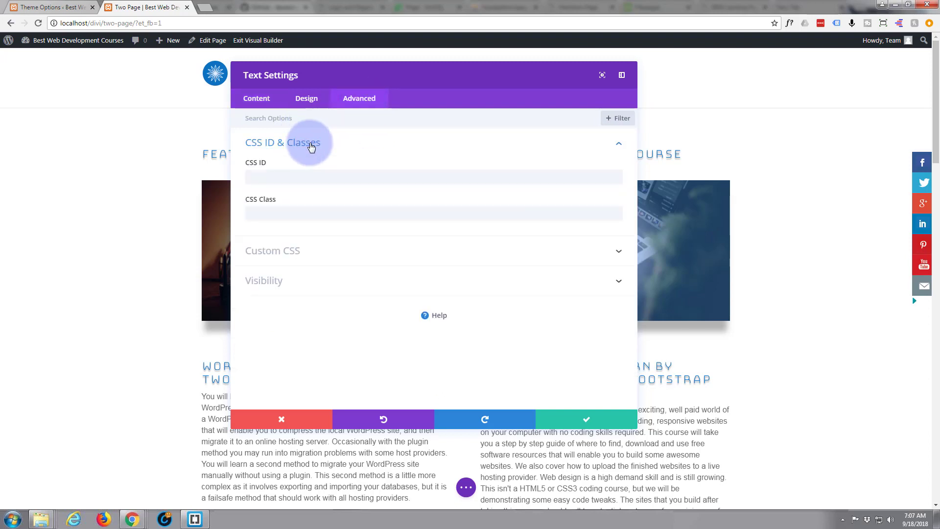
click(279, 177)
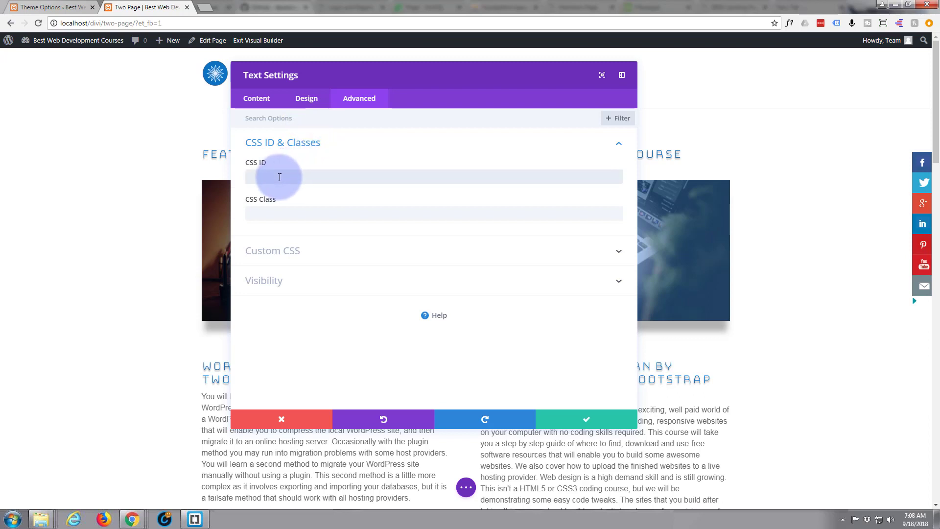
text(iso)
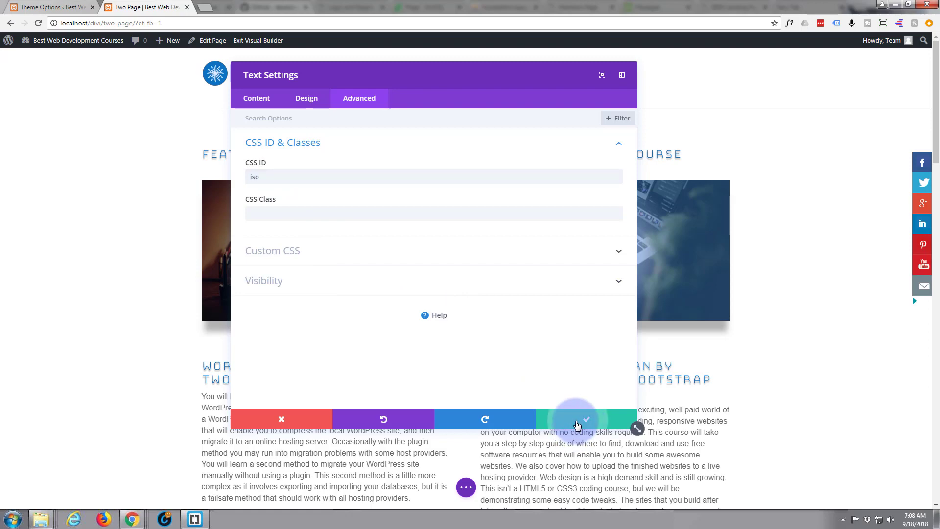
click(584, 419)
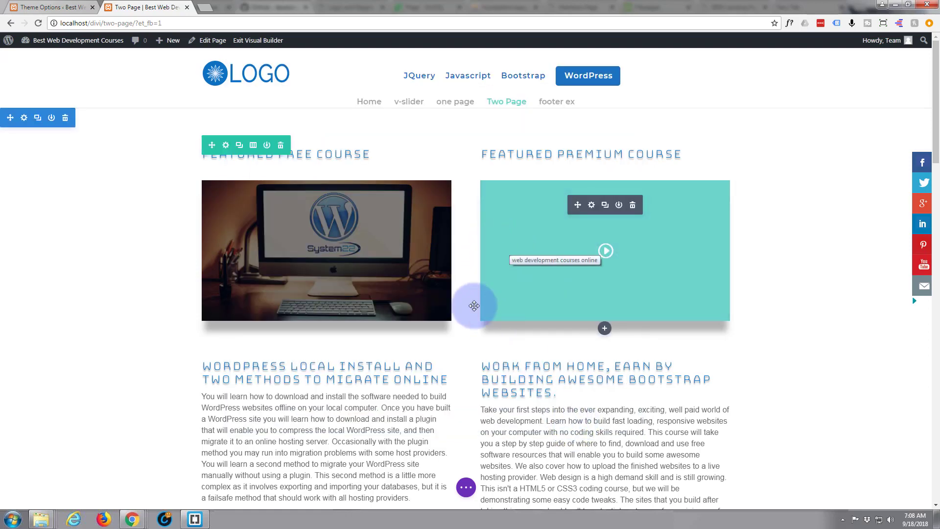
Exit the Visual Builder and scroll the live Two Page to the course headings.
scroll(down, 3)
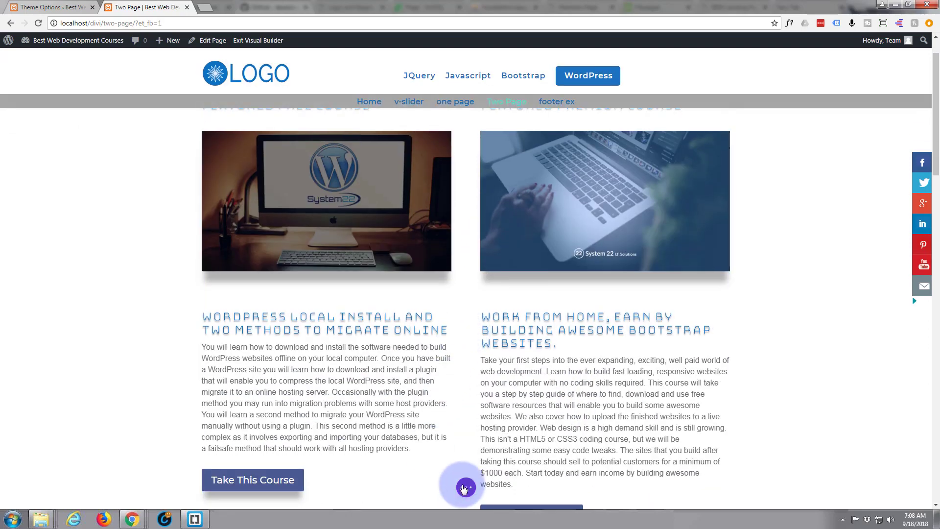
click(464, 487)
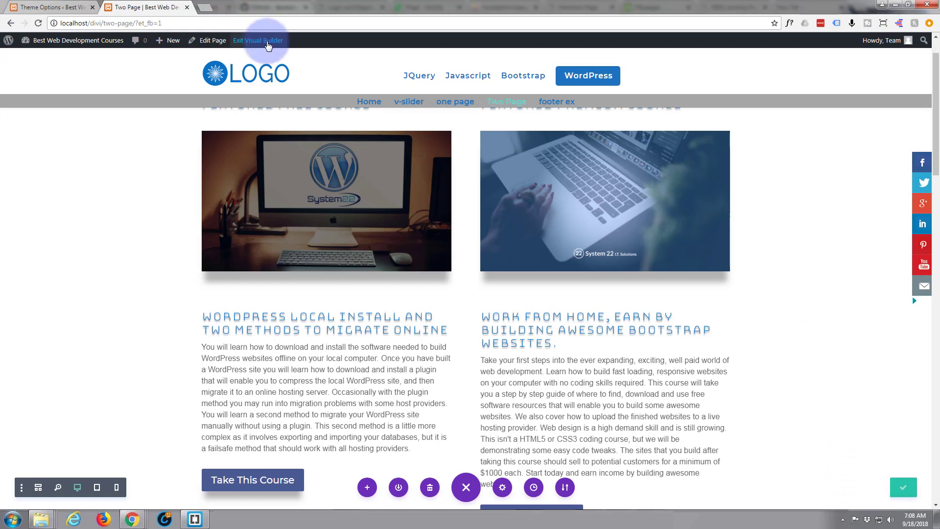
click(259, 40)
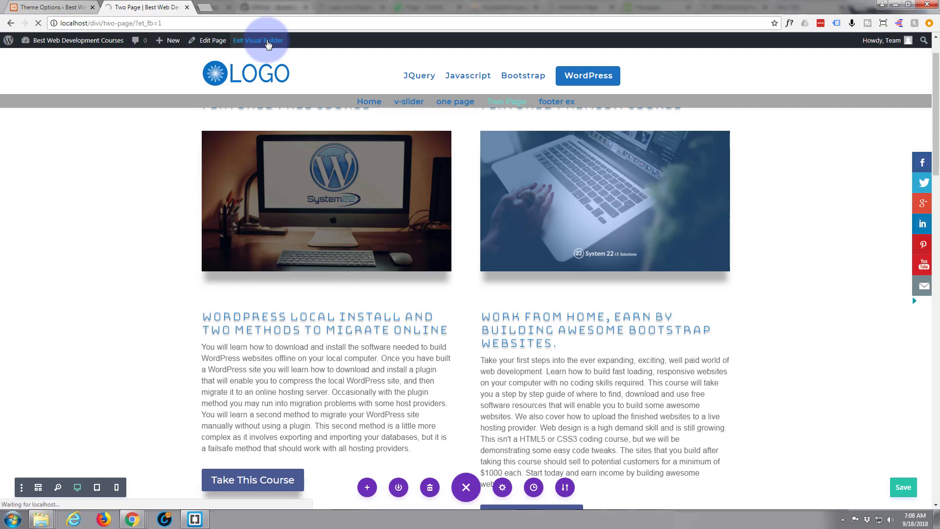
click(259, 40)
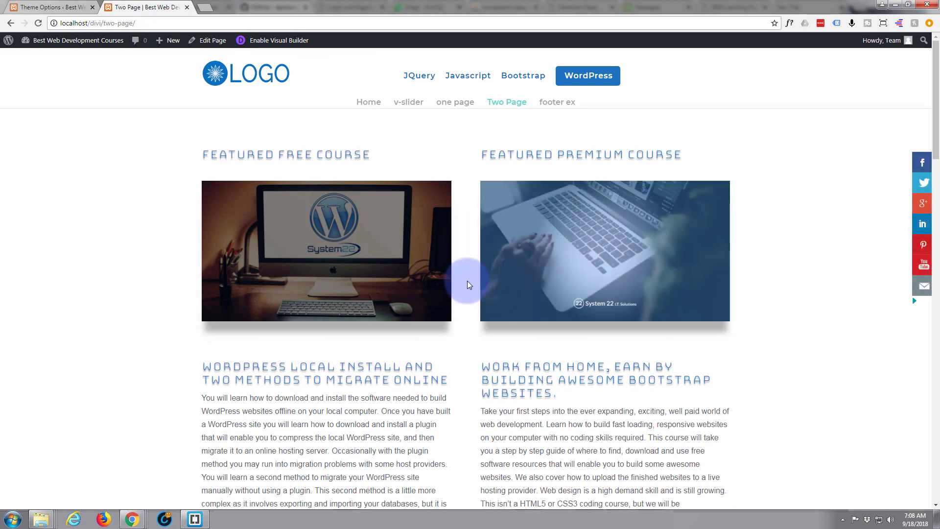
mouse_move(564, 349)
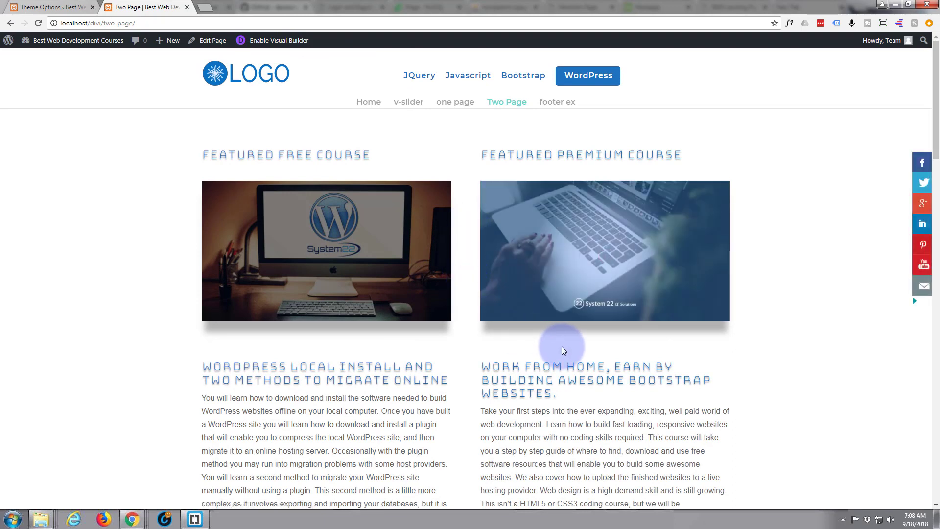
mouse_move(592, 360)
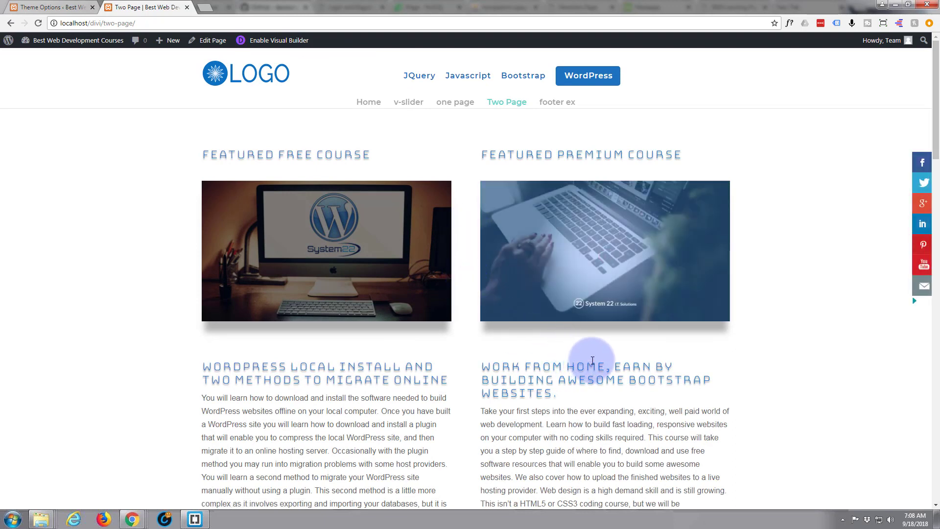
mouse_move(322, 368)
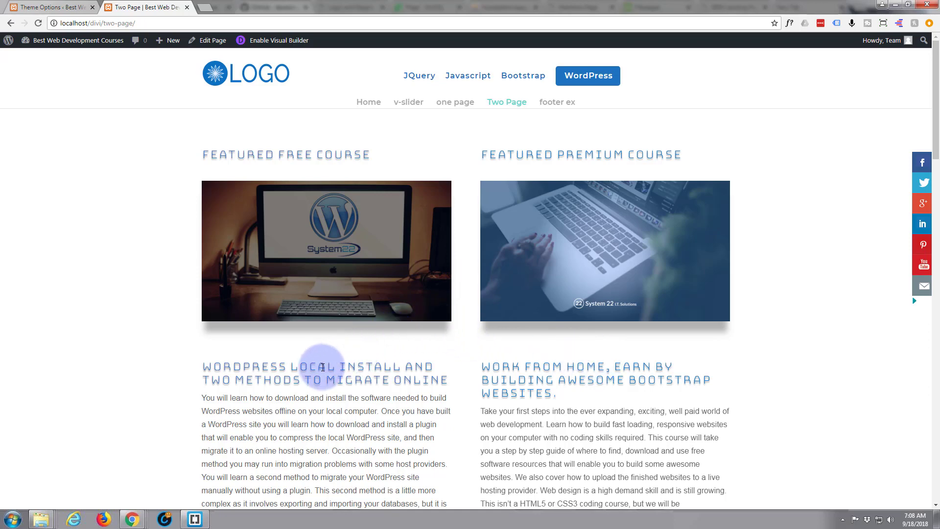
scroll(down, 3)
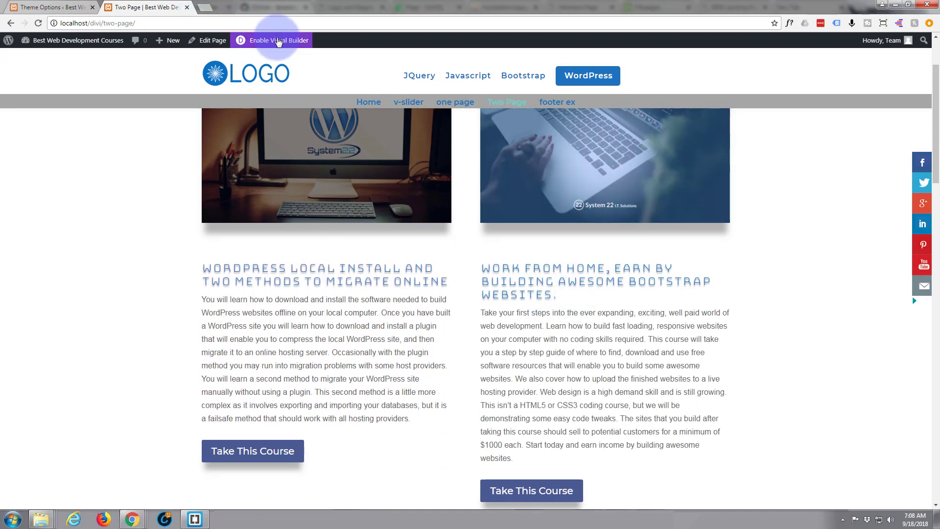
Re-enter the Visual Builder and move 'iso' from the module's CSS ID to its CSS class.
click(275, 40)
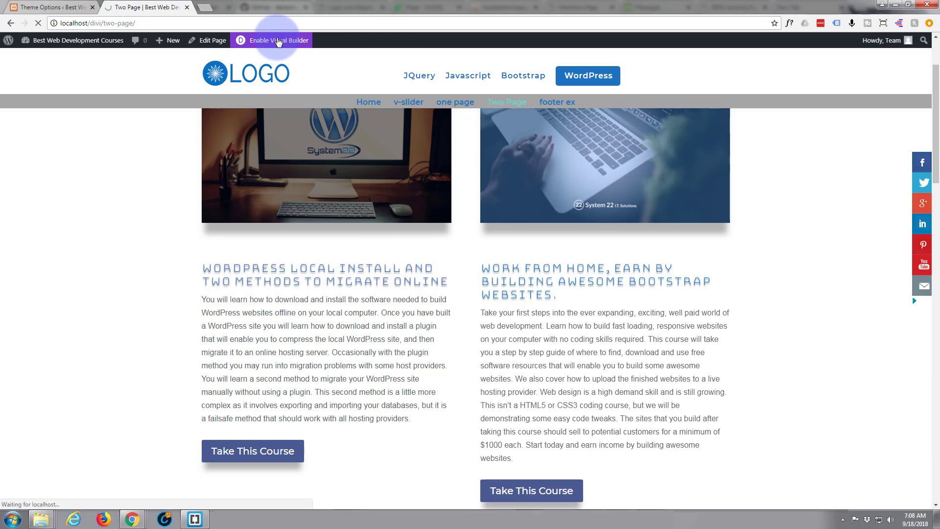
click(277, 40)
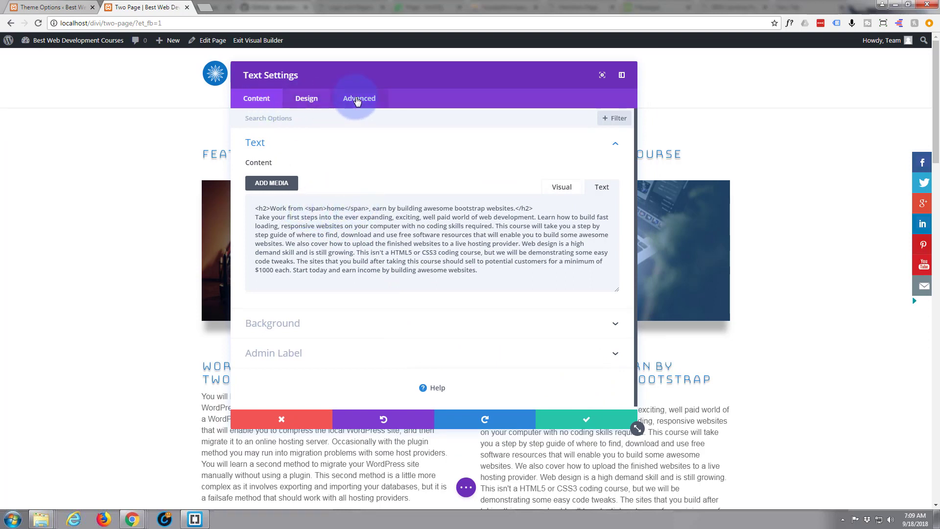
click(359, 98)
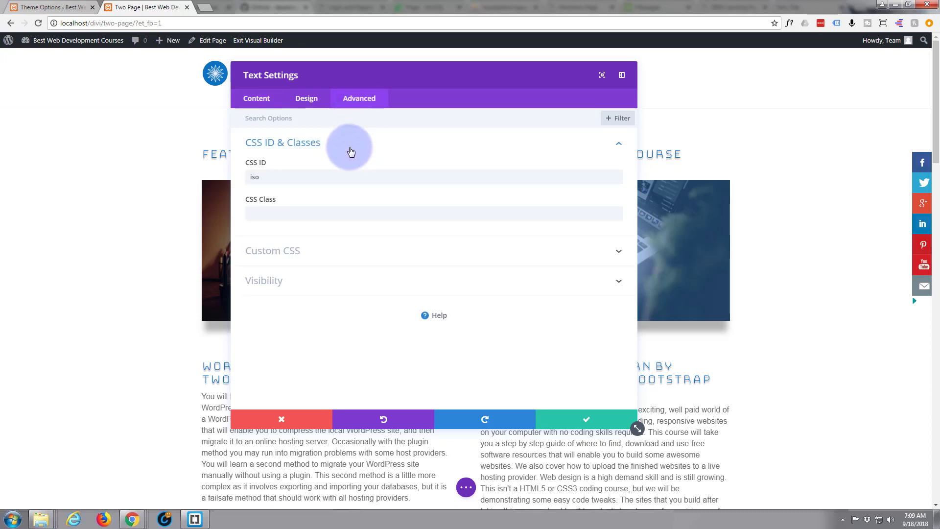
double_click(254, 176)
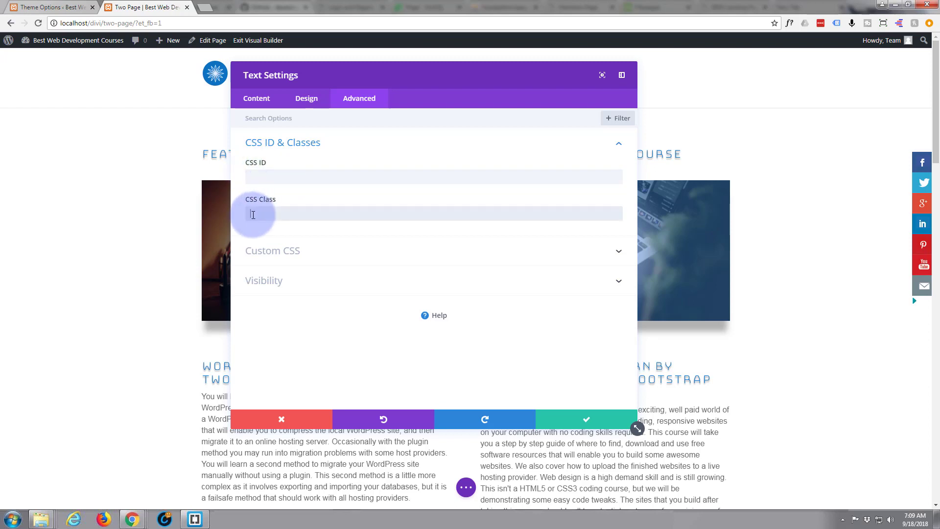
text(iso)
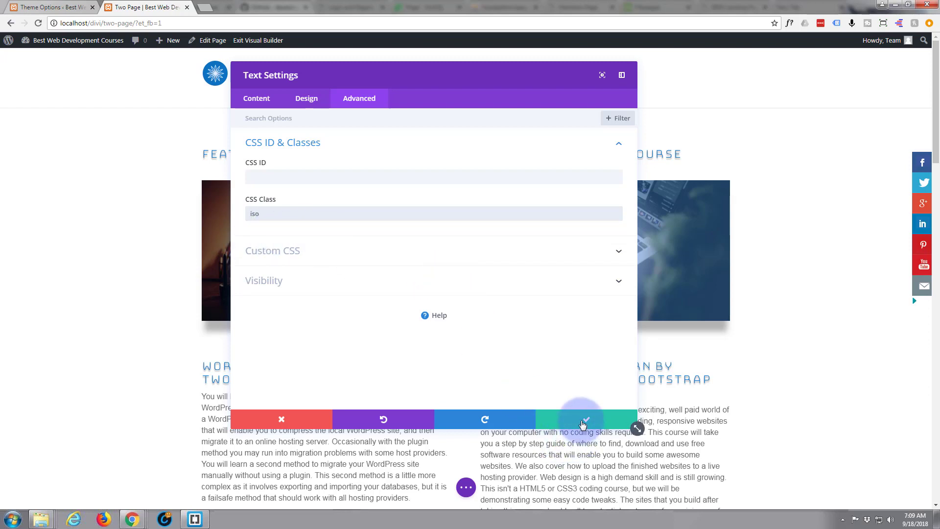
click(585, 419)
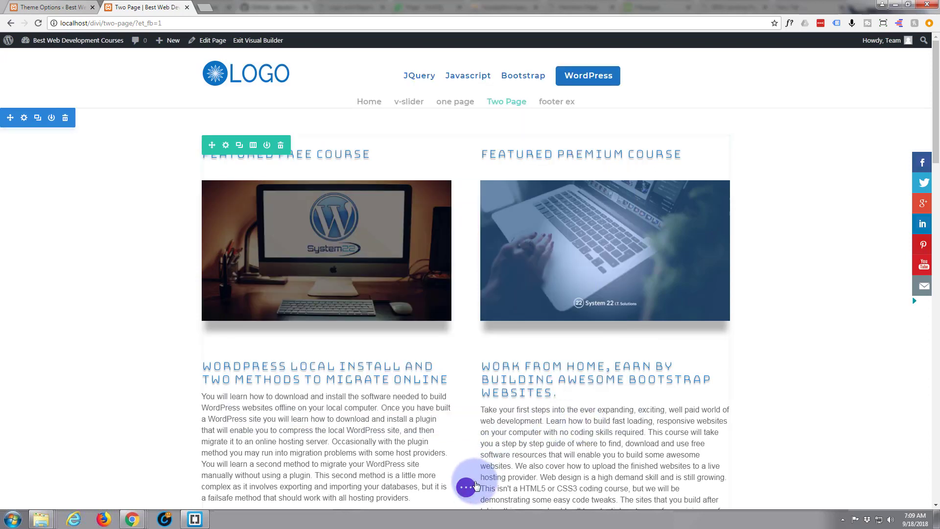
Exit the Divi Visual Builder from the admin bar to view the live Two Page.
click(470, 500)
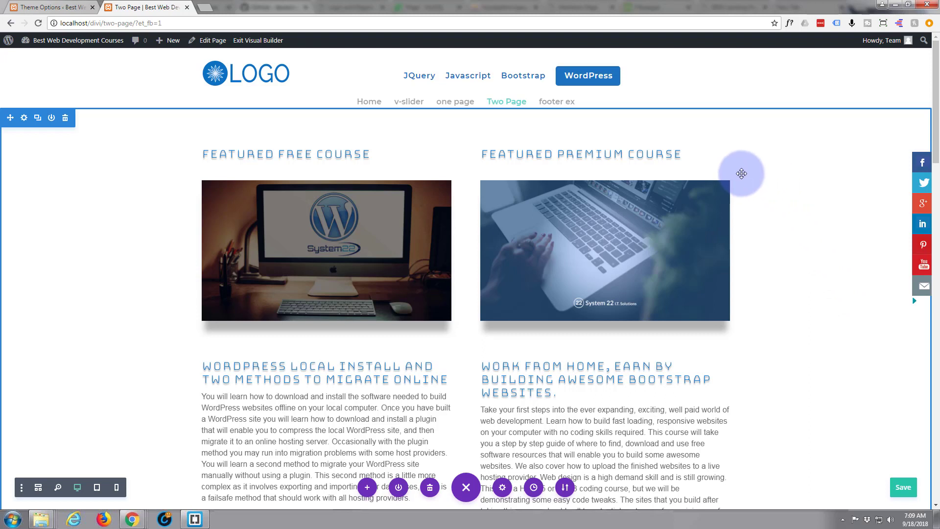
click(258, 40)
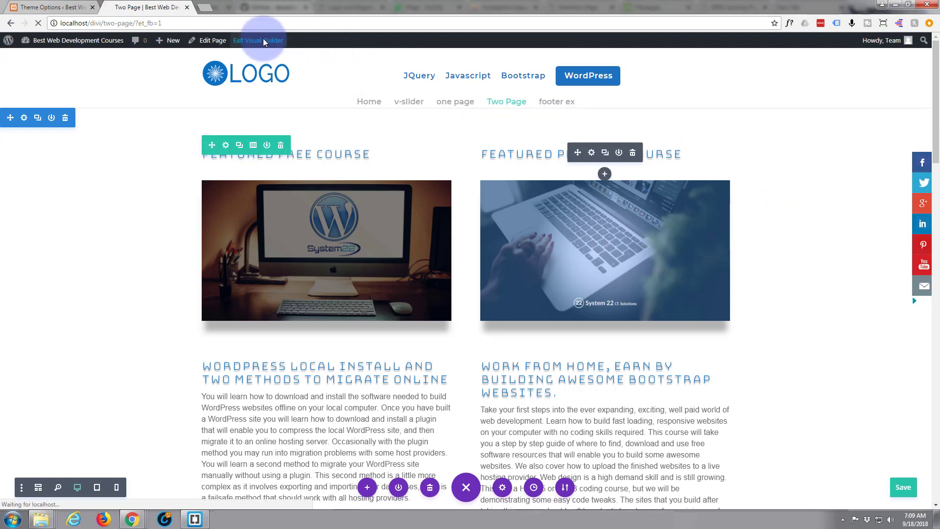
mouse_move(313, 77)
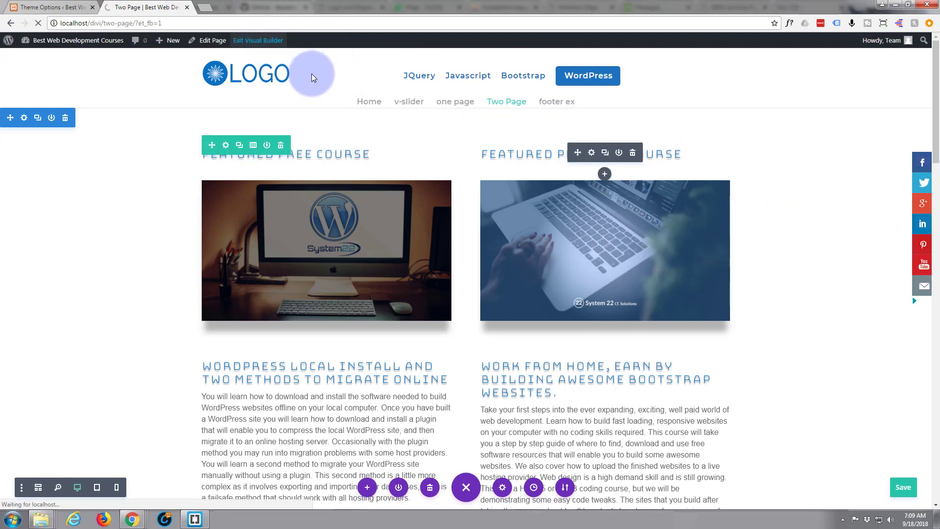
click(258, 40)
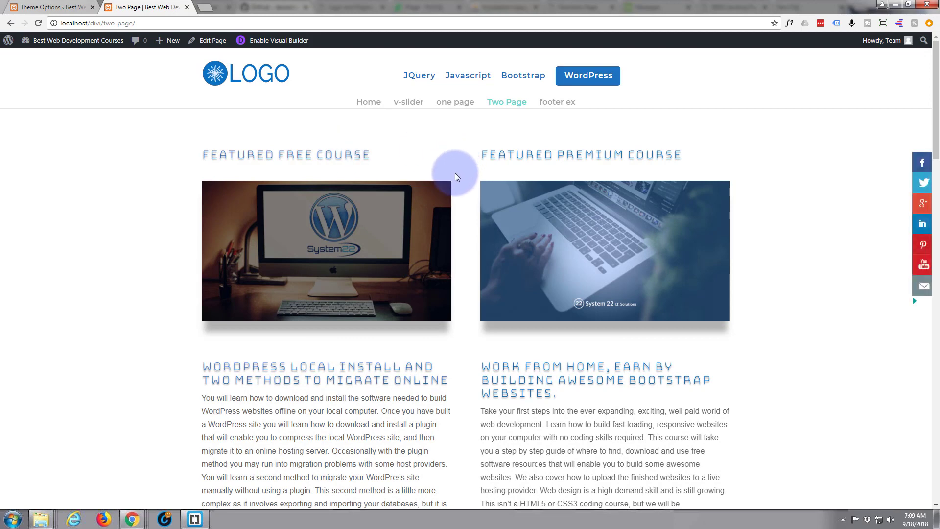
mouse_move(533, 364)
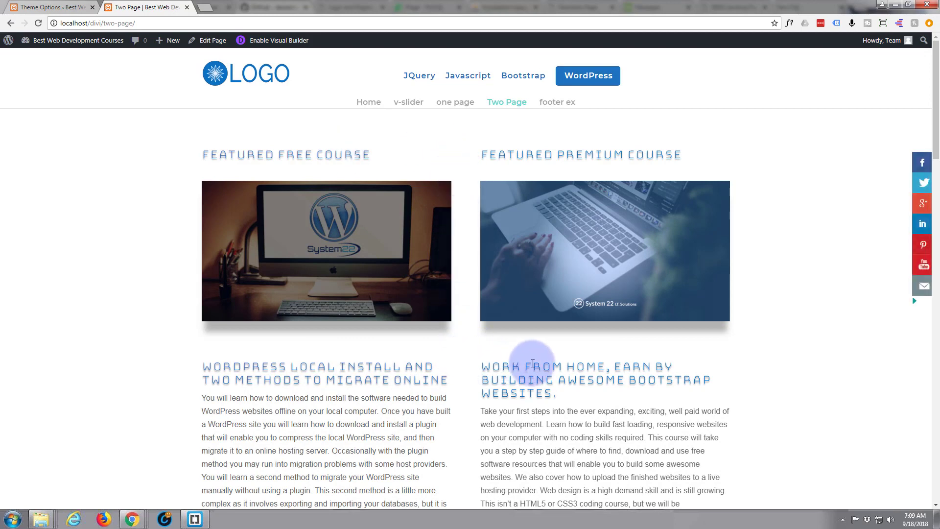
double_click(587, 367)
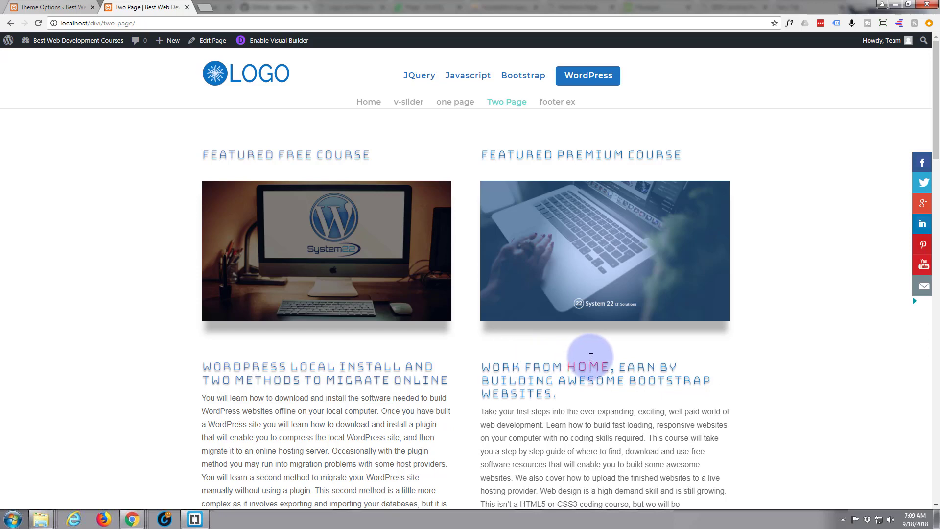
mouse_move(233, 357)
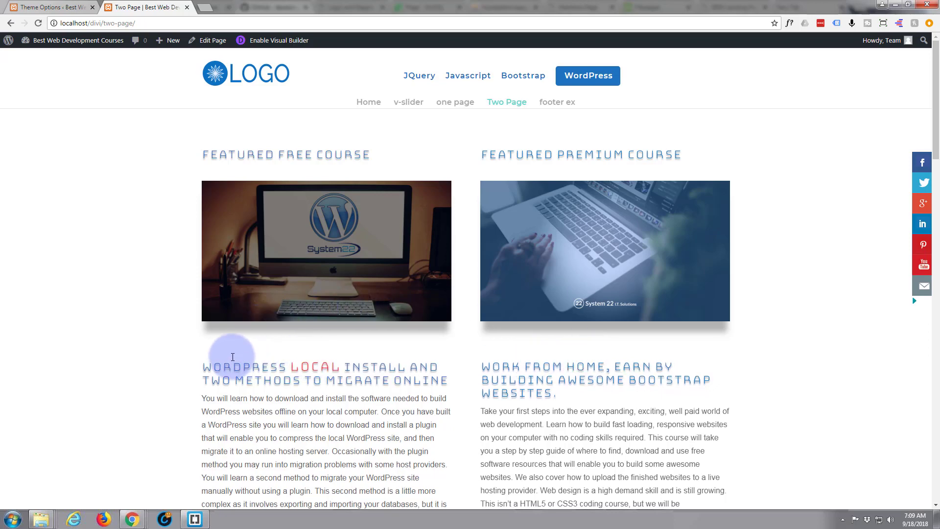
scroll(down, 3)
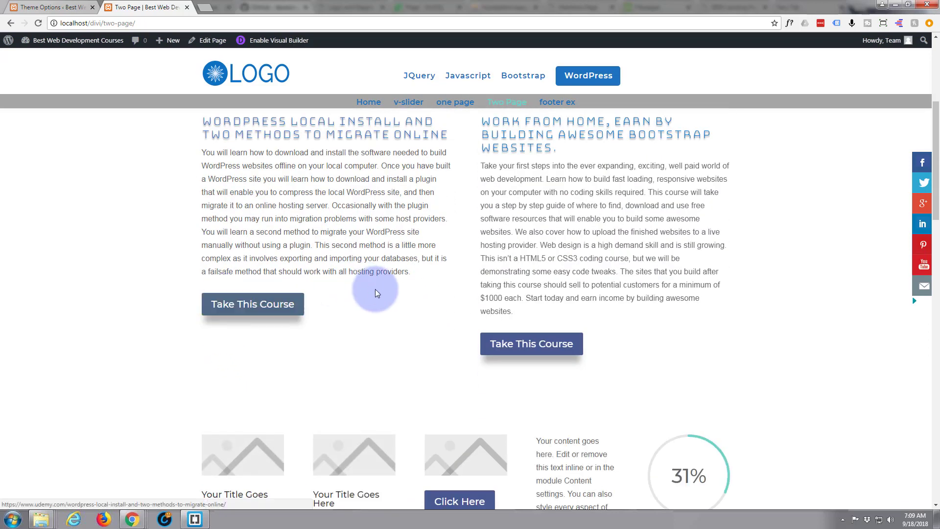
scroll(down, 3)
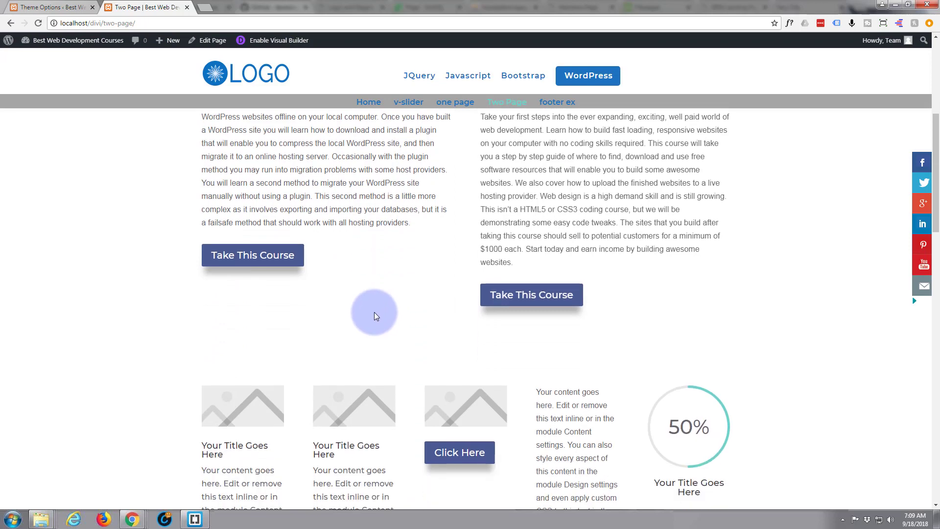
scroll(up, 3)
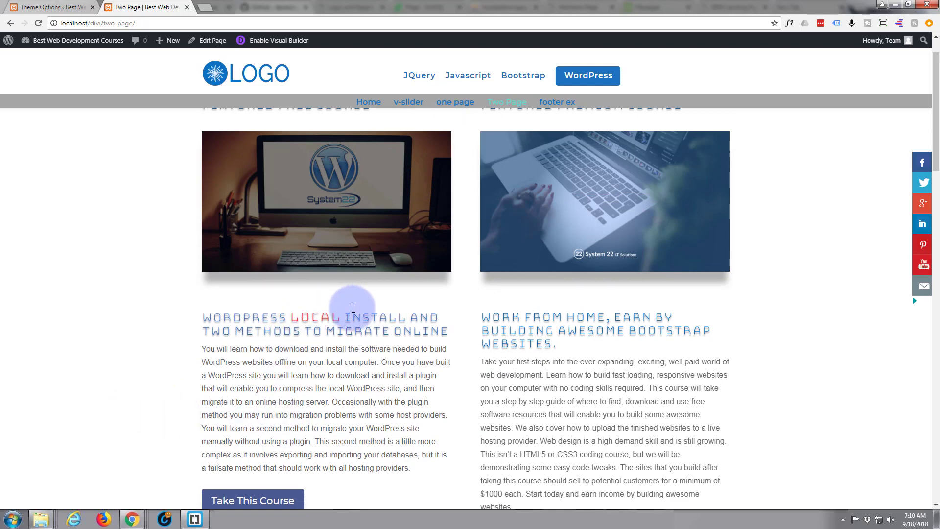
mouse_move(590, 308)
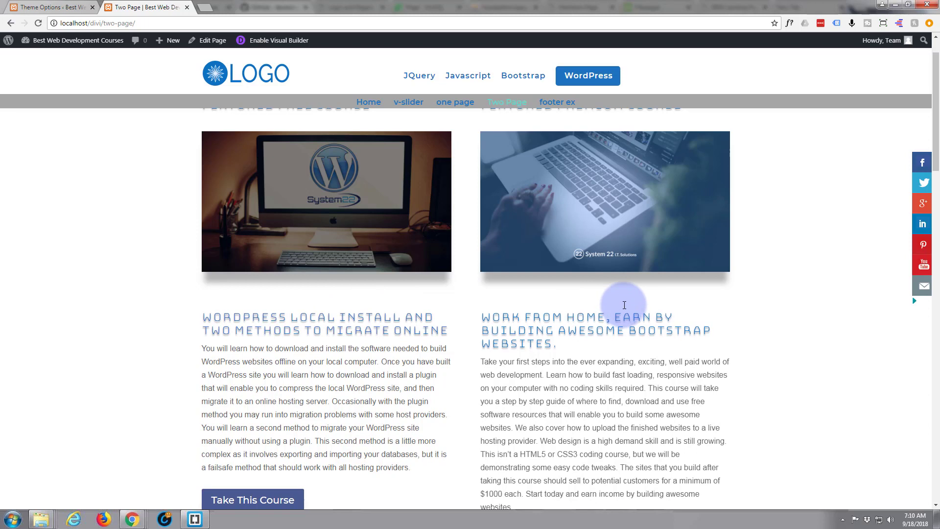
mouse_move(300, 362)
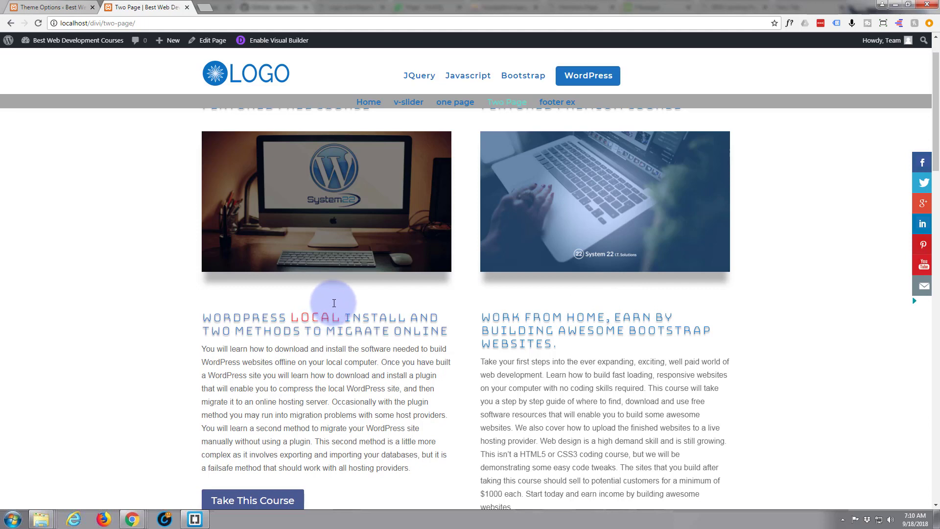
mouse_move(308, 309)
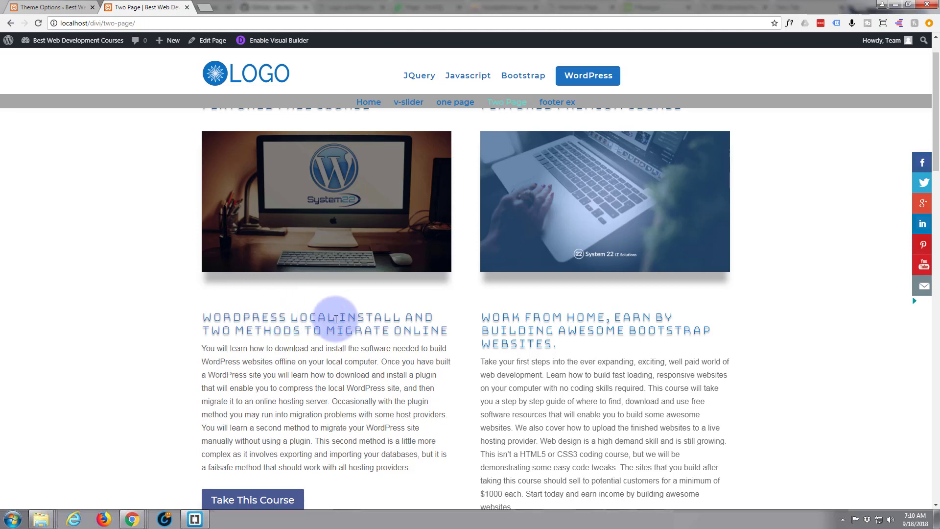
mouse_move(340, 321)
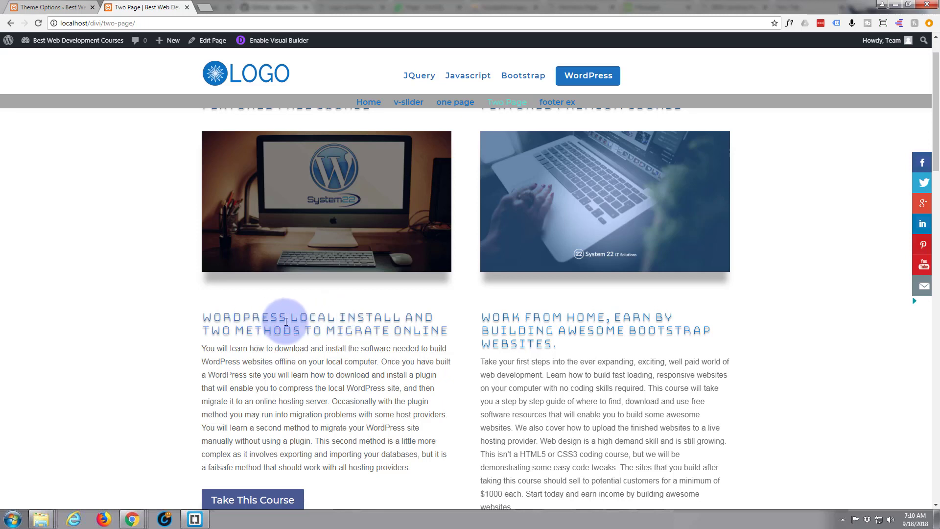
mouse_move(304, 316)
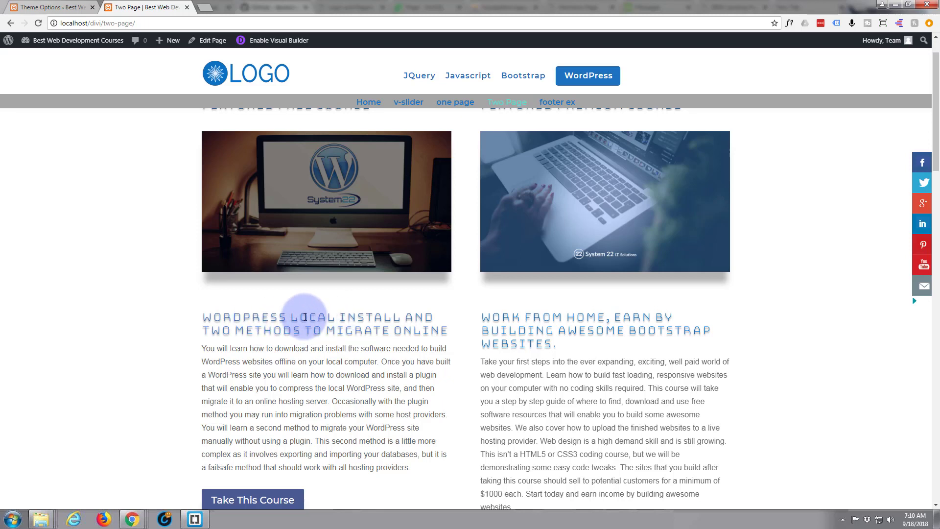